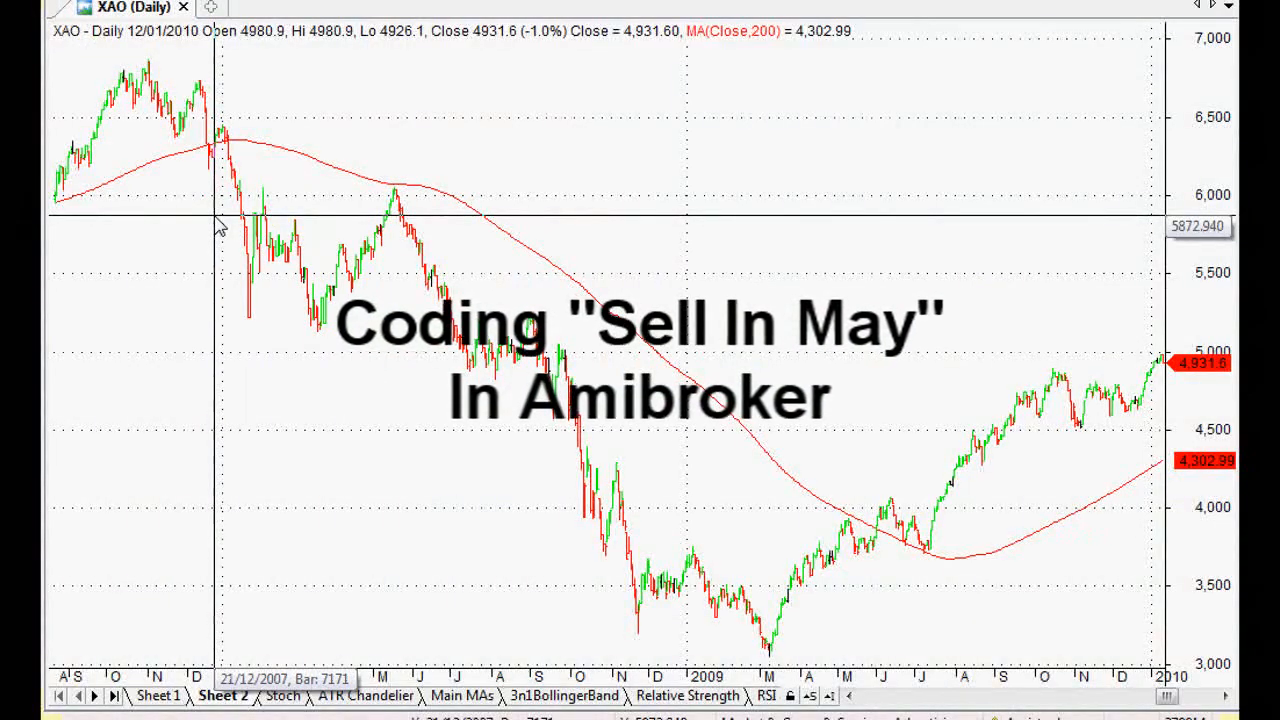
mouse_move(220, 222)
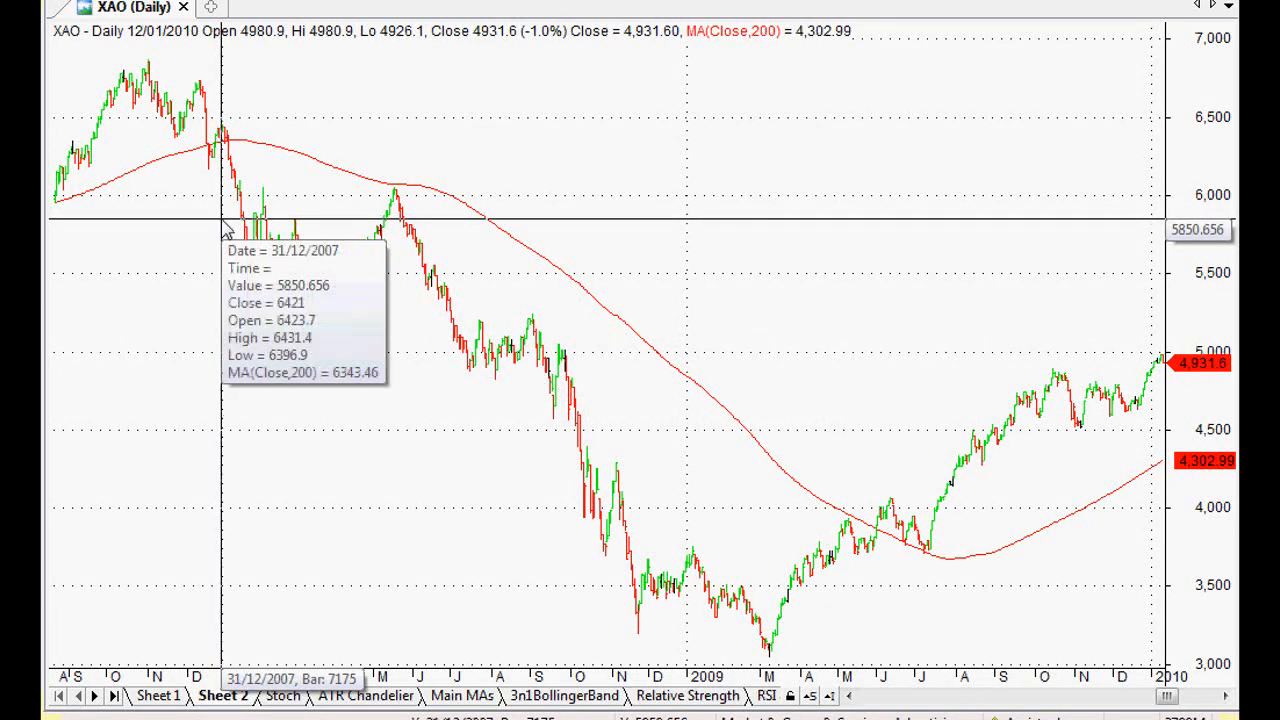
mouse_move(348, 284)
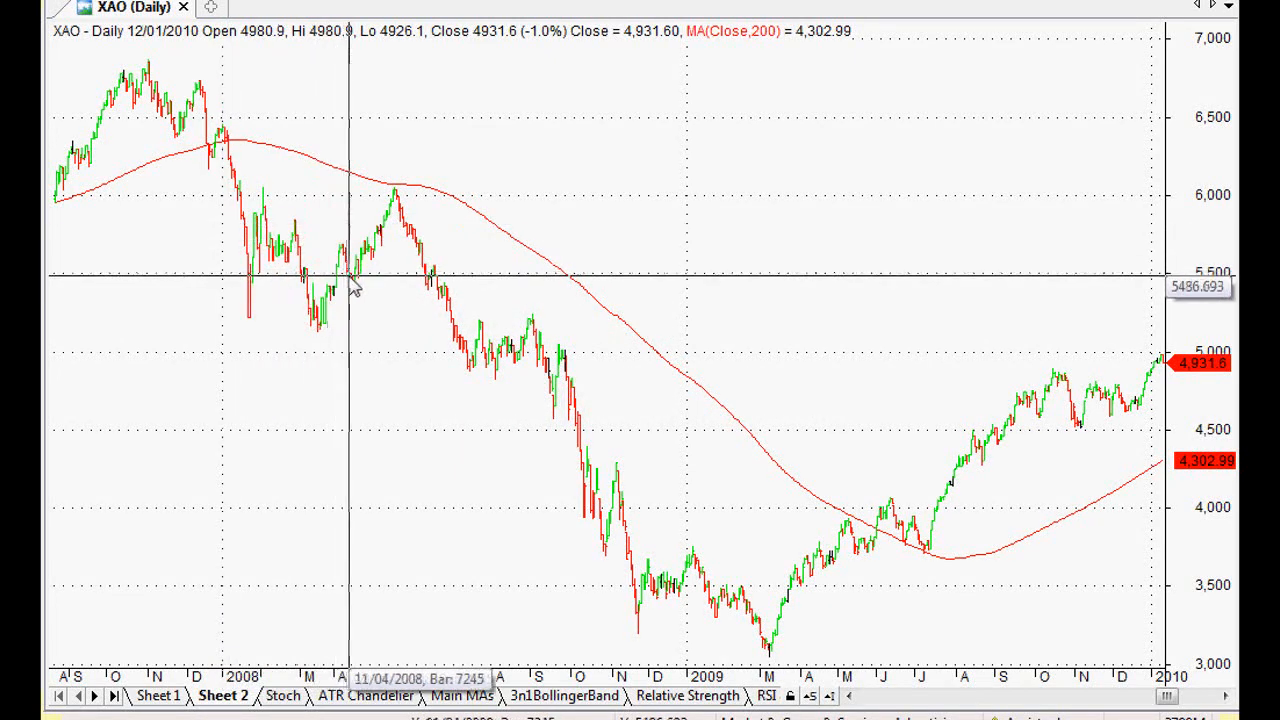
mouse_move(478, 280)
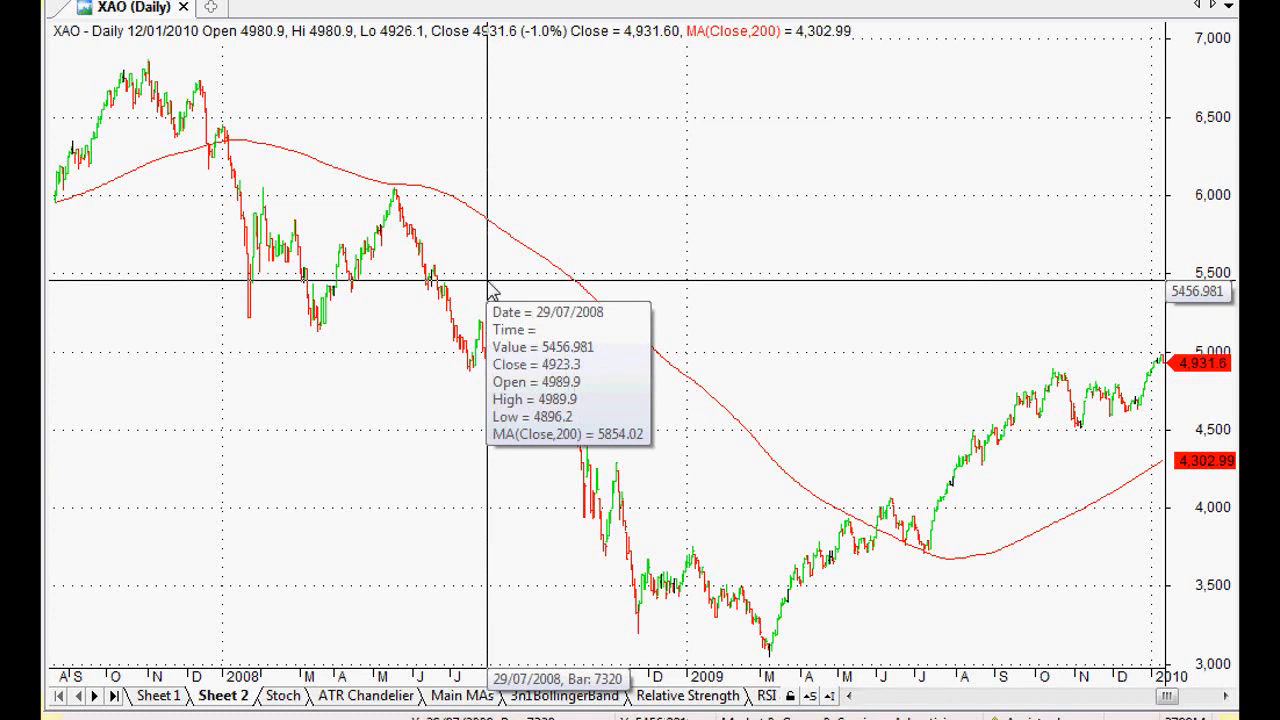
mouse_move(488, 290)
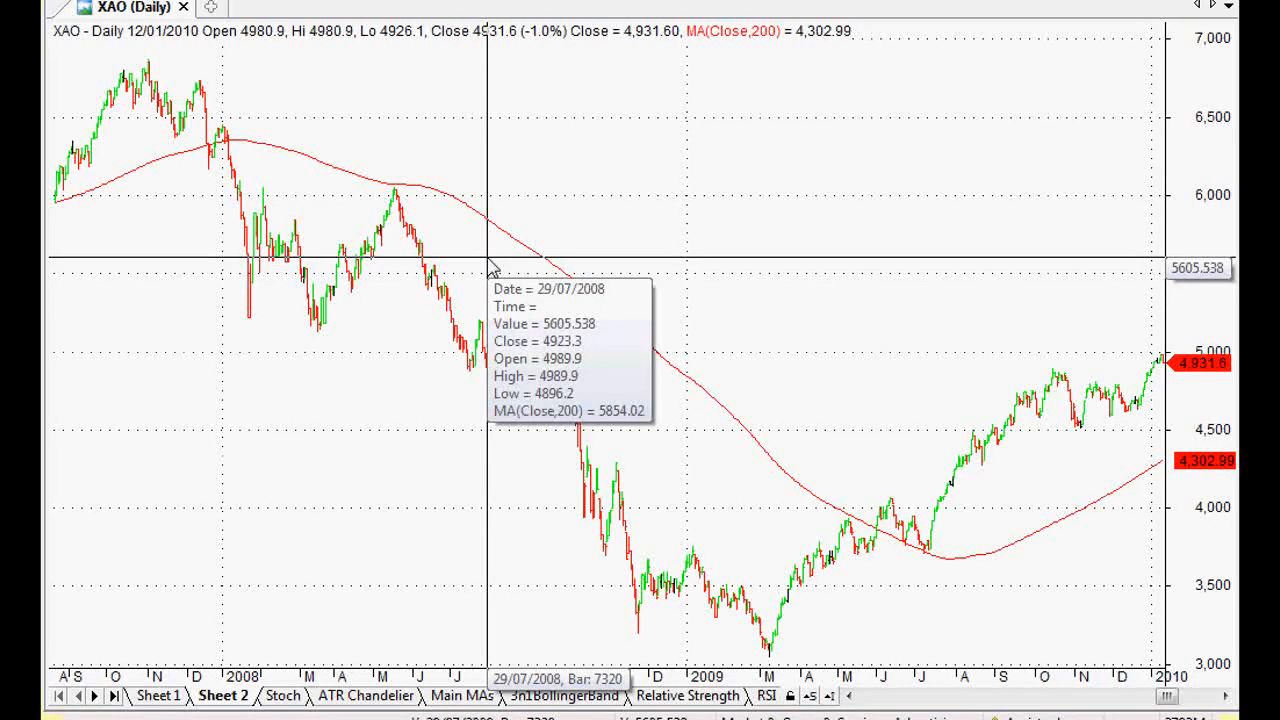
mouse_move(488, 266)
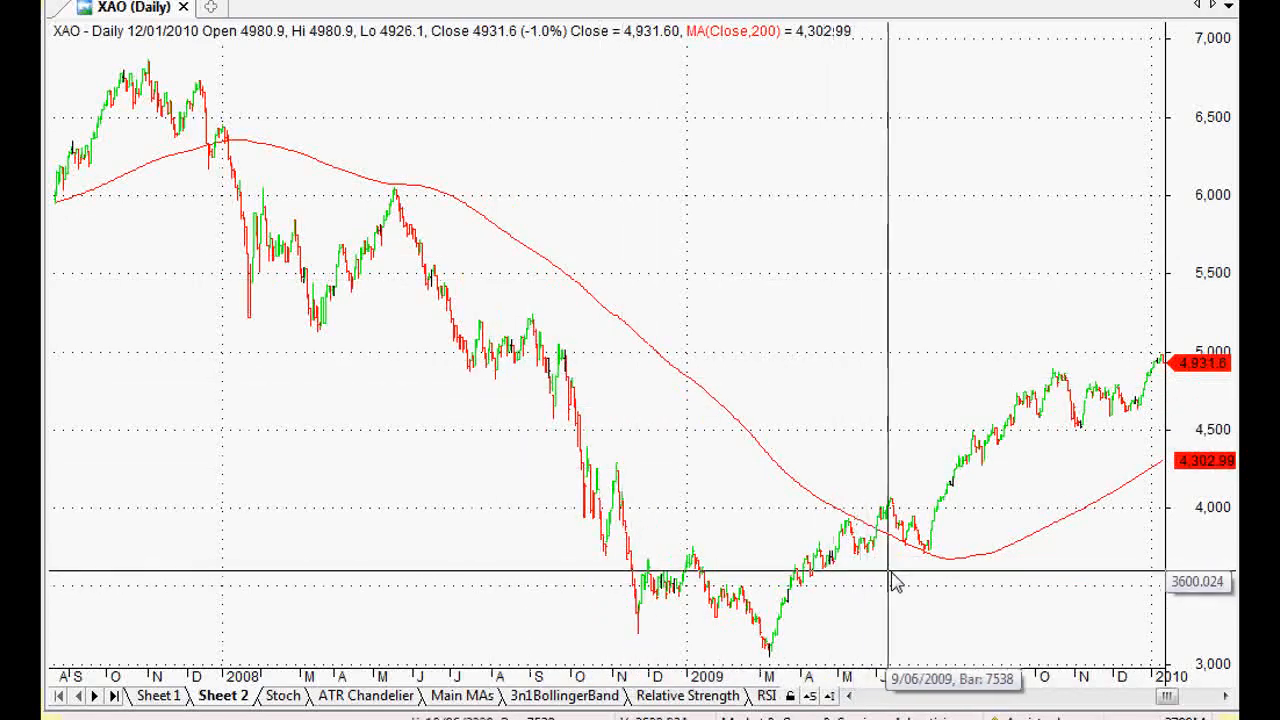
mouse_move(870, 556)
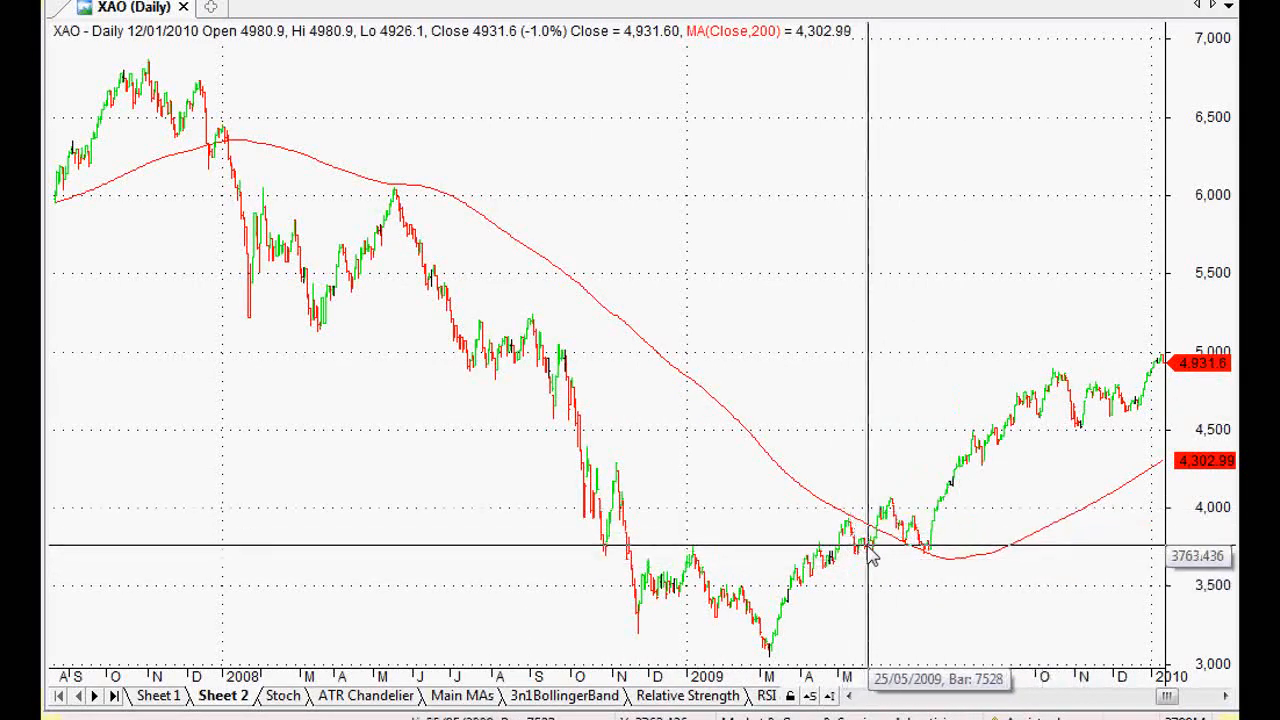
mouse_move(1084, 544)
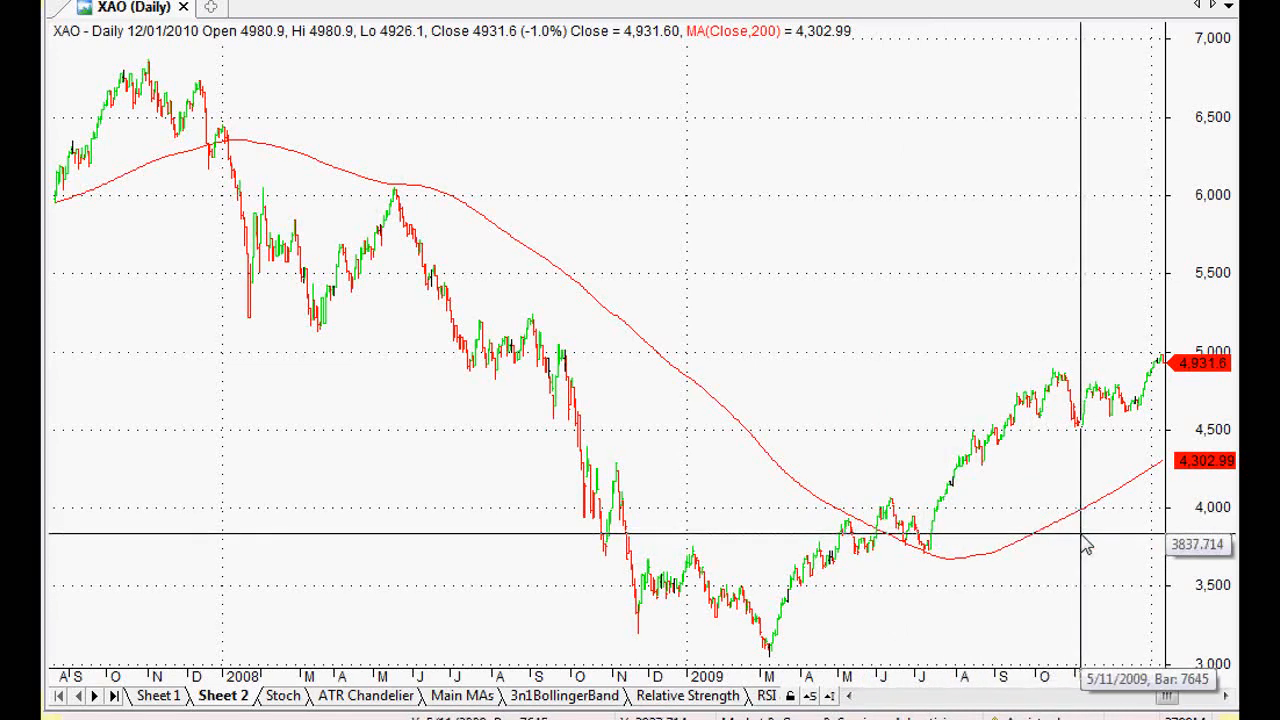
mouse_move(1058, 536)
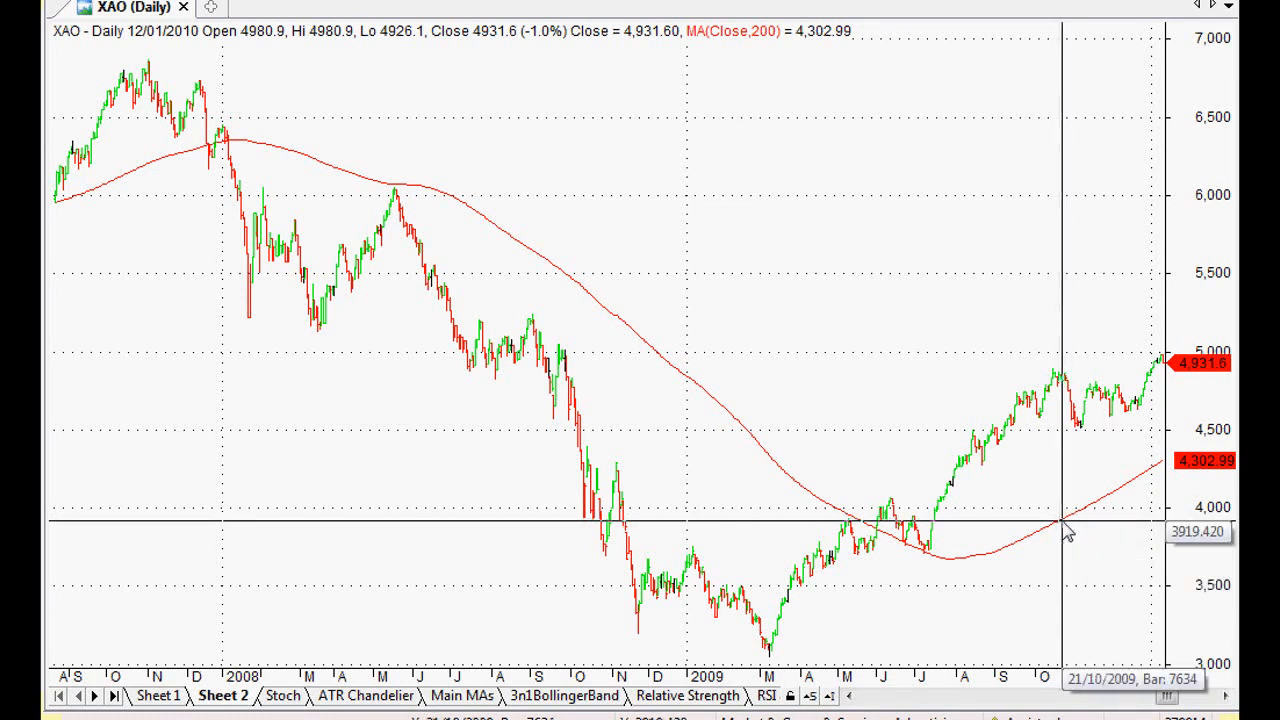
mouse_move(1060, 540)
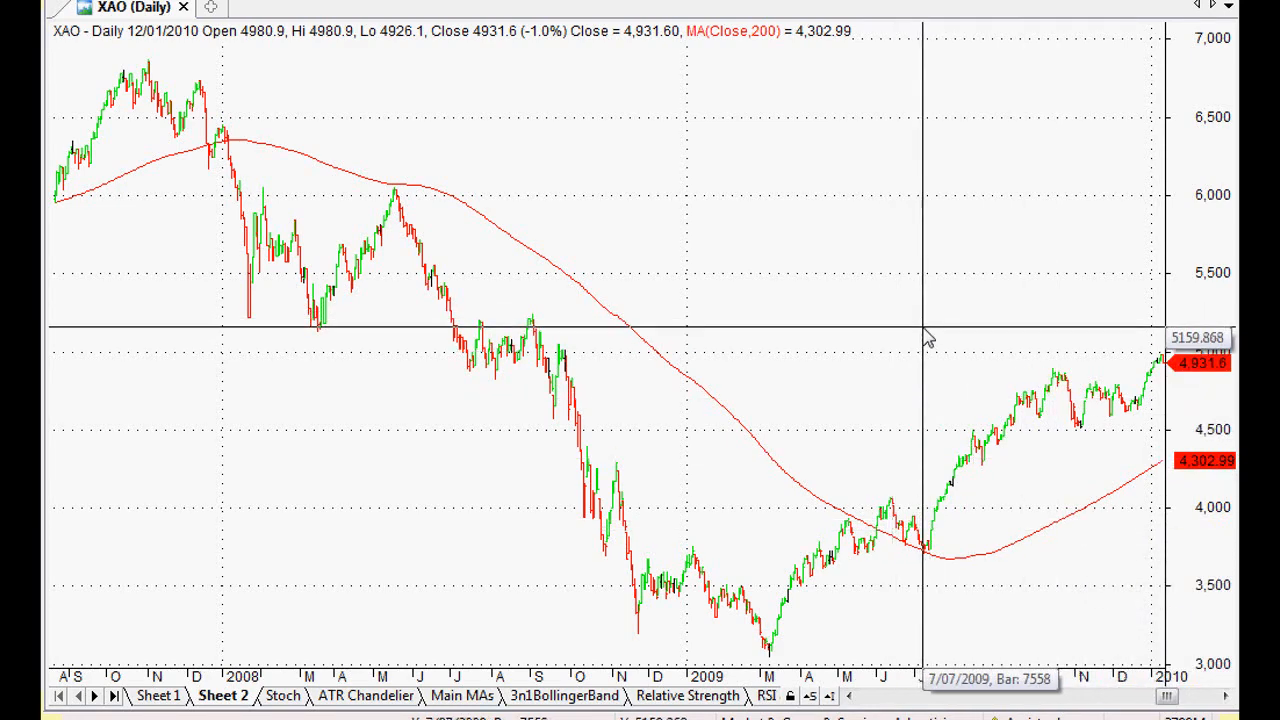
mouse_move(538, 148)
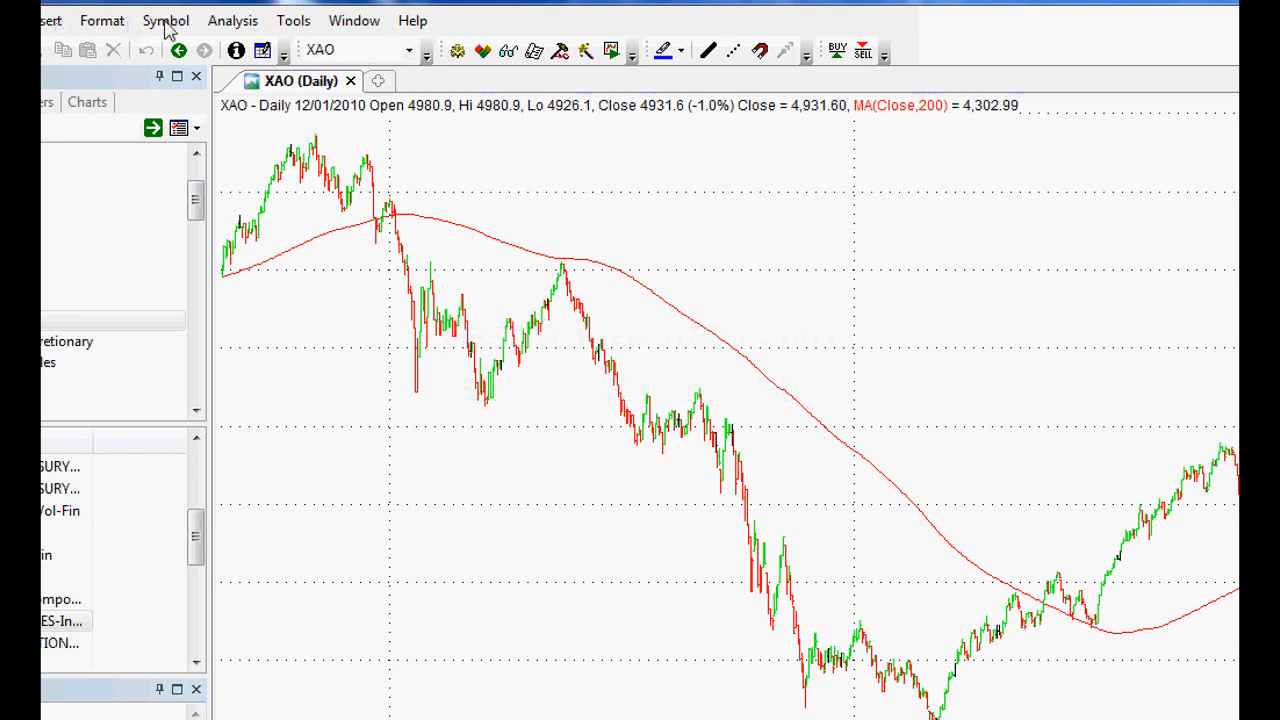
Show the Analysis menu's list of tools over the XAO chart.
left_click(232, 20)
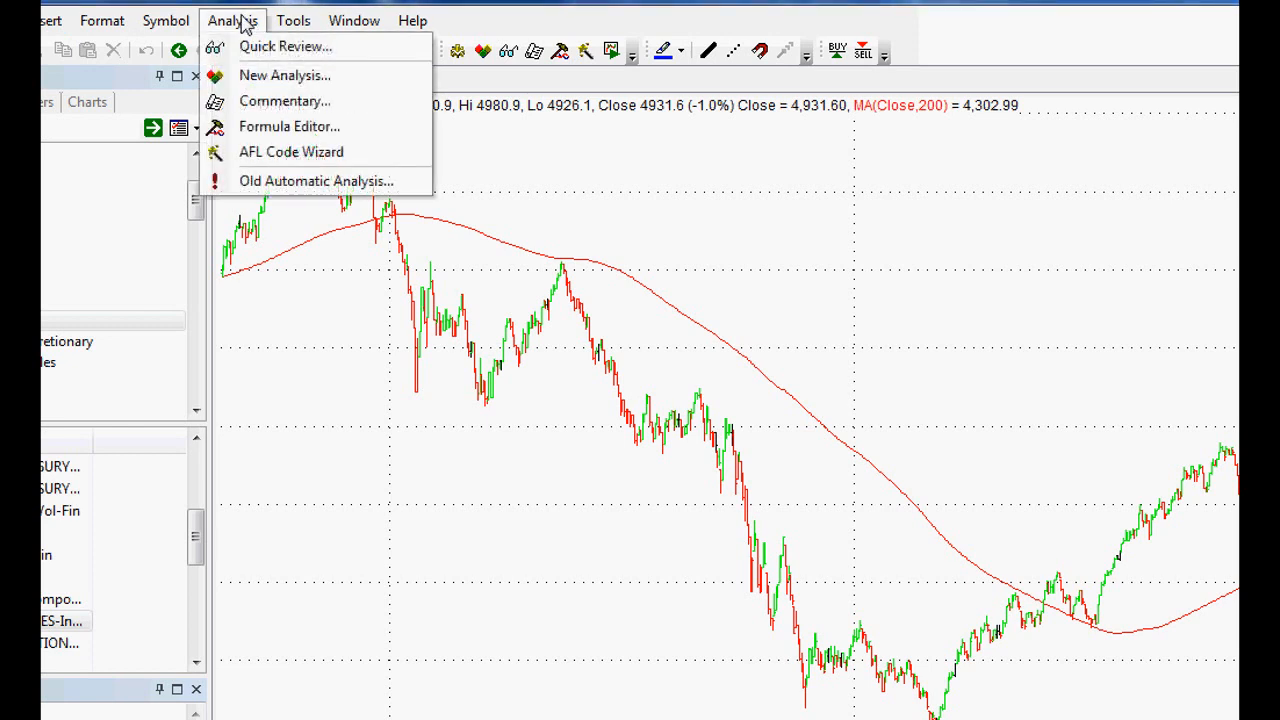
mouse_move(240, 10)
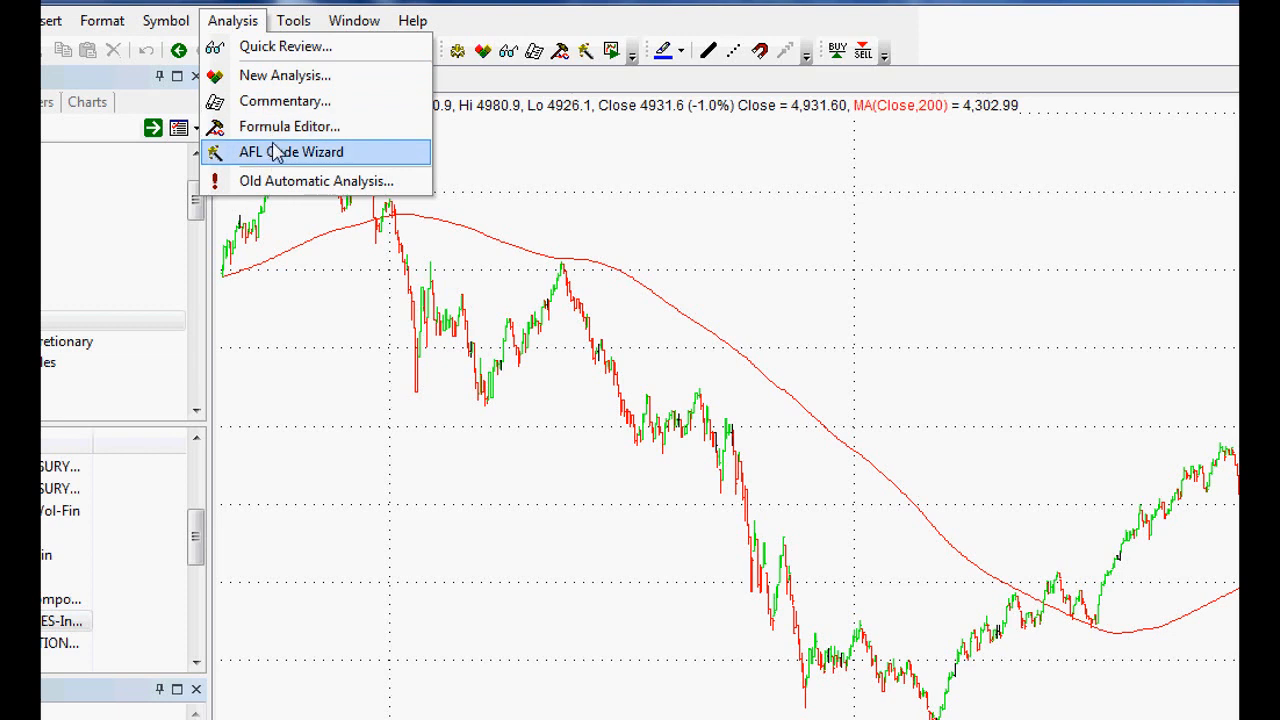
mouse_move(288, 126)
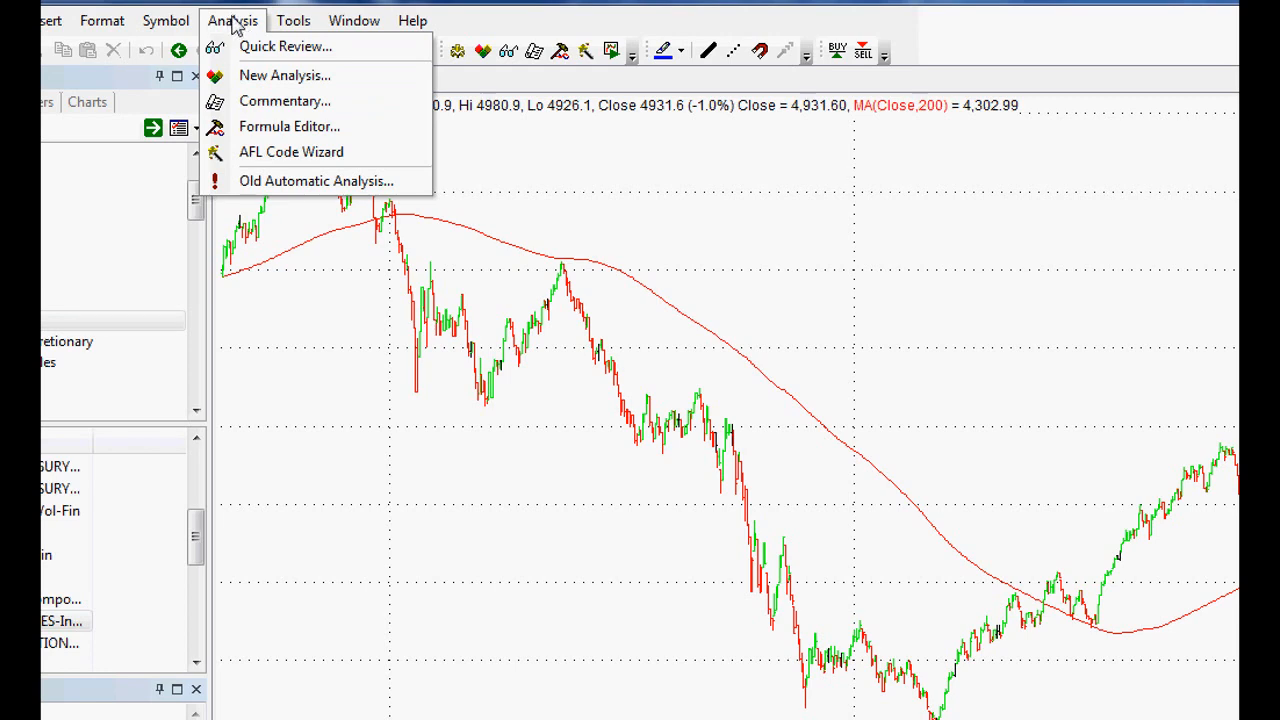
mouse_move(288, 126)
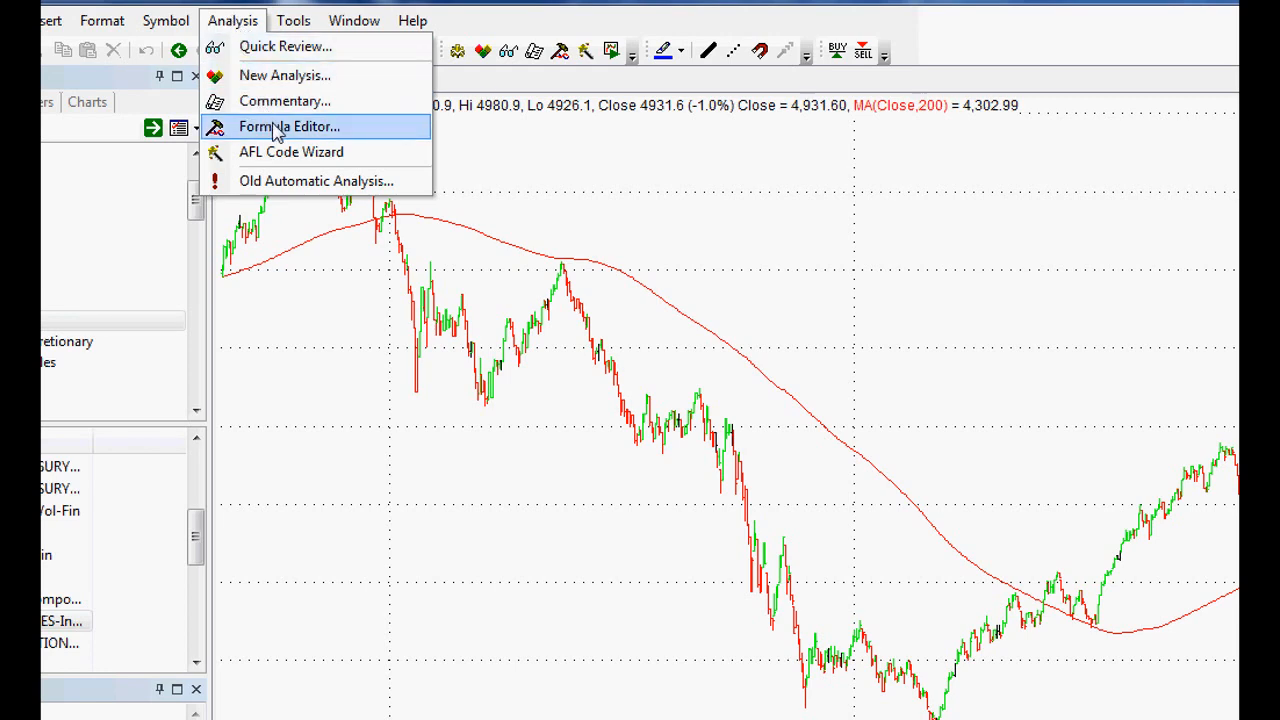
Start a new formula in the Formula Editor and move its window over the chart.
left_click(288, 126)
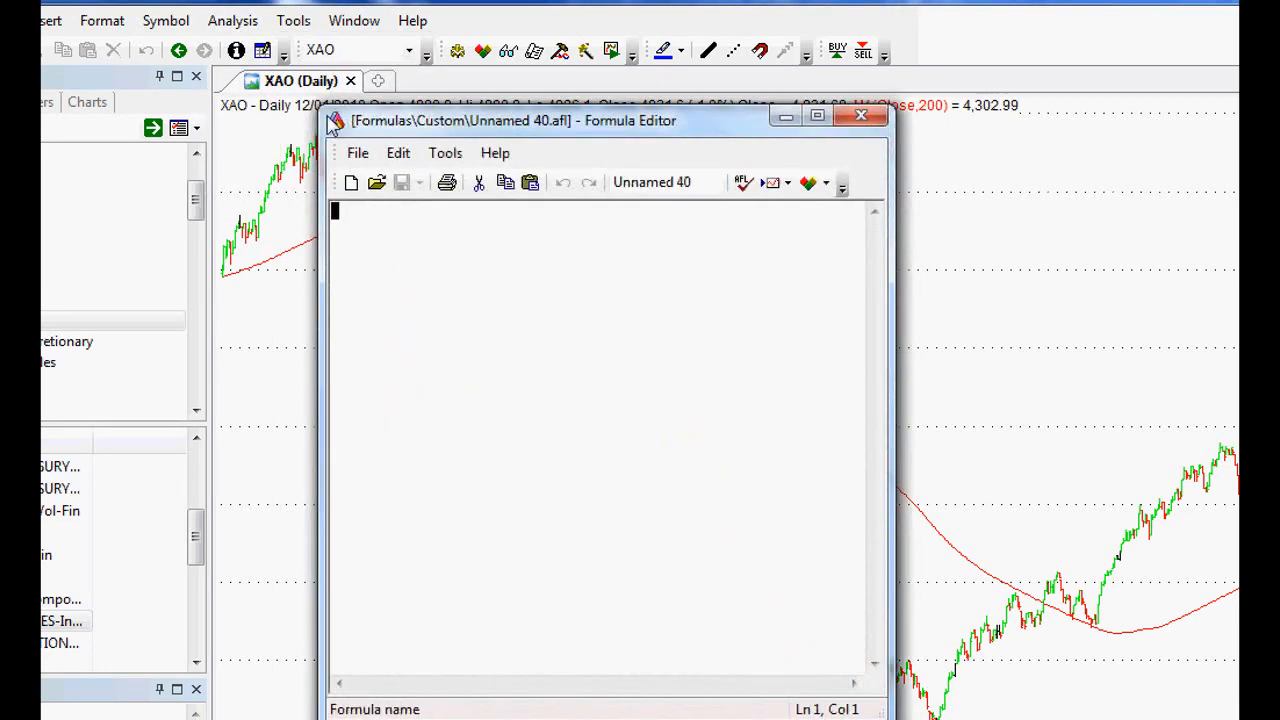
left_click_drag(510, 120, 620, 166)
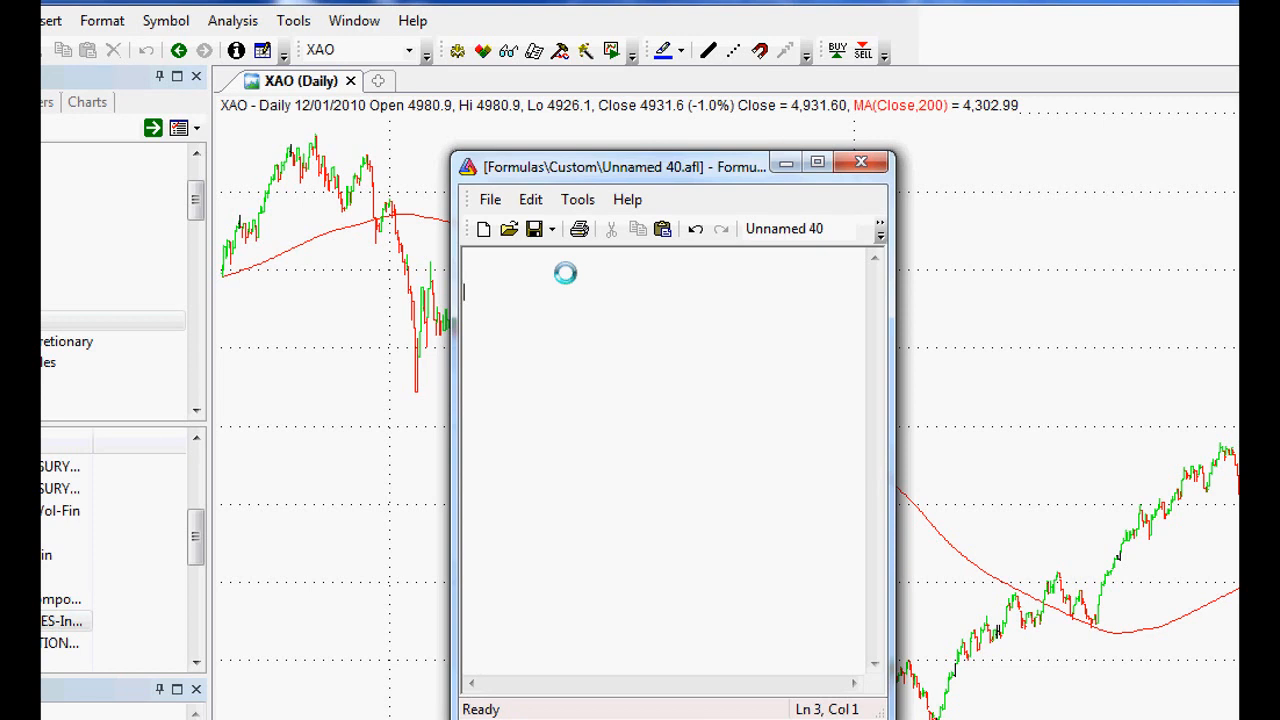
Write the buy rule Buy = Month() == 11; above the empty Sell line.
type("b")
type("Sell =")
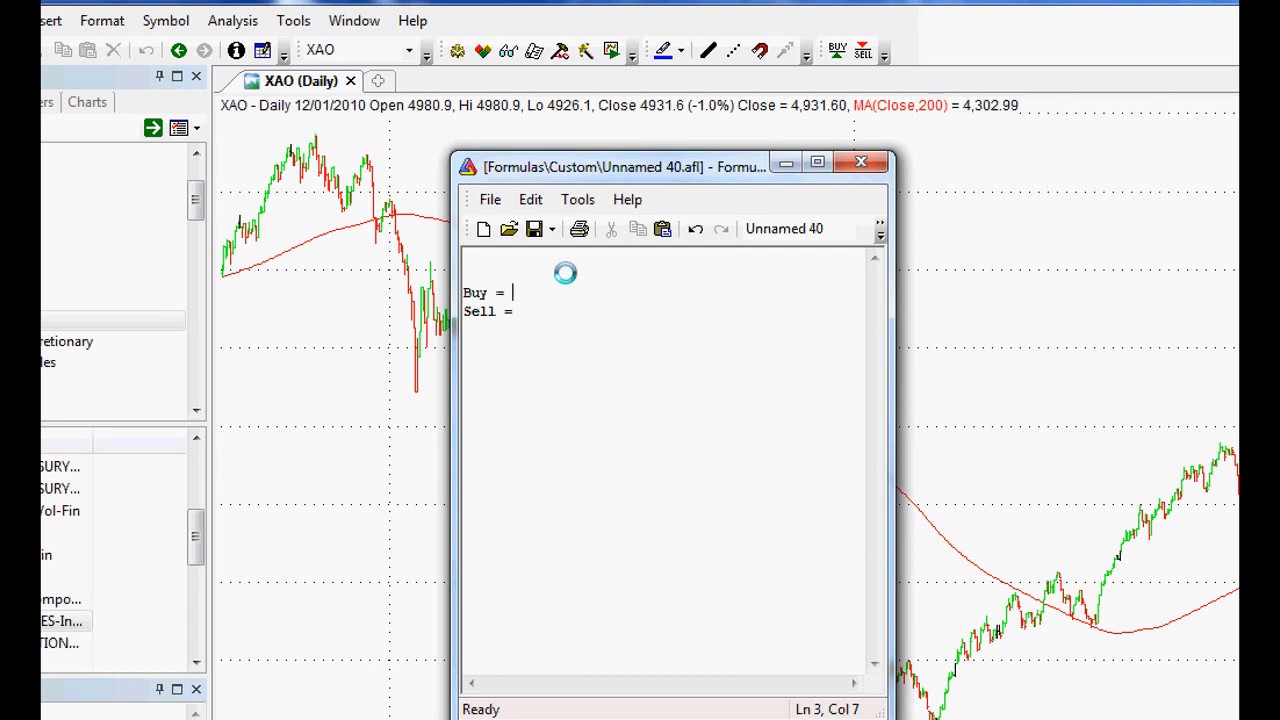
type("mo")
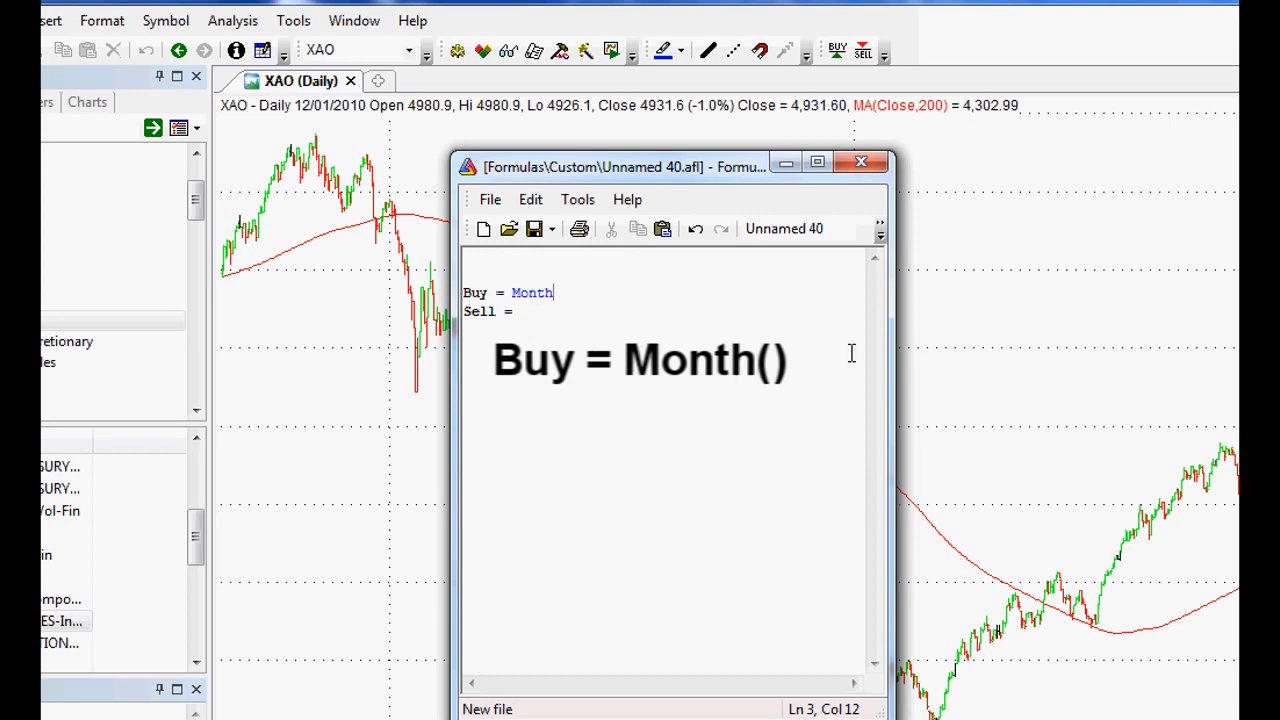
mouse_move(812, 368)
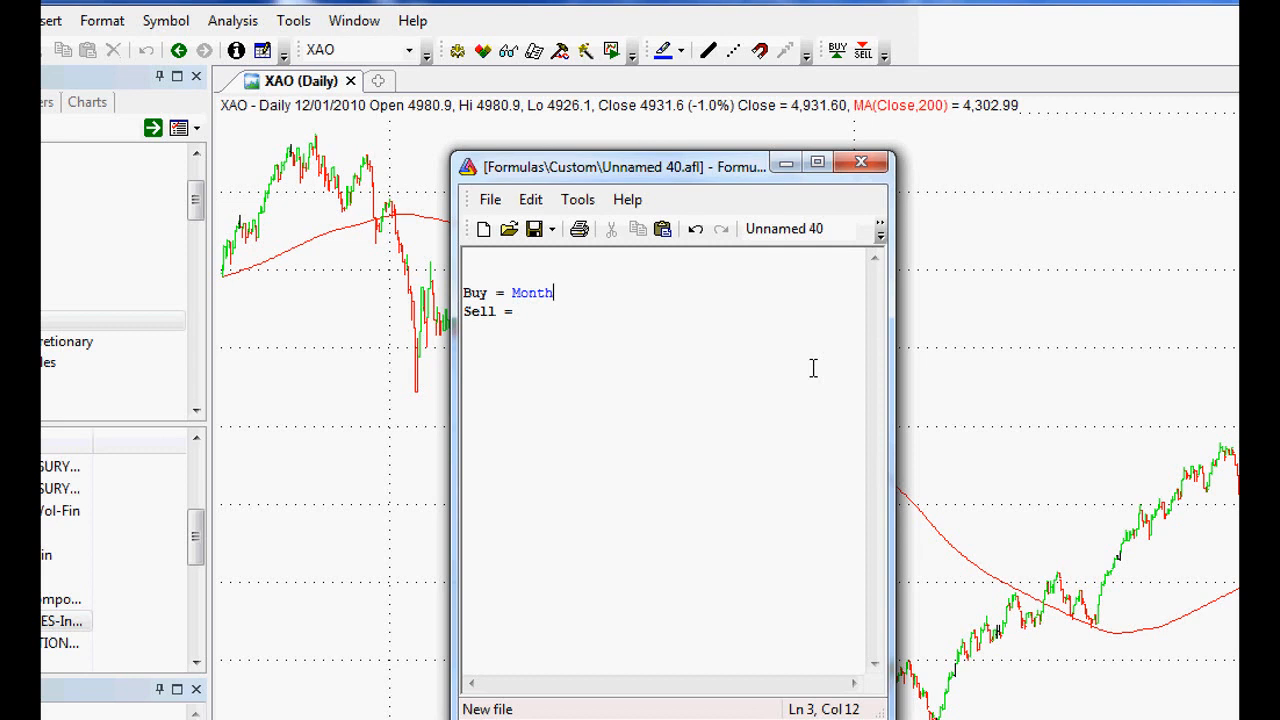
type("(")
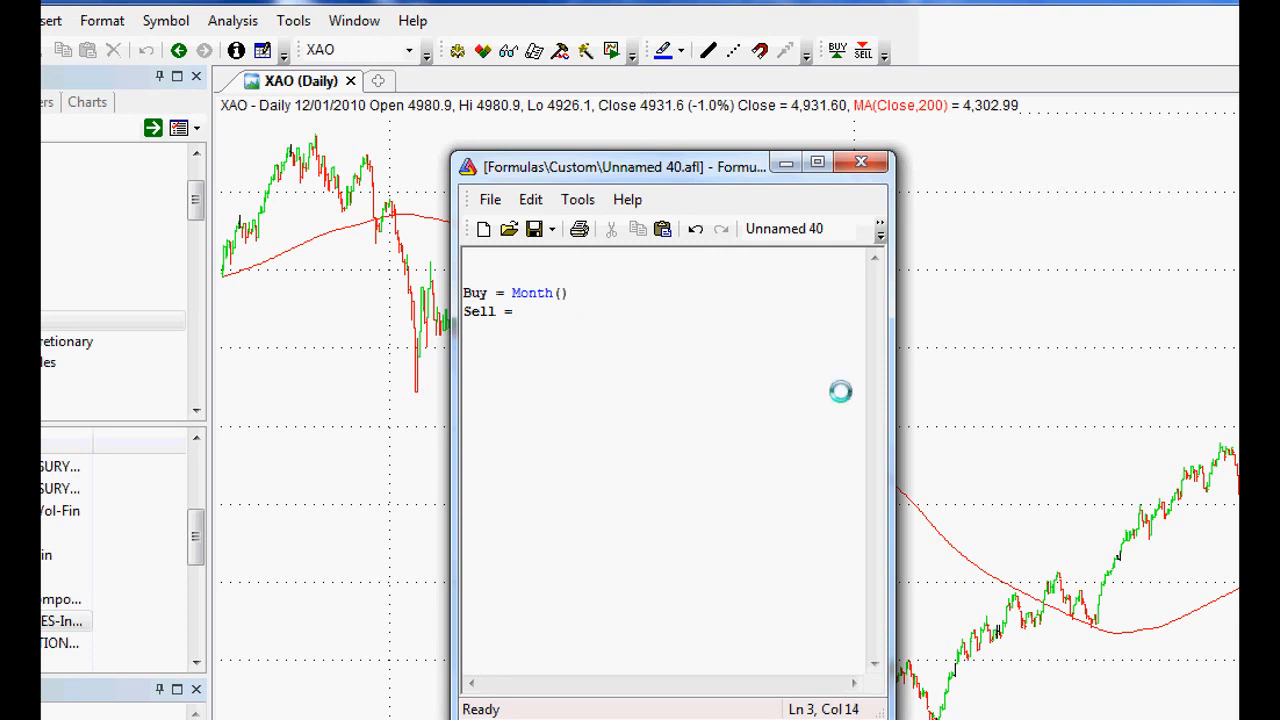
type("++")
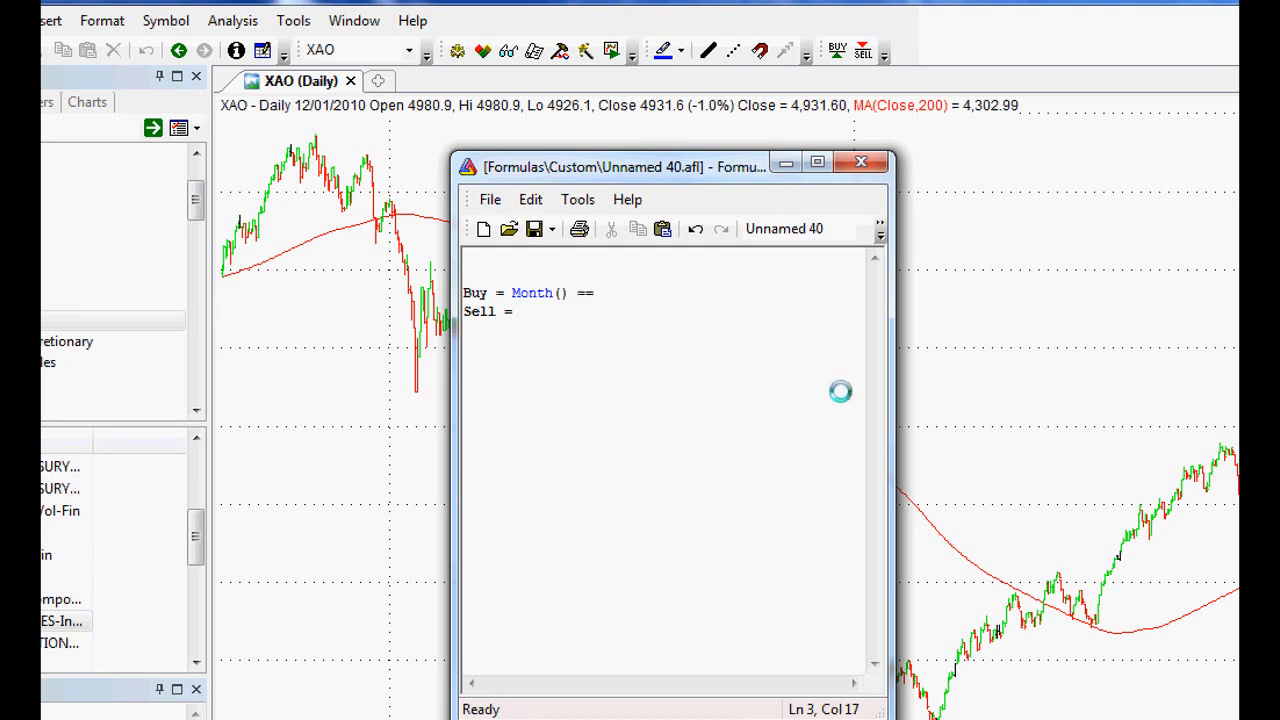
left_click(590, 292)
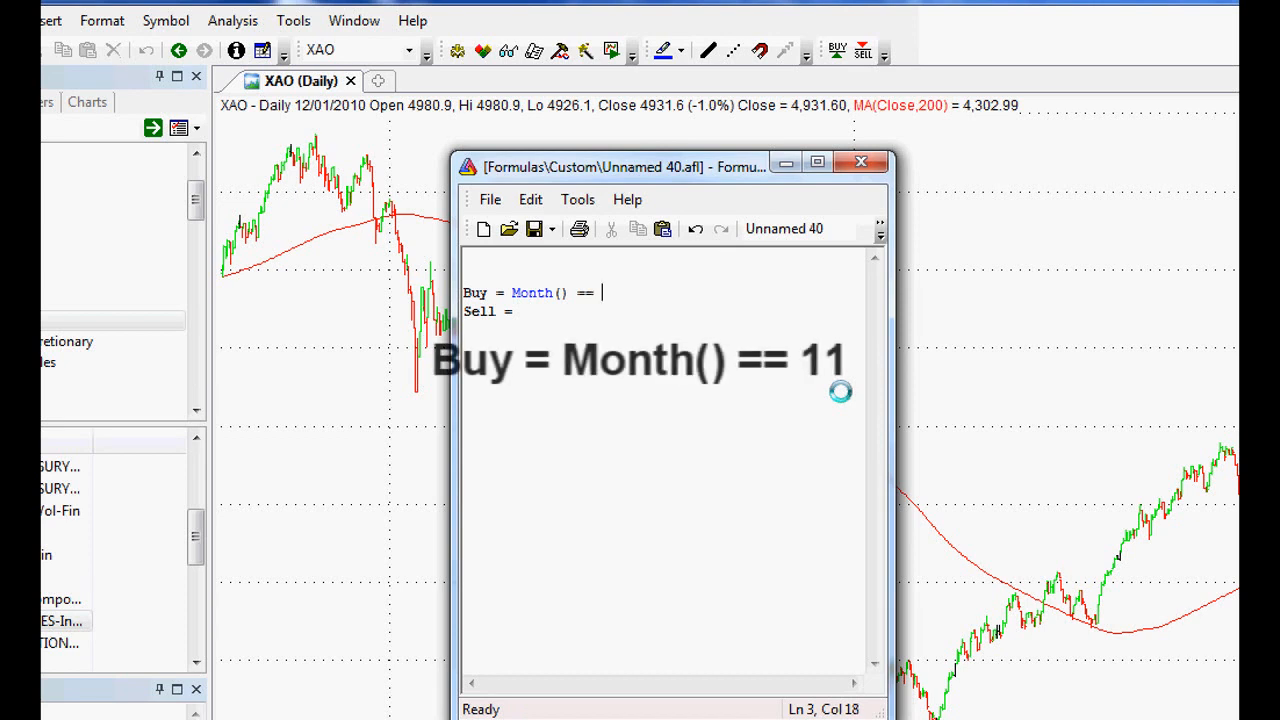
type("11;")
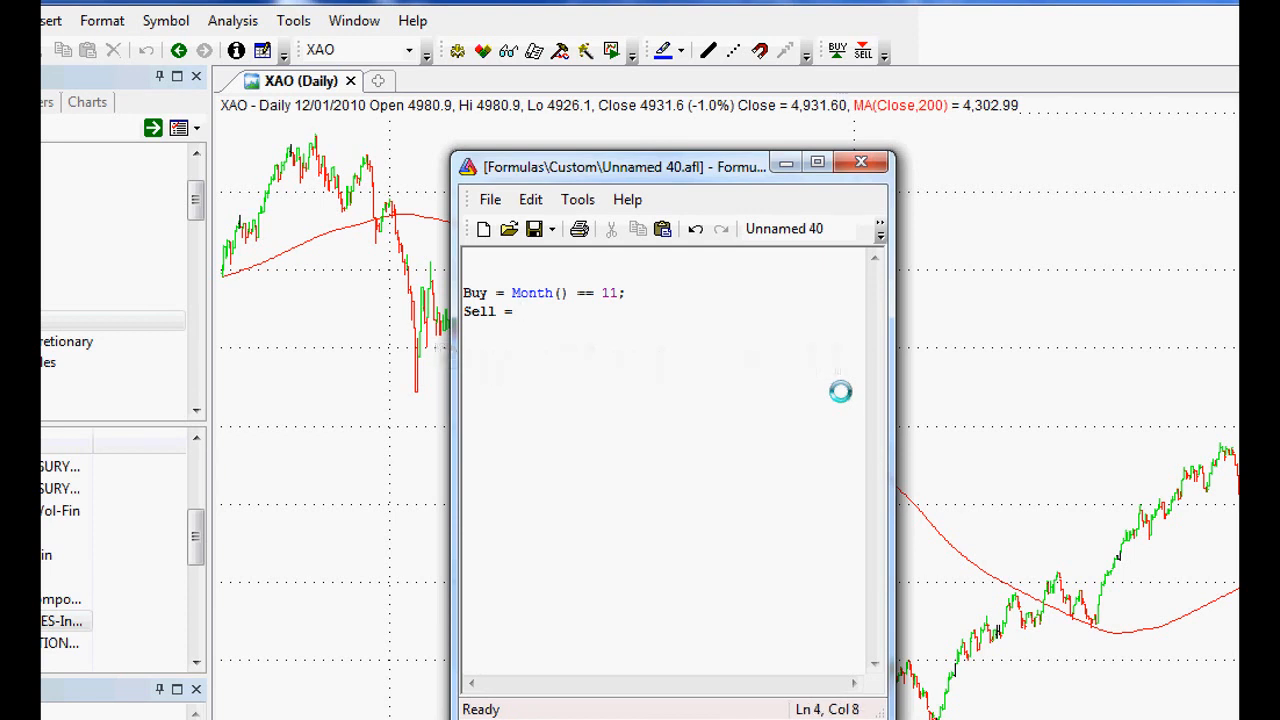
Complete the sell rule as Sell = Month() == 5; beneath the buy rule.
type("Month")
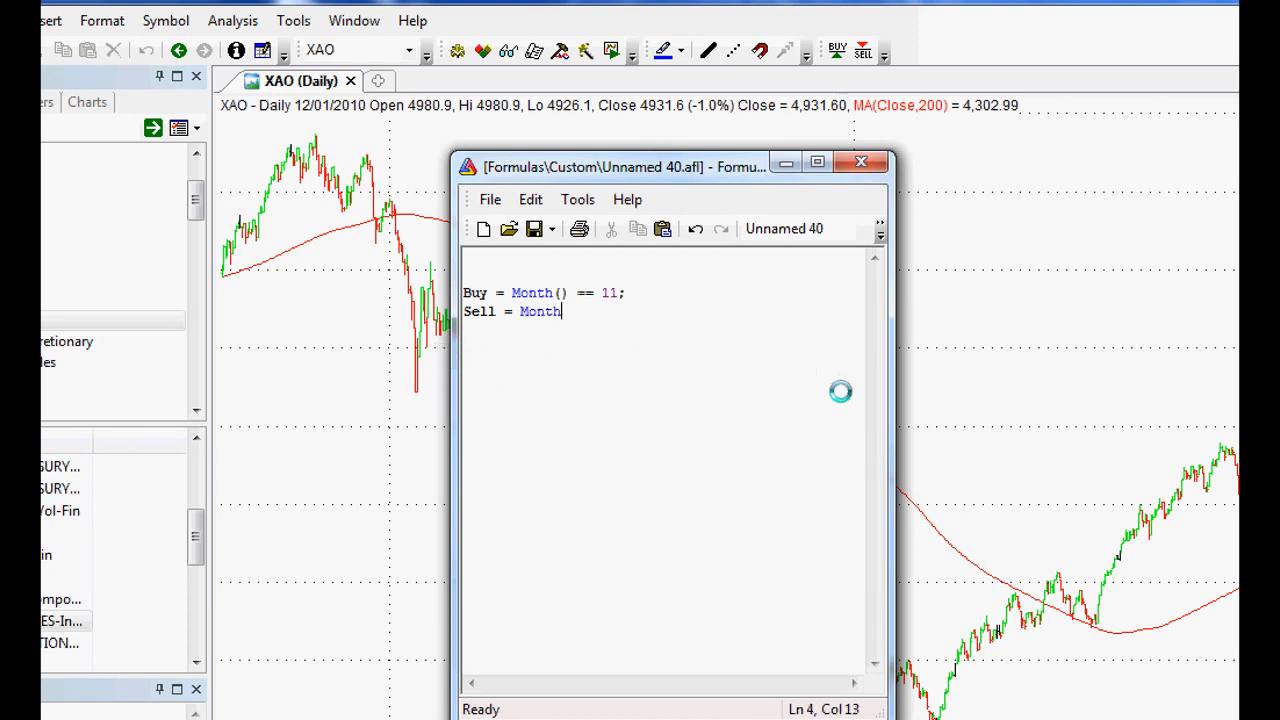
type("(")
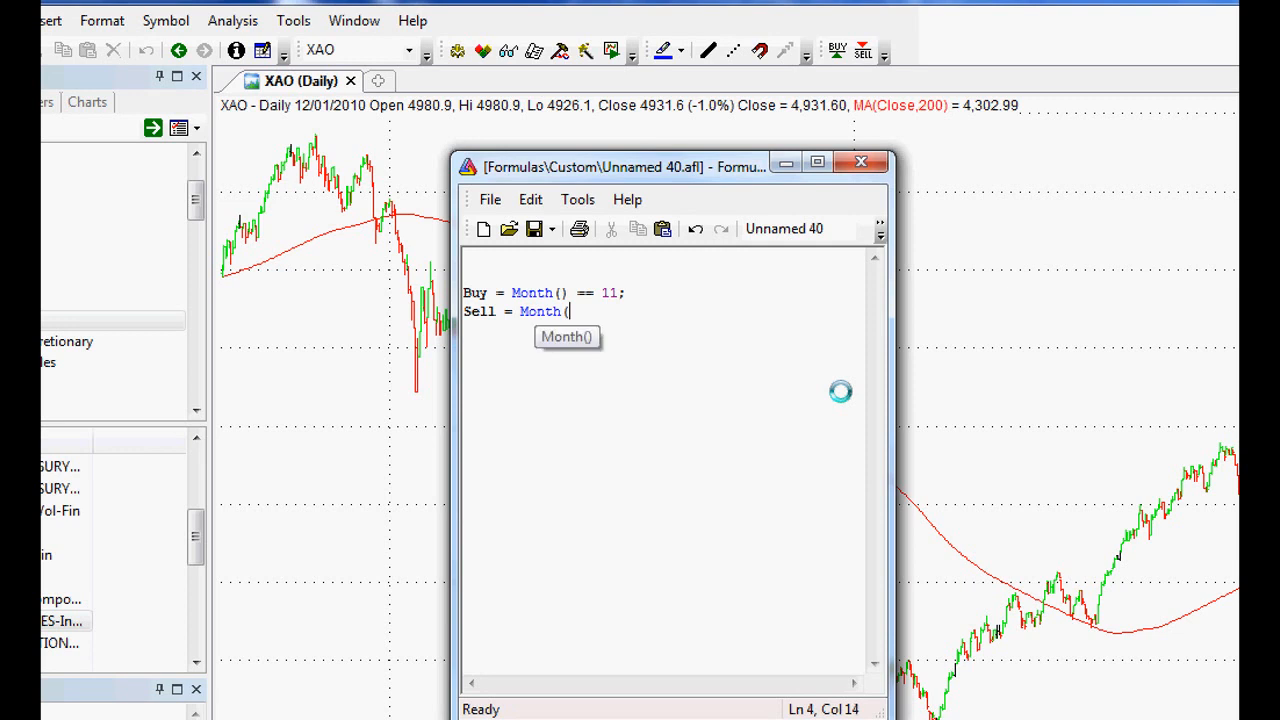
type(")")
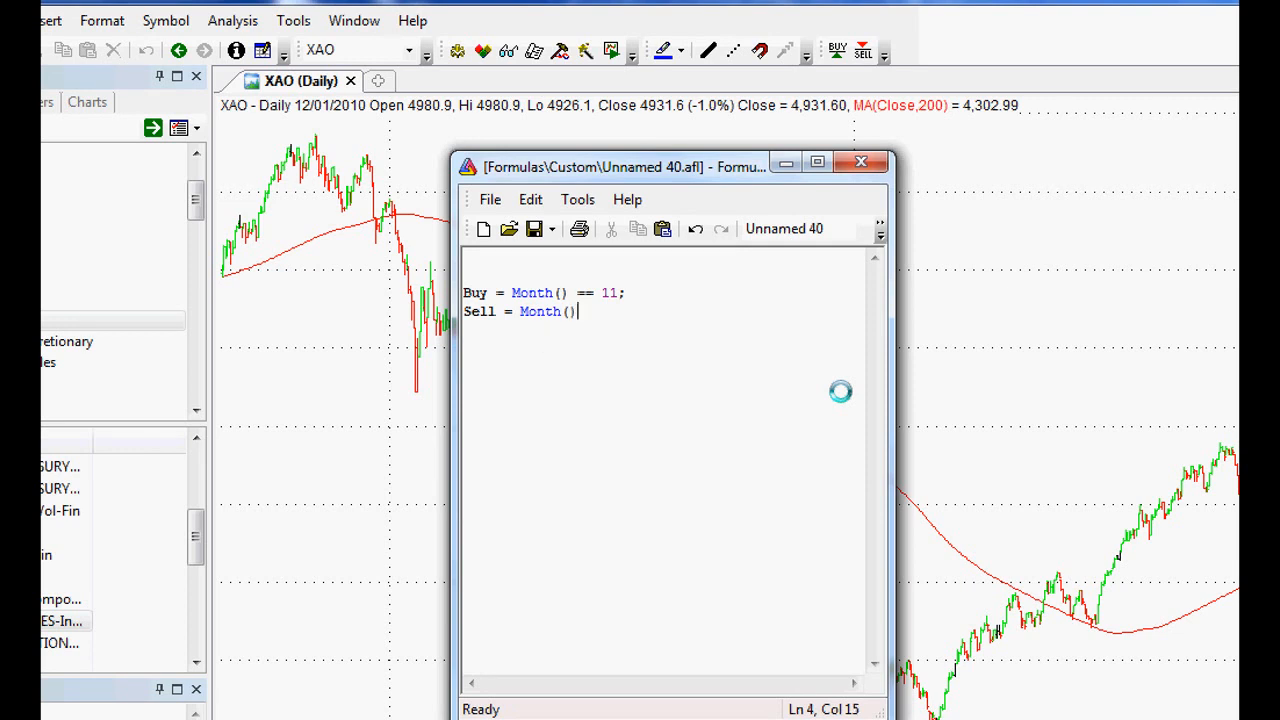
type("==")
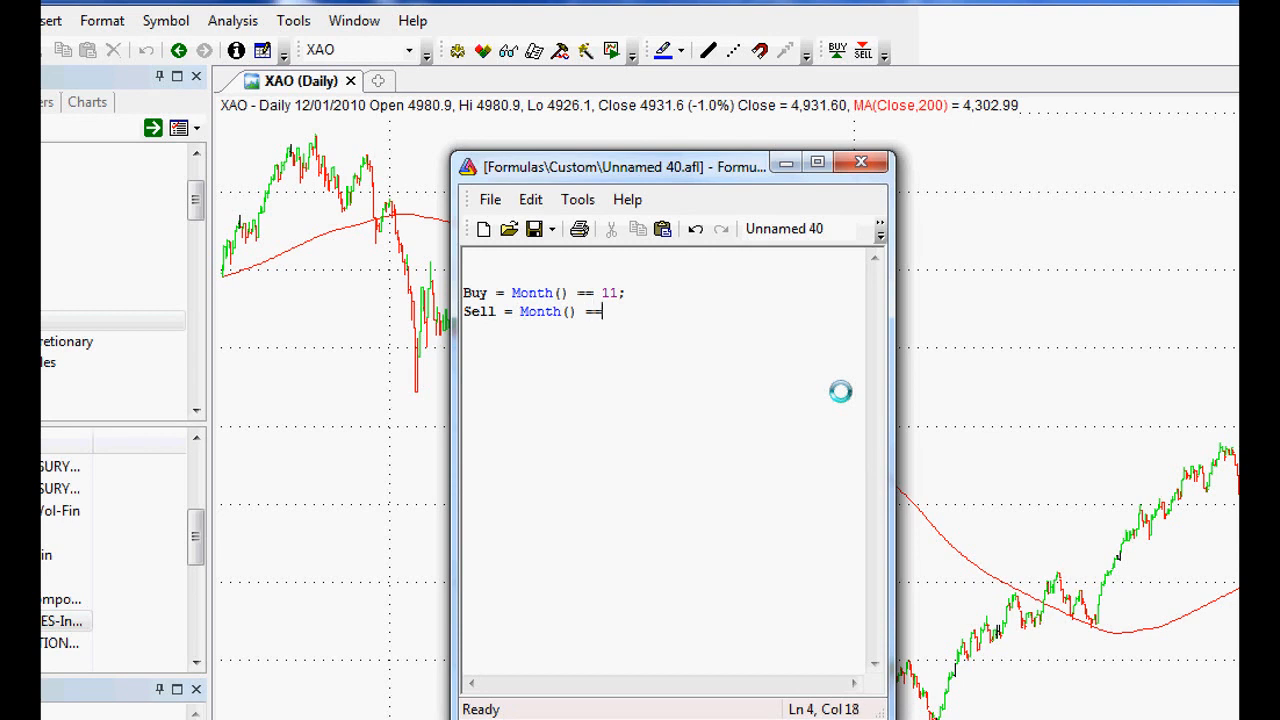
type("5")
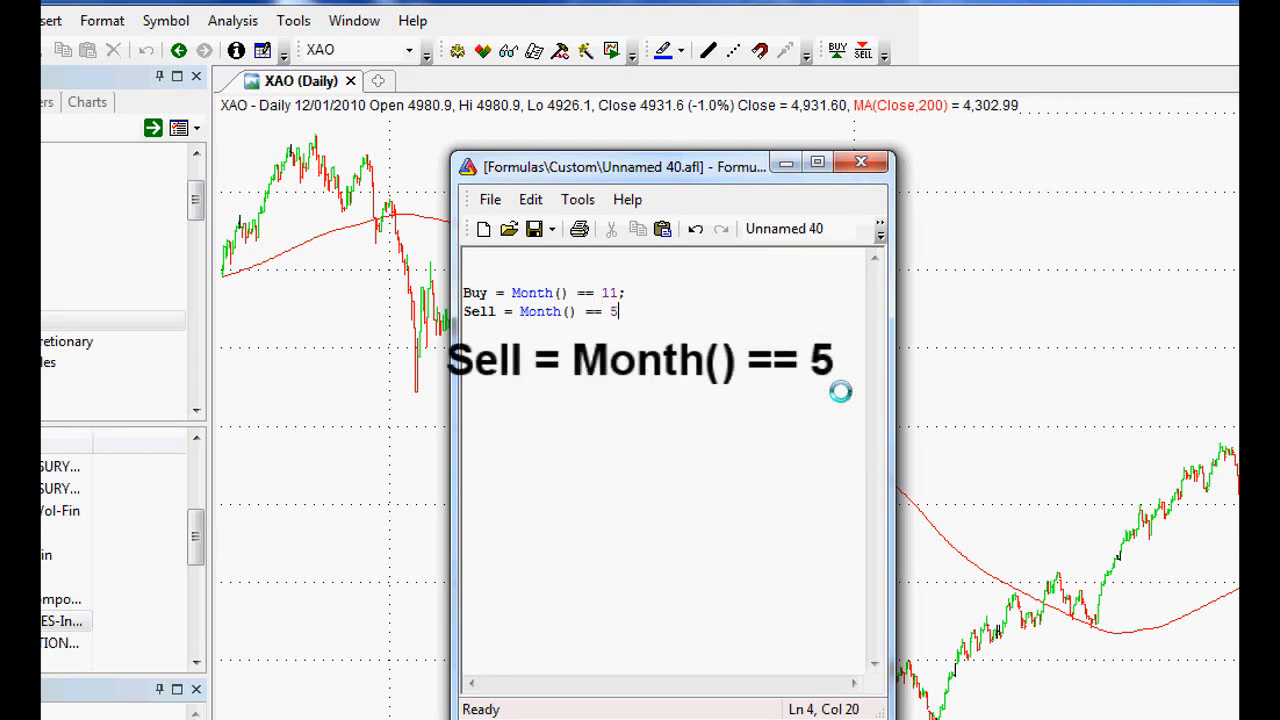
type(";")
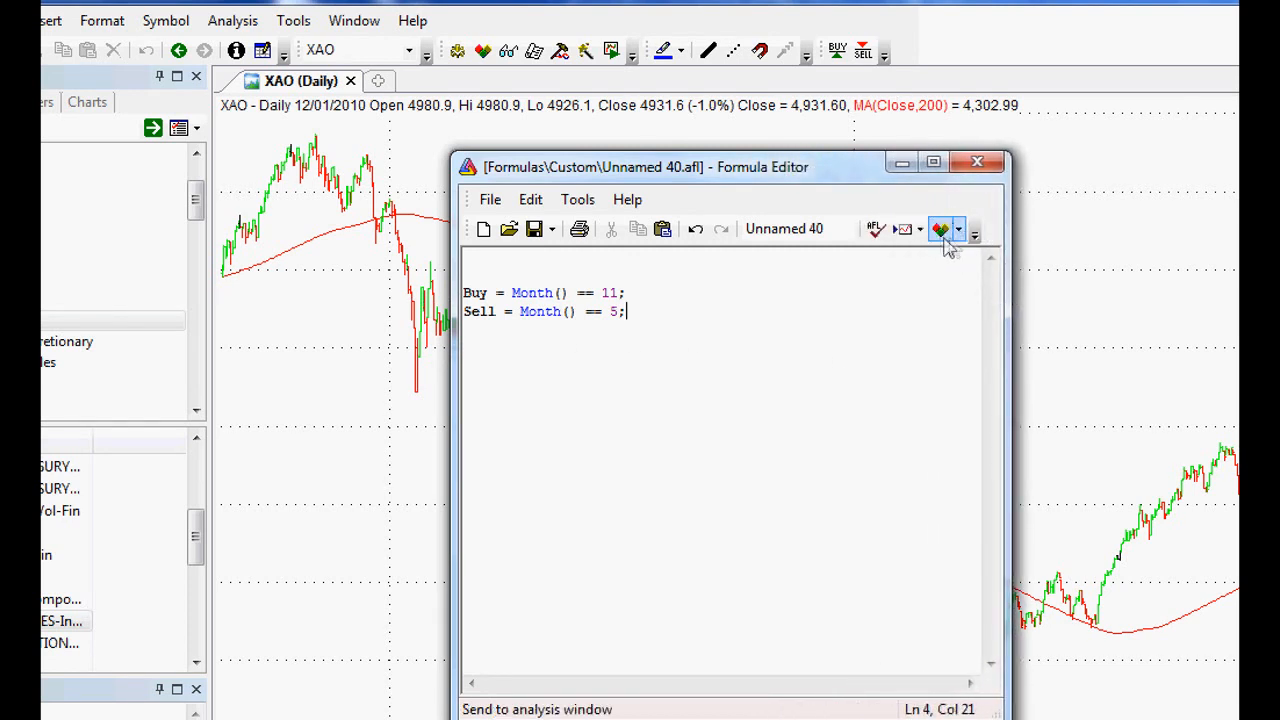
mouse_move(960, 232)
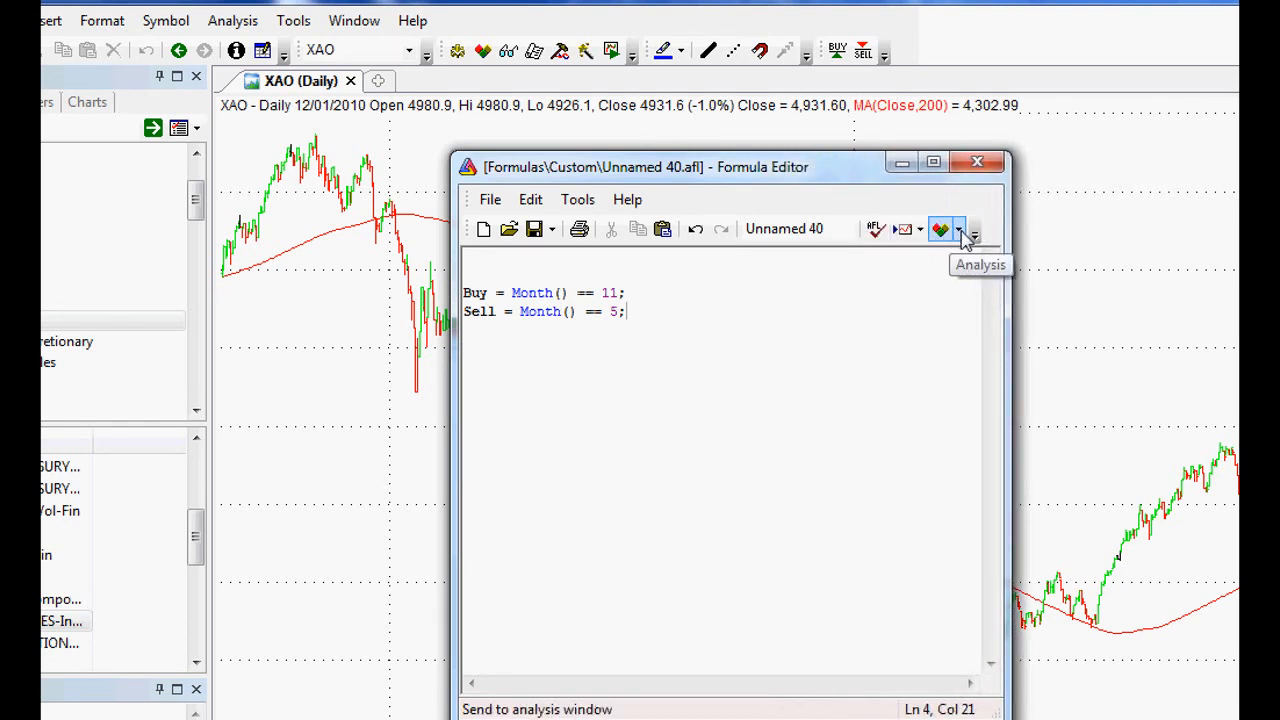
left_click(972, 228)
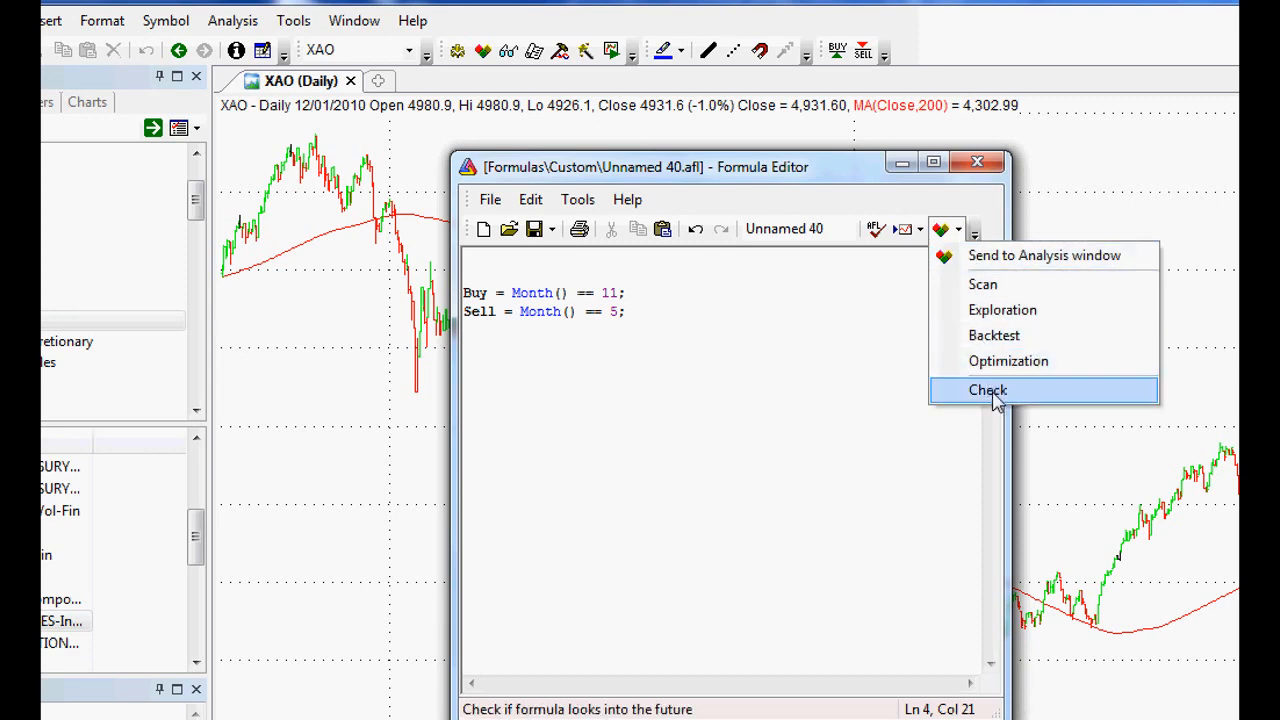
left_click(988, 388)
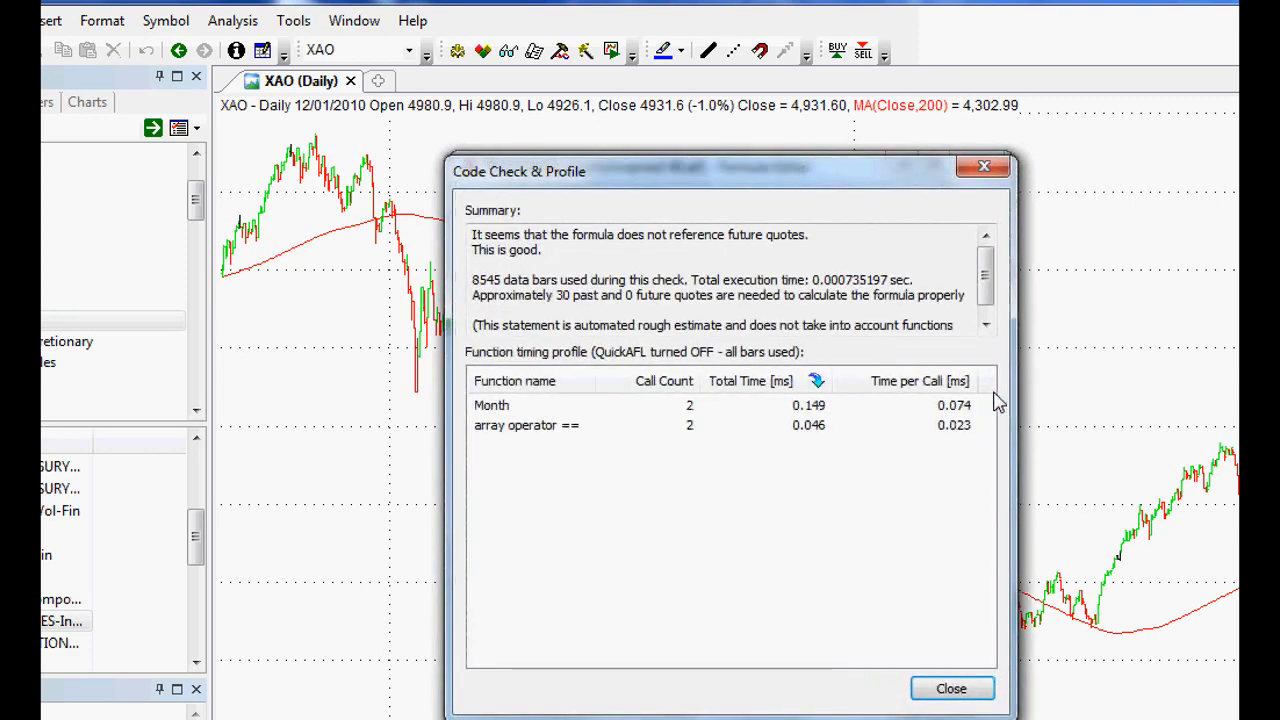
mouse_move(796, 596)
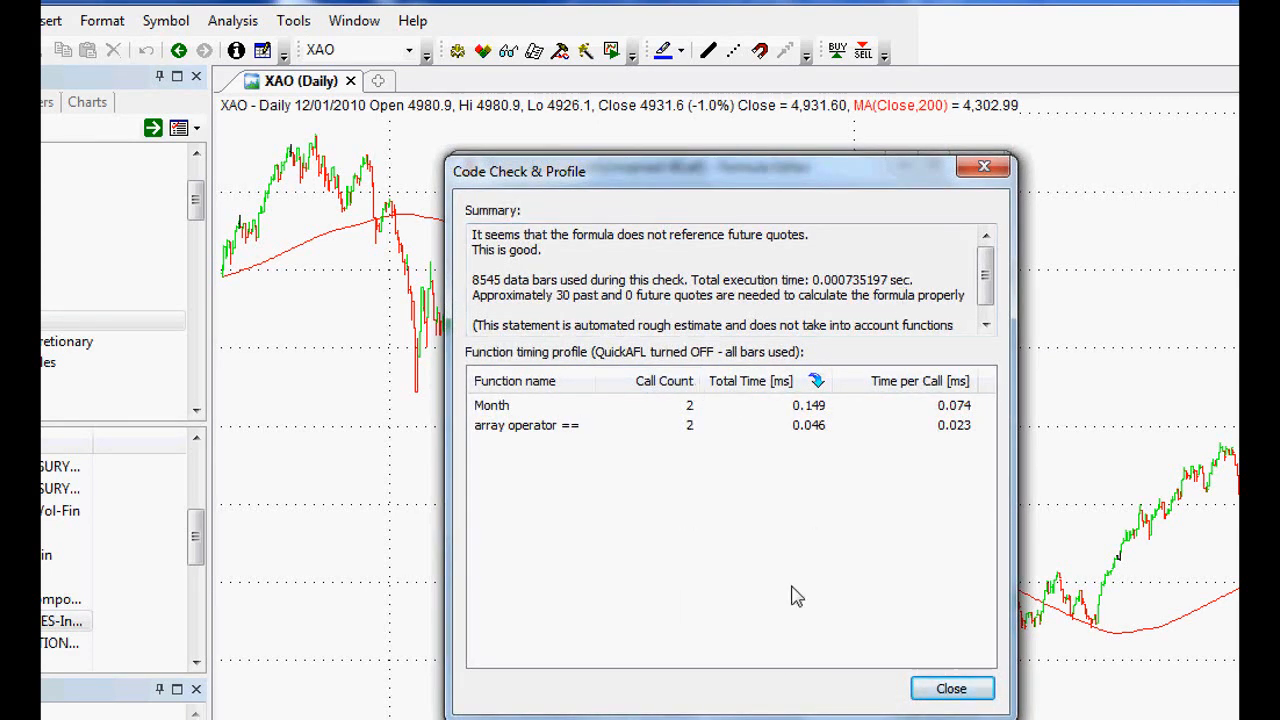
left_click(950, 688)
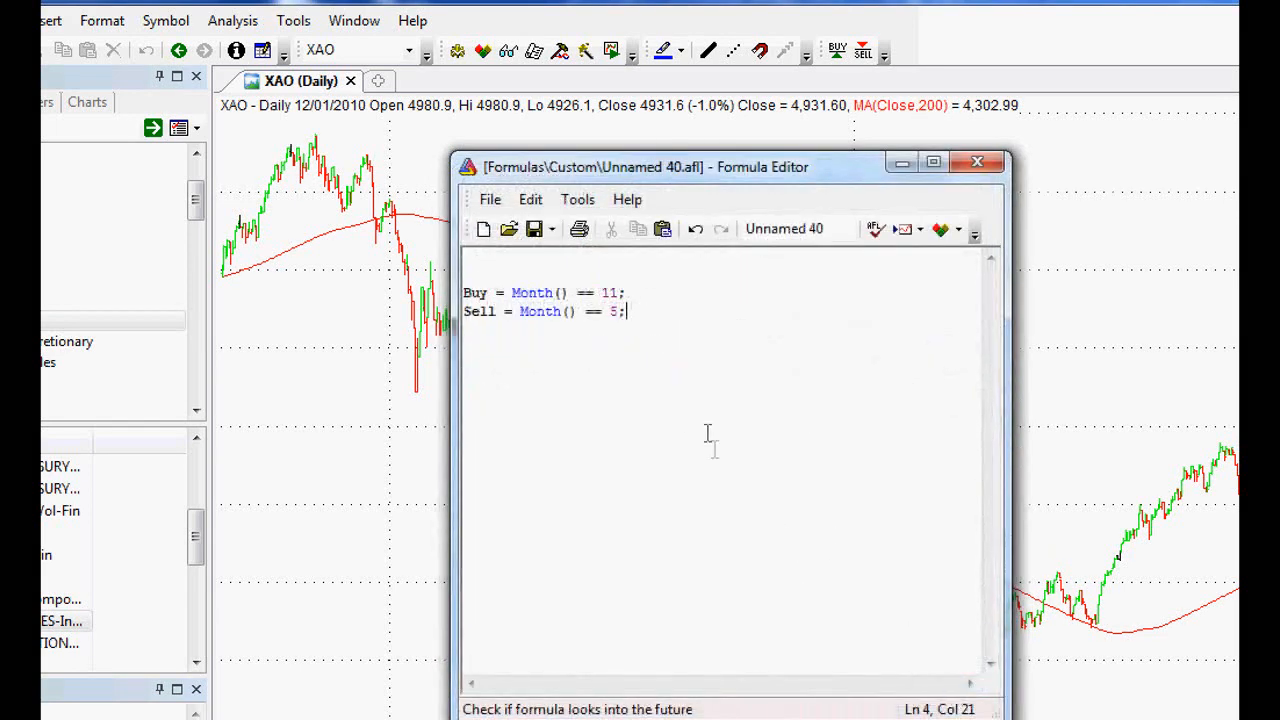
Save the formula as SellInMayPlease in the Custom formulas folder.
left_click(552, 228)
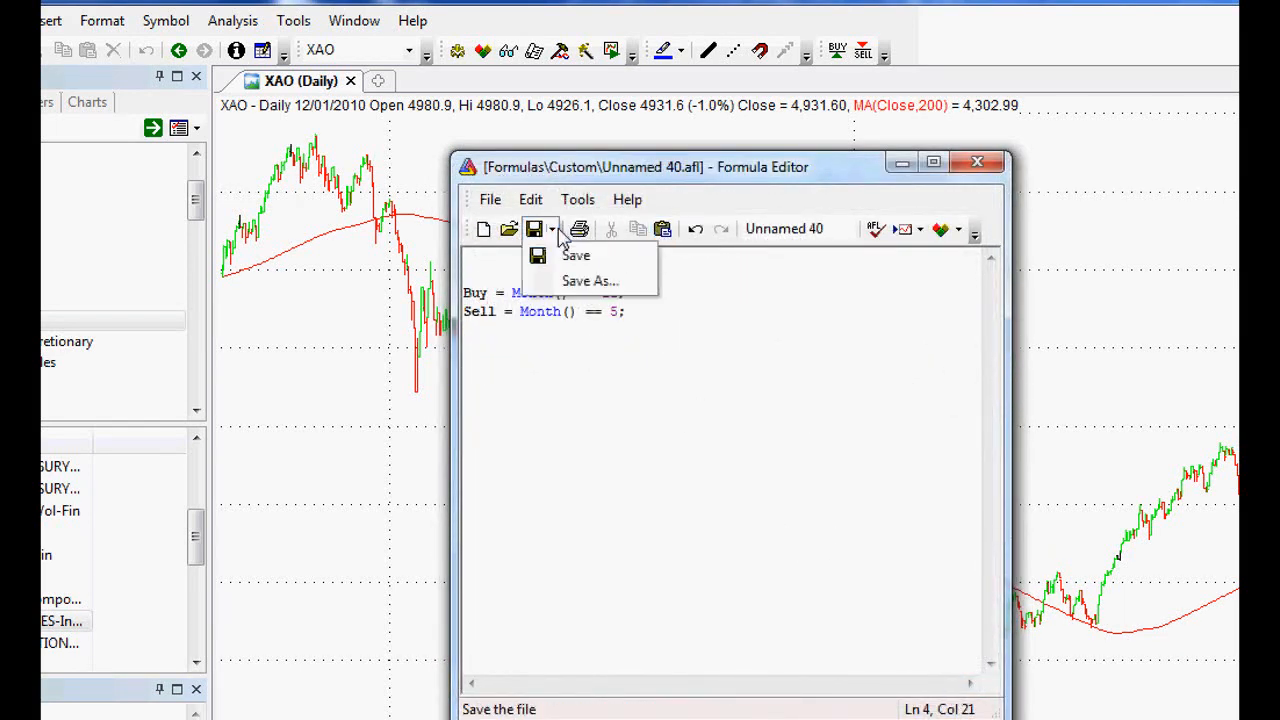
left_click(588, 280)
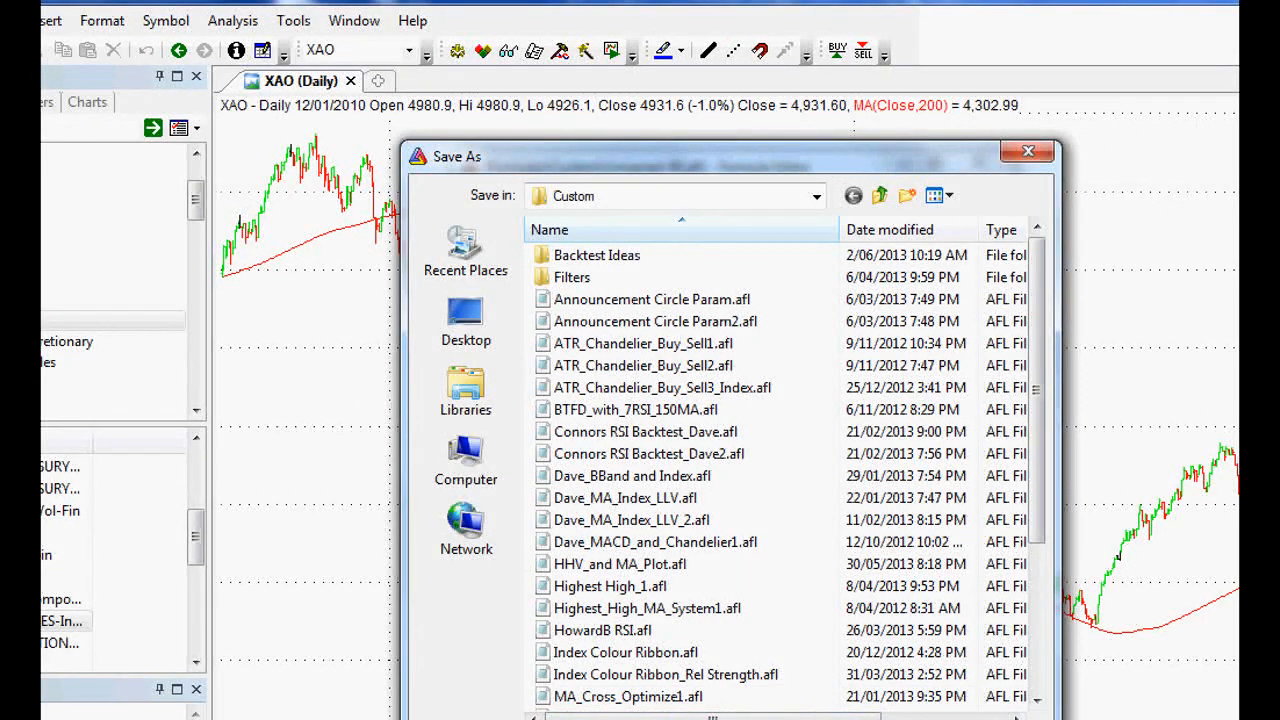
left_click(1028, 152)
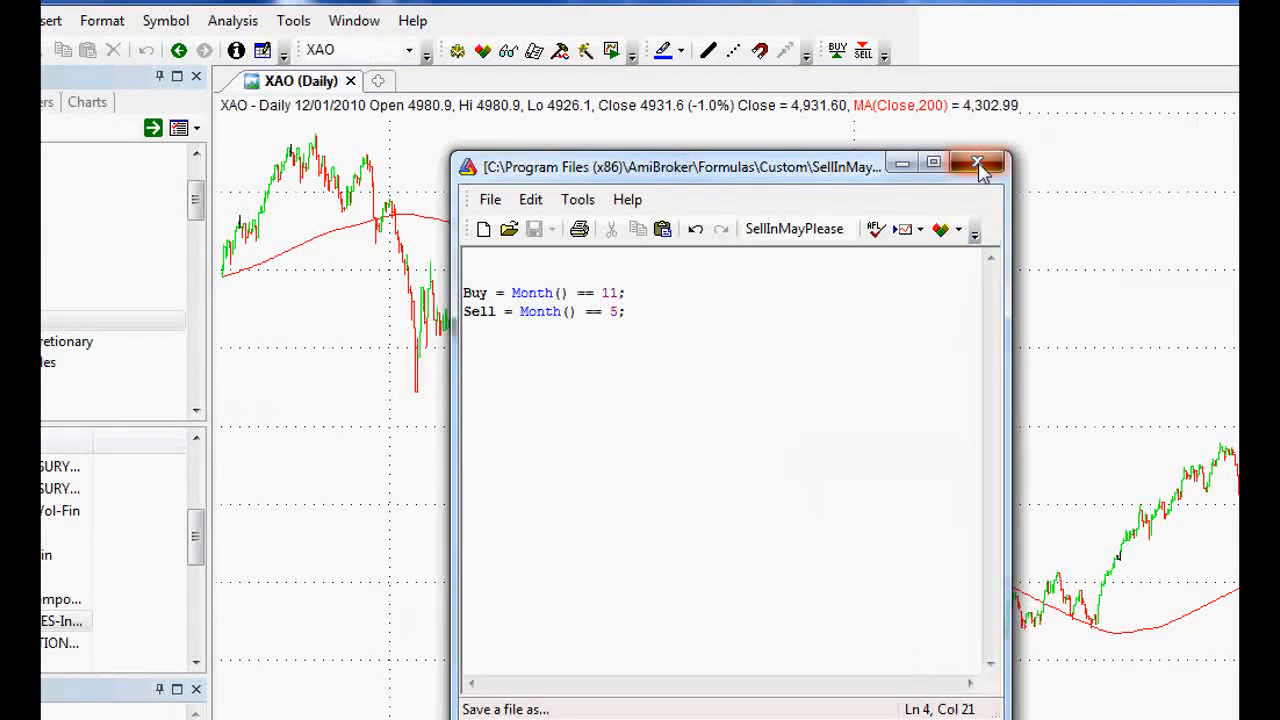
Close the editor and bring up the Old Automatic Analysis window.
left_click(976, 162)
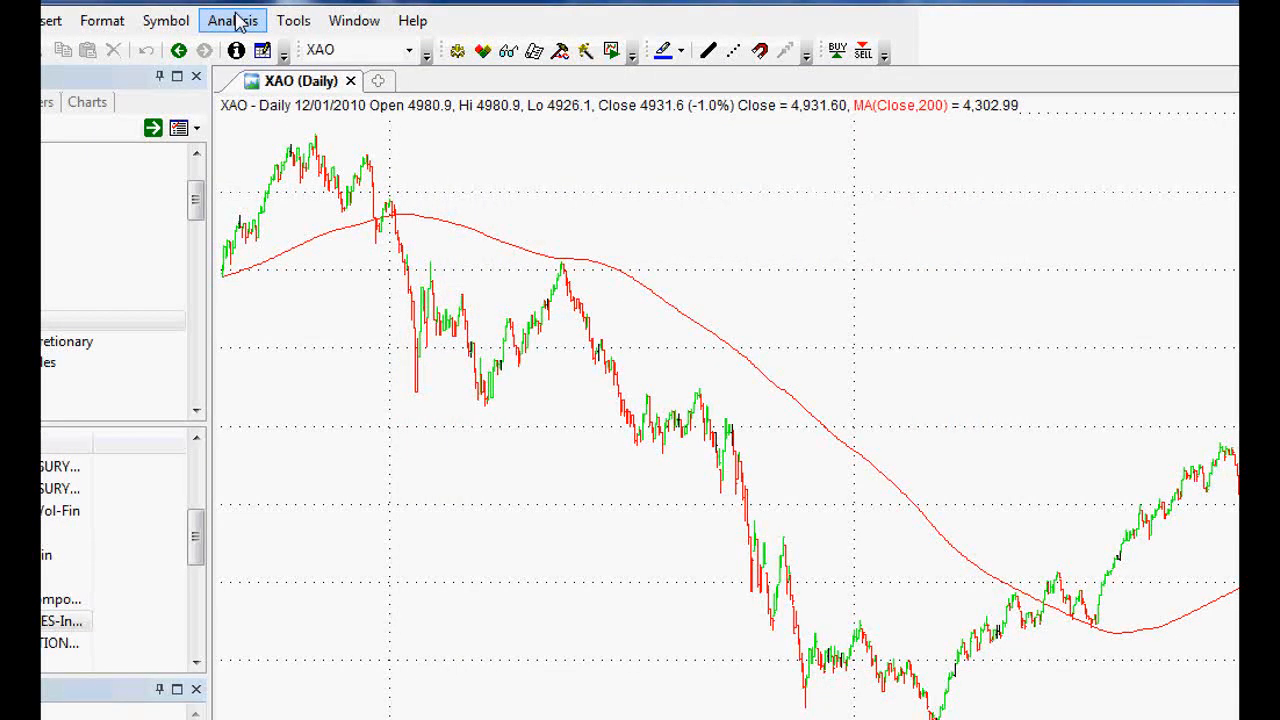
left_click(232, 20)
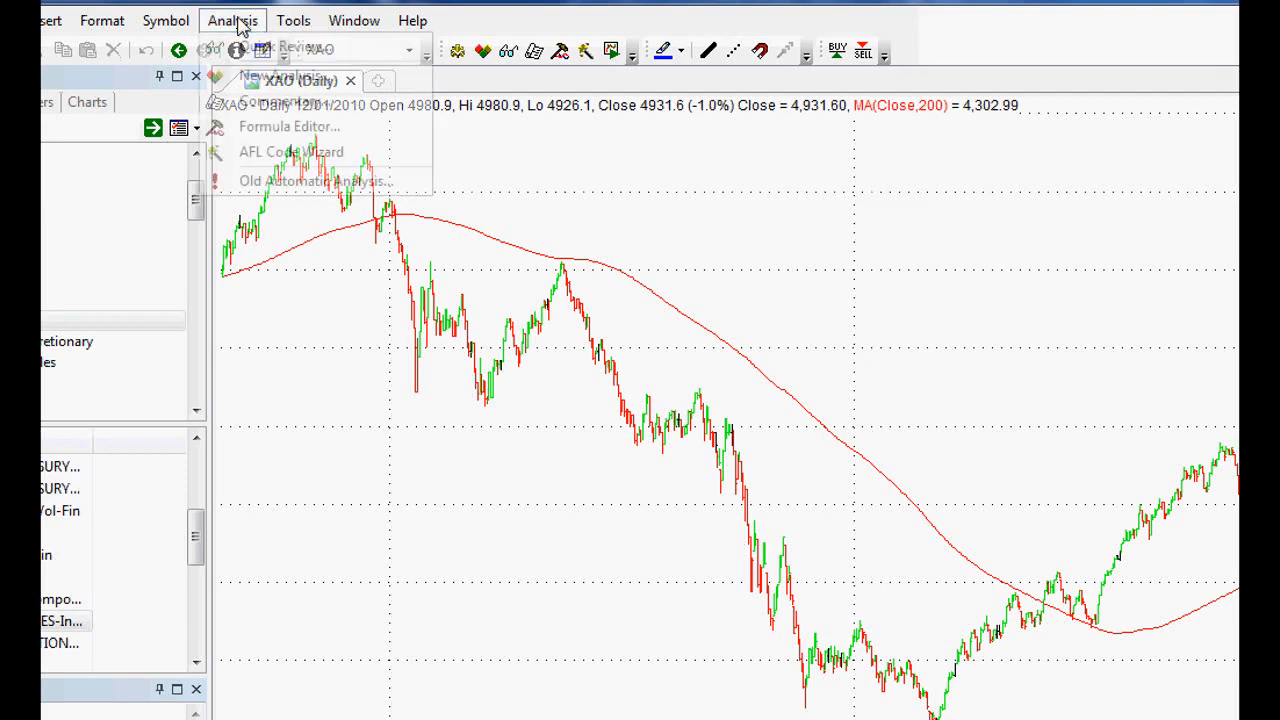
mouse_move(316, 180)
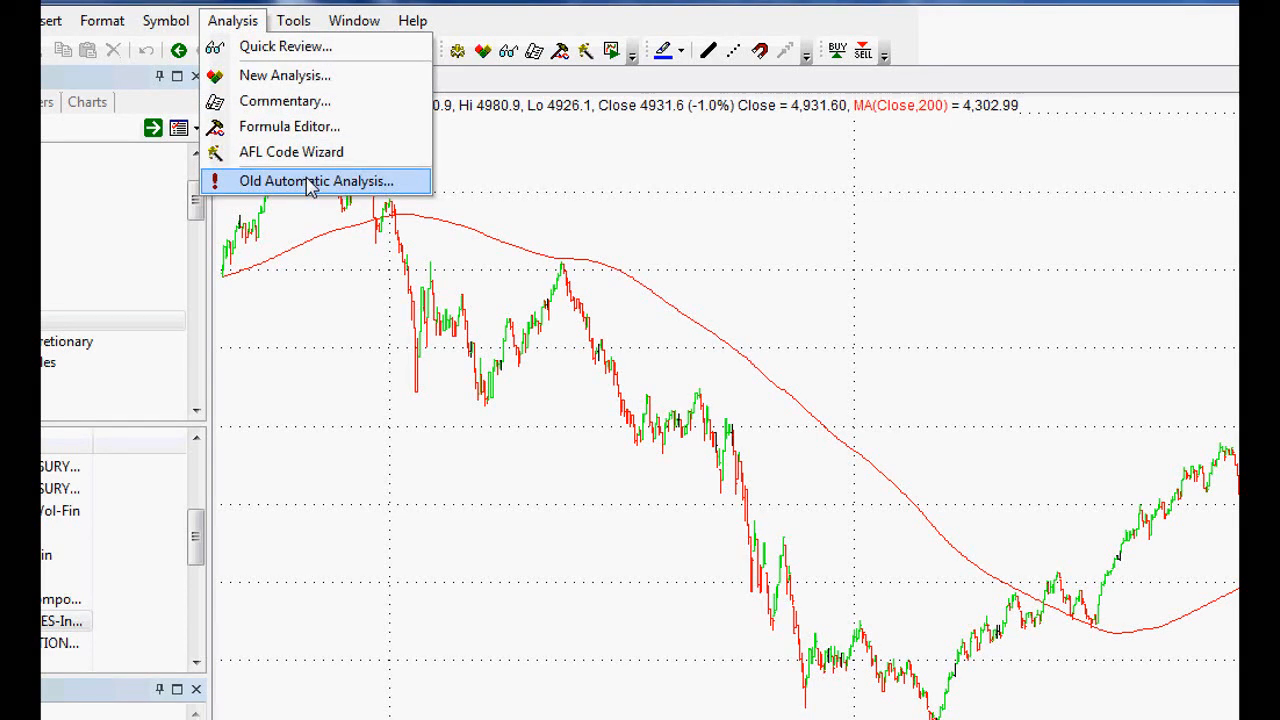
left_click(316, 180)
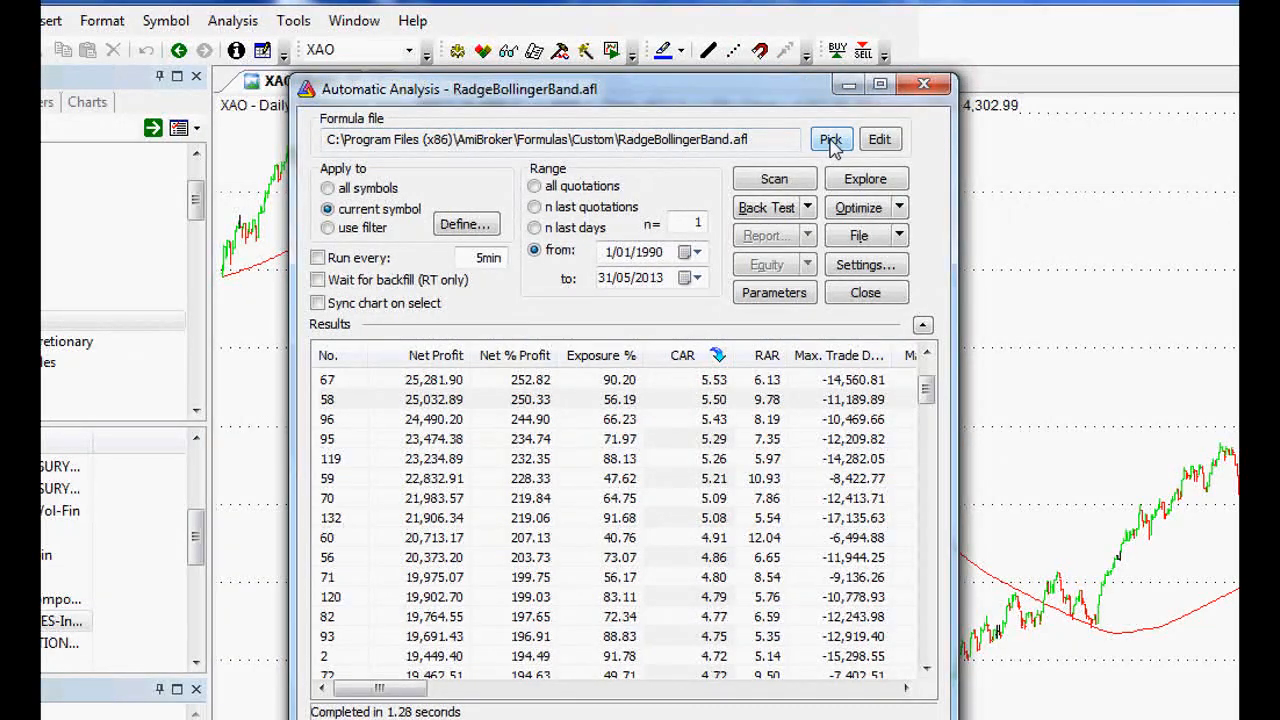
Load SellInMayPlease.afl as the analysis formula file.
left_click(832, 140)
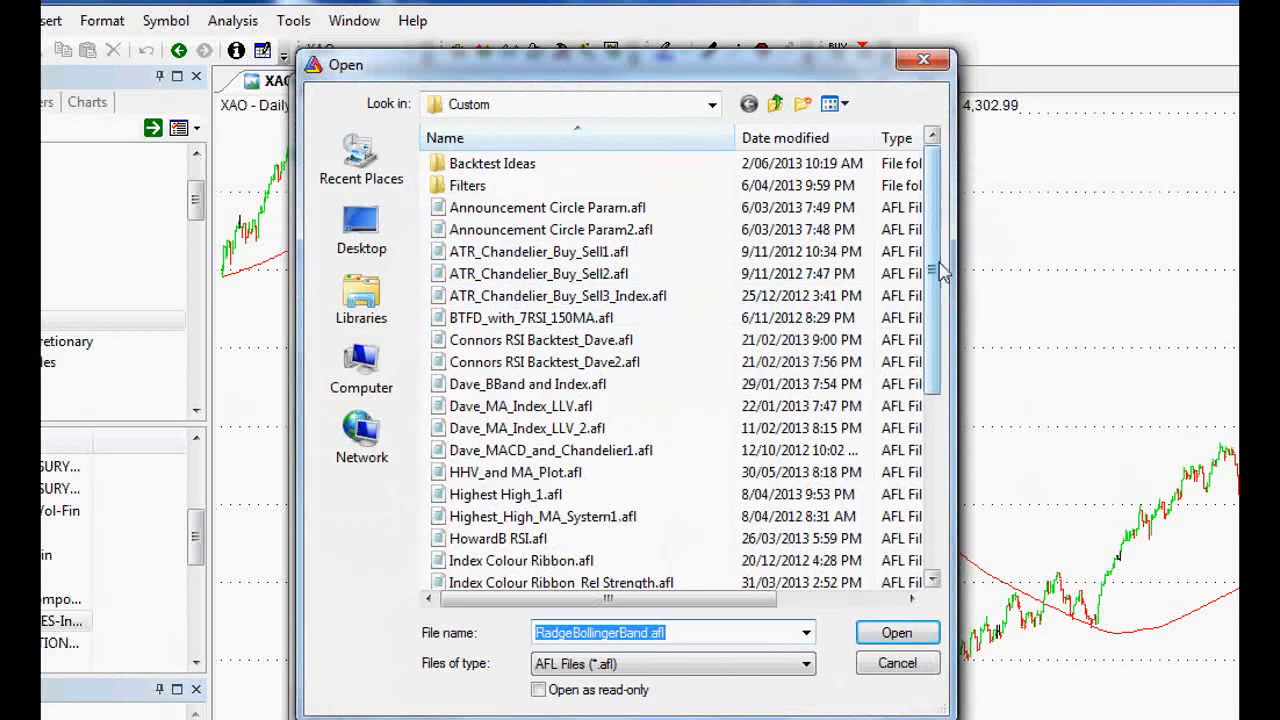
scroll("down", 3)
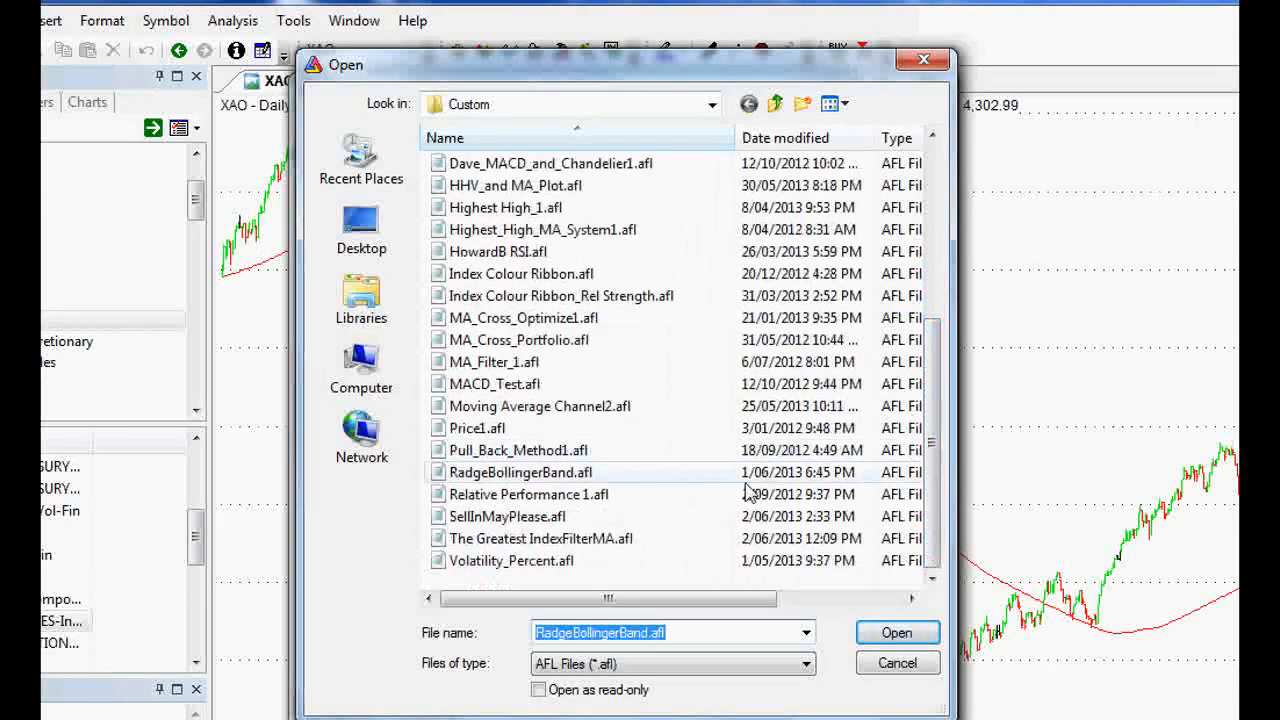
left_click(508, 516)
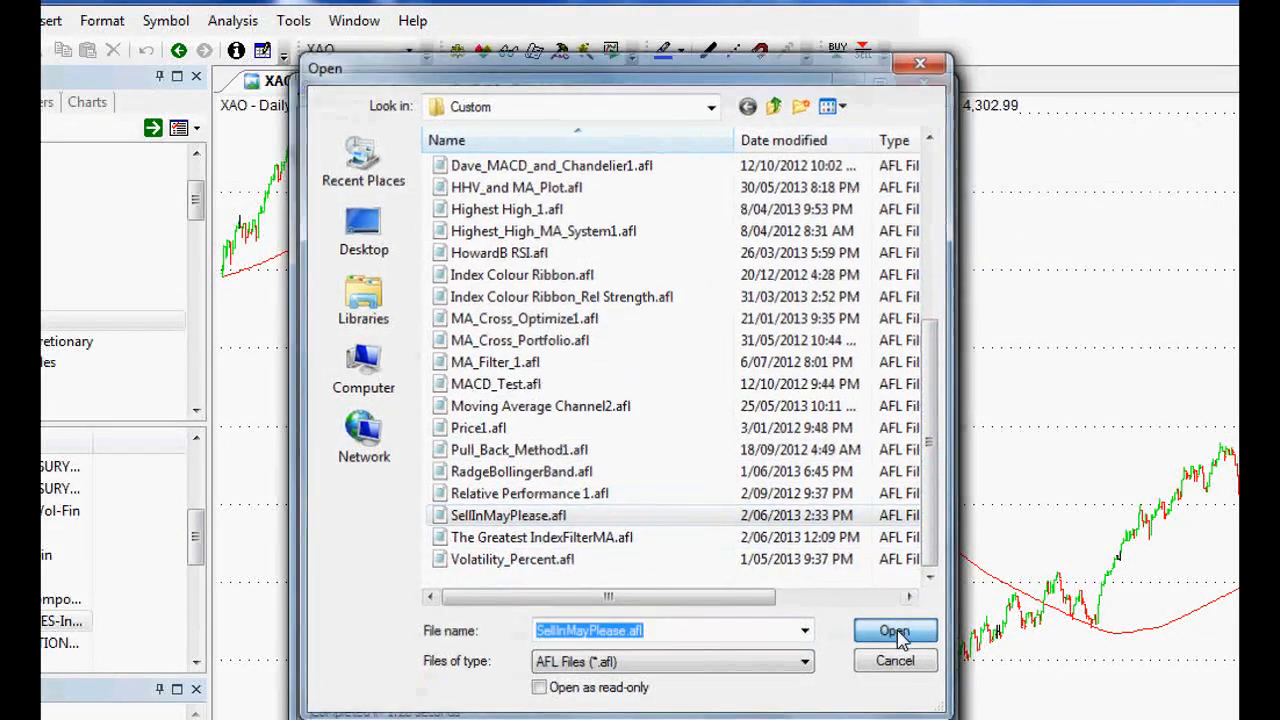
left_click(892, 630)
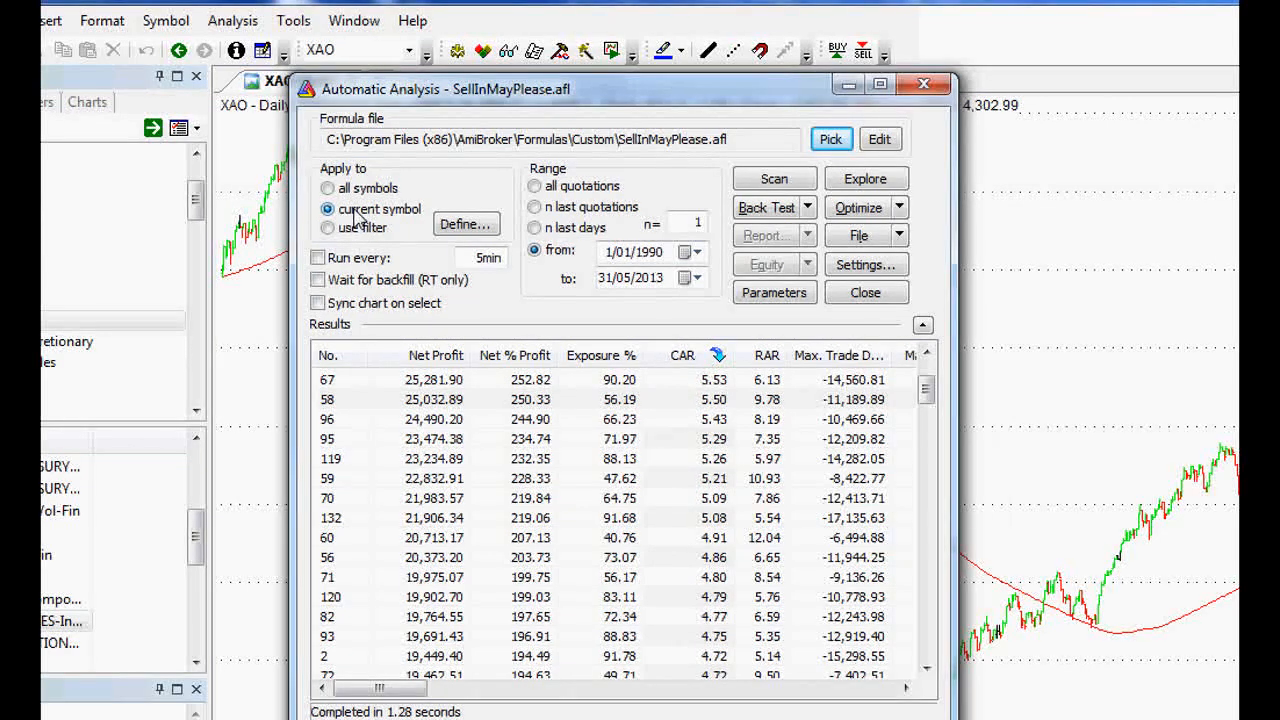
Switch the chart to INX and restrict the test to 1/01/1990–31/05/2013.
left_click_drag(444, 88, 552, 96)
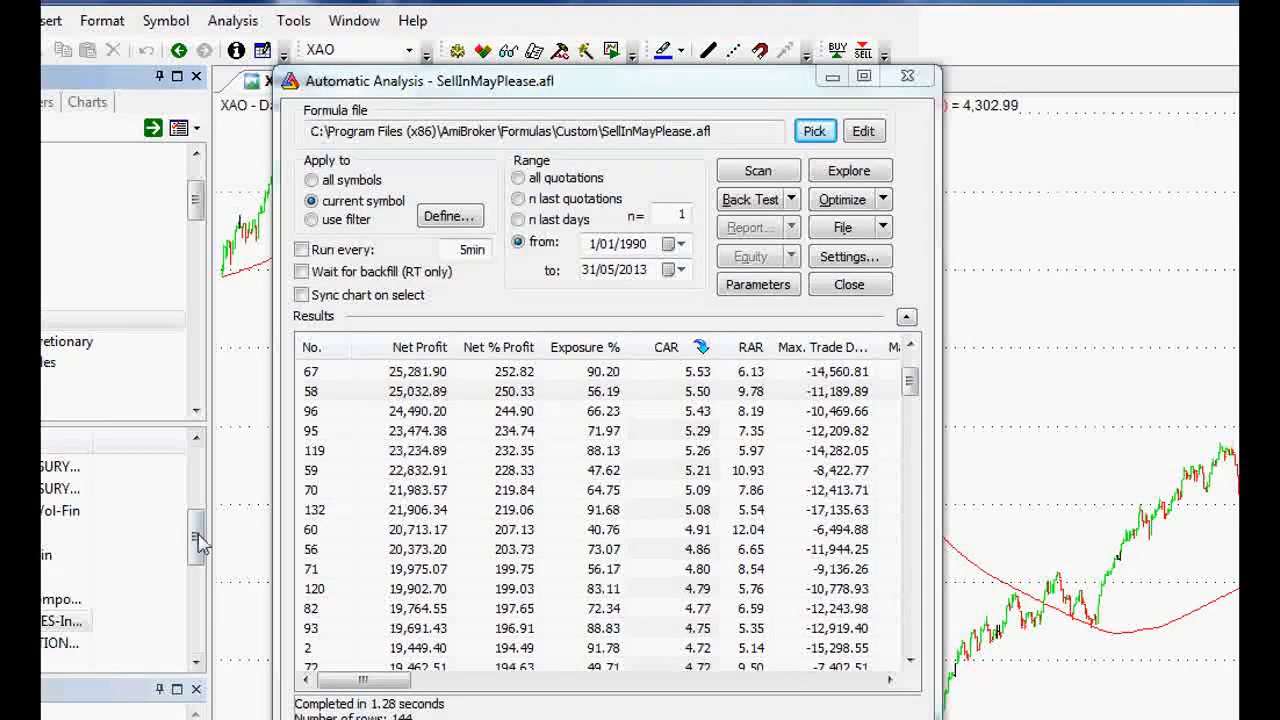
scroll("down", 3)
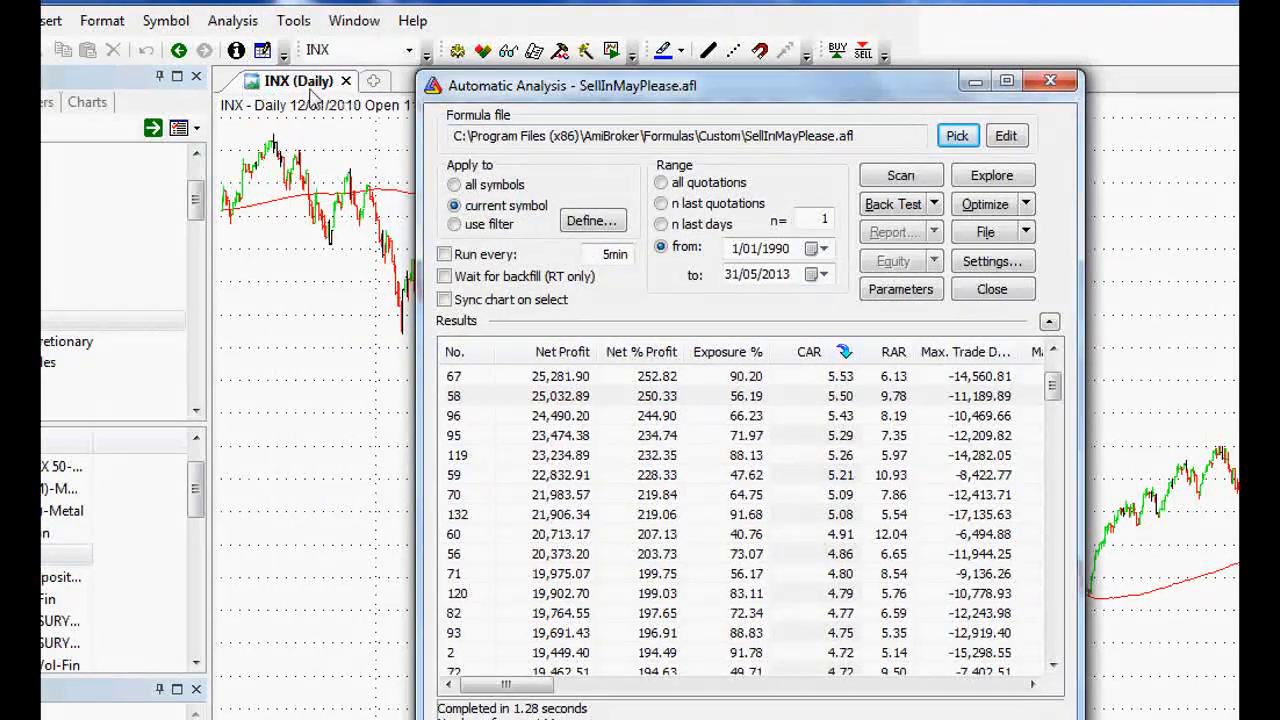
mouse_move(724, 96)
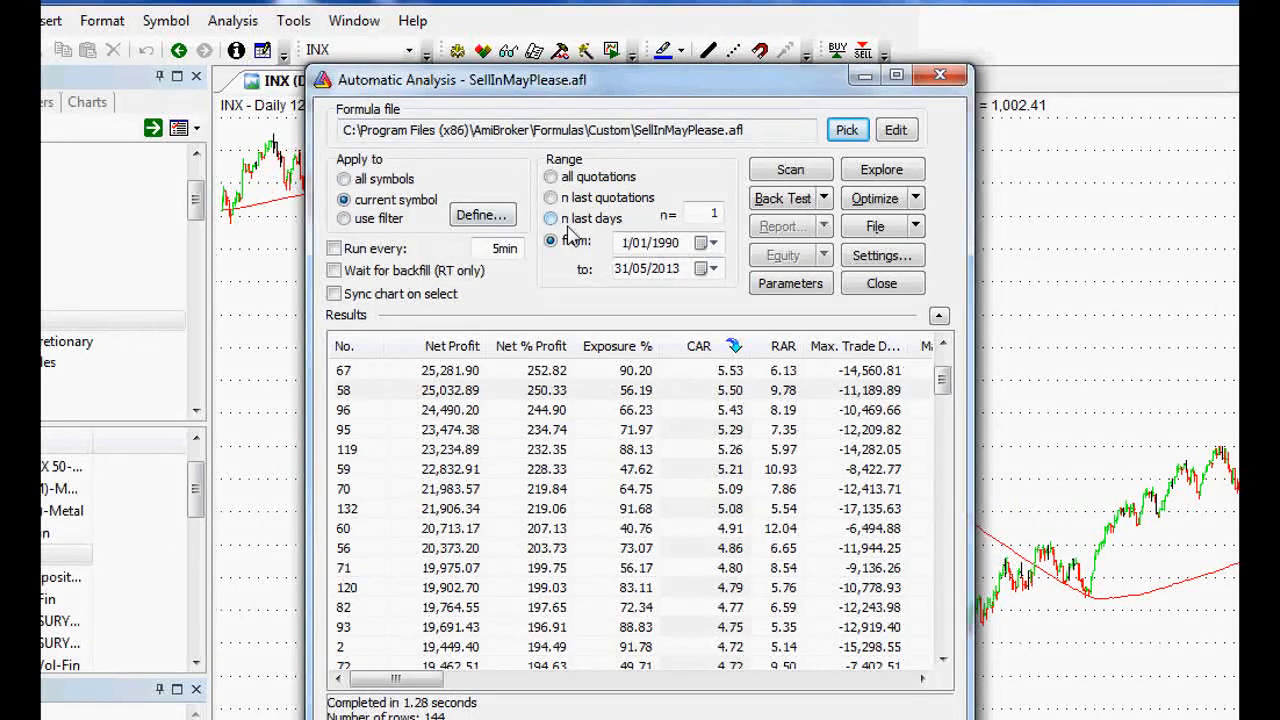
left_click(552, 240)
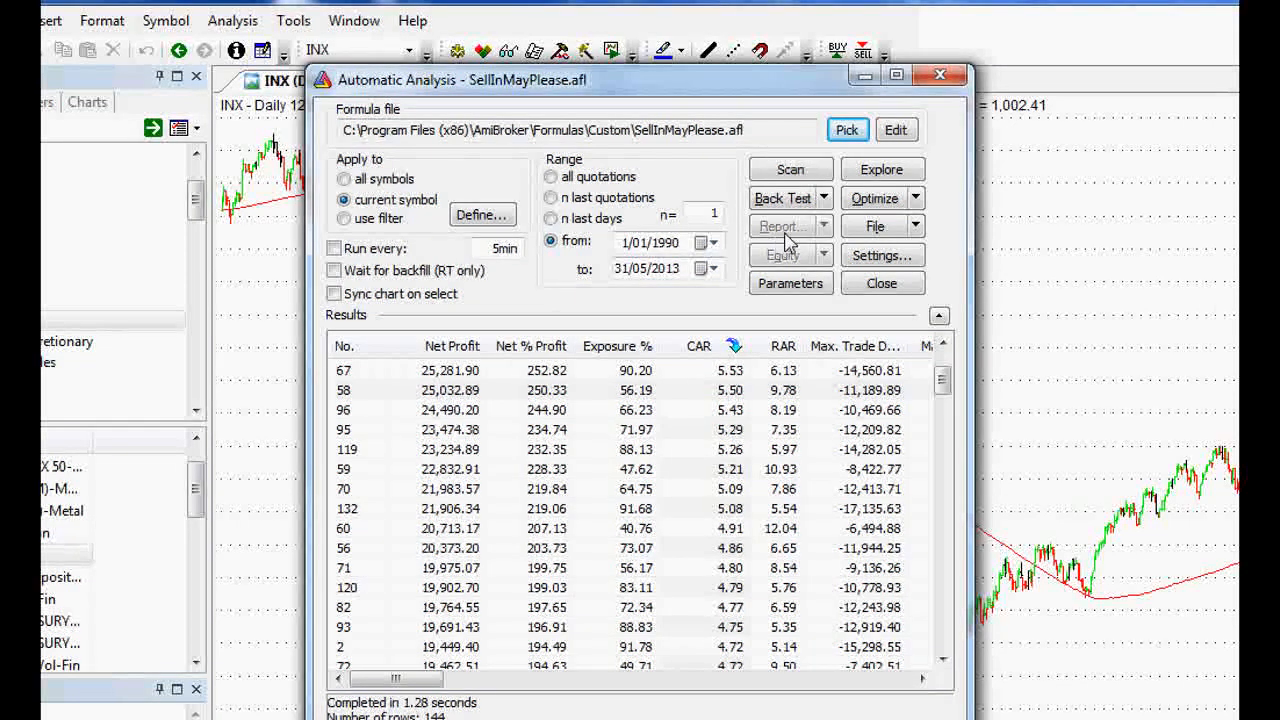
mouse_move(784, 198)
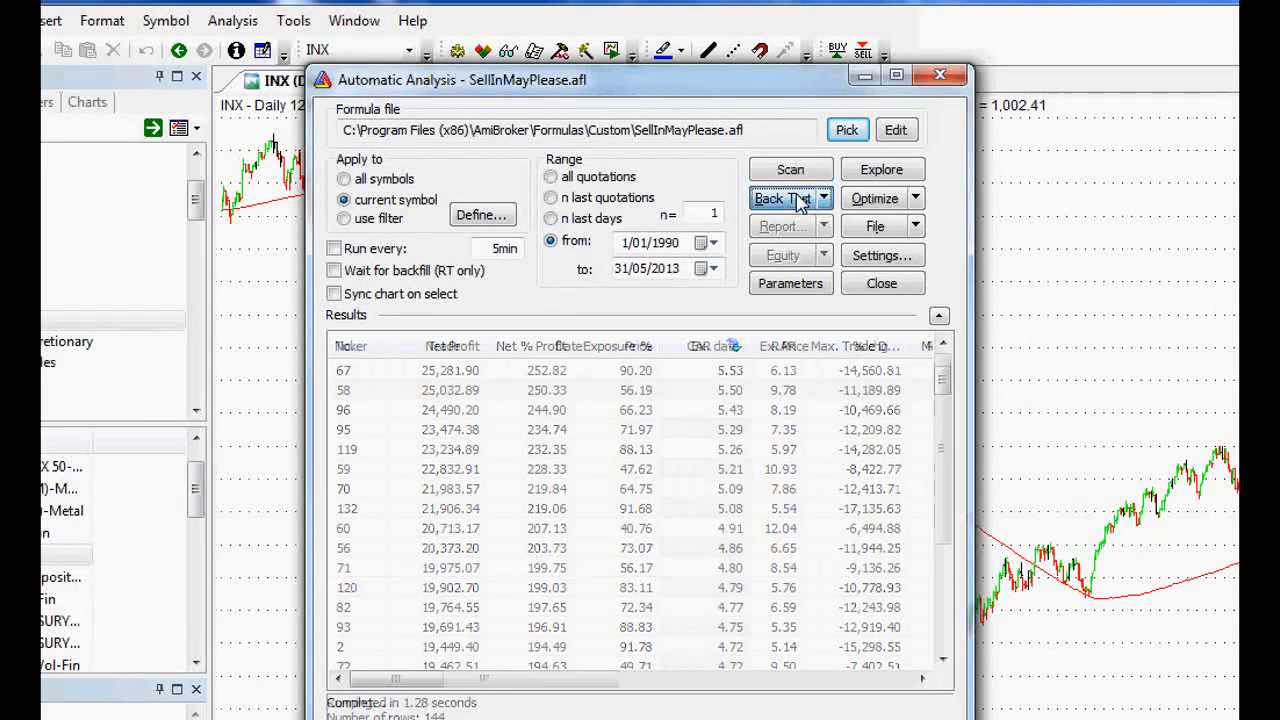
Run the backtest of SellInMayPlease on INX.
left_click(784, 198)
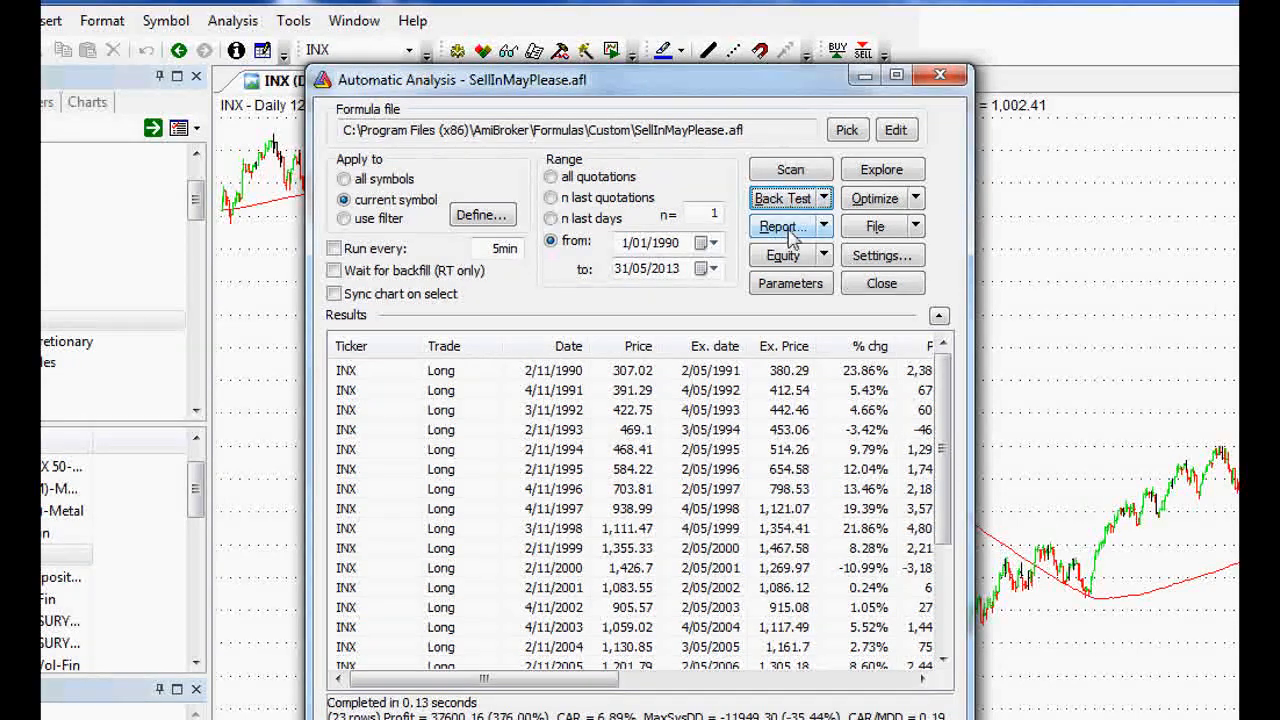
left_click(784, 226)
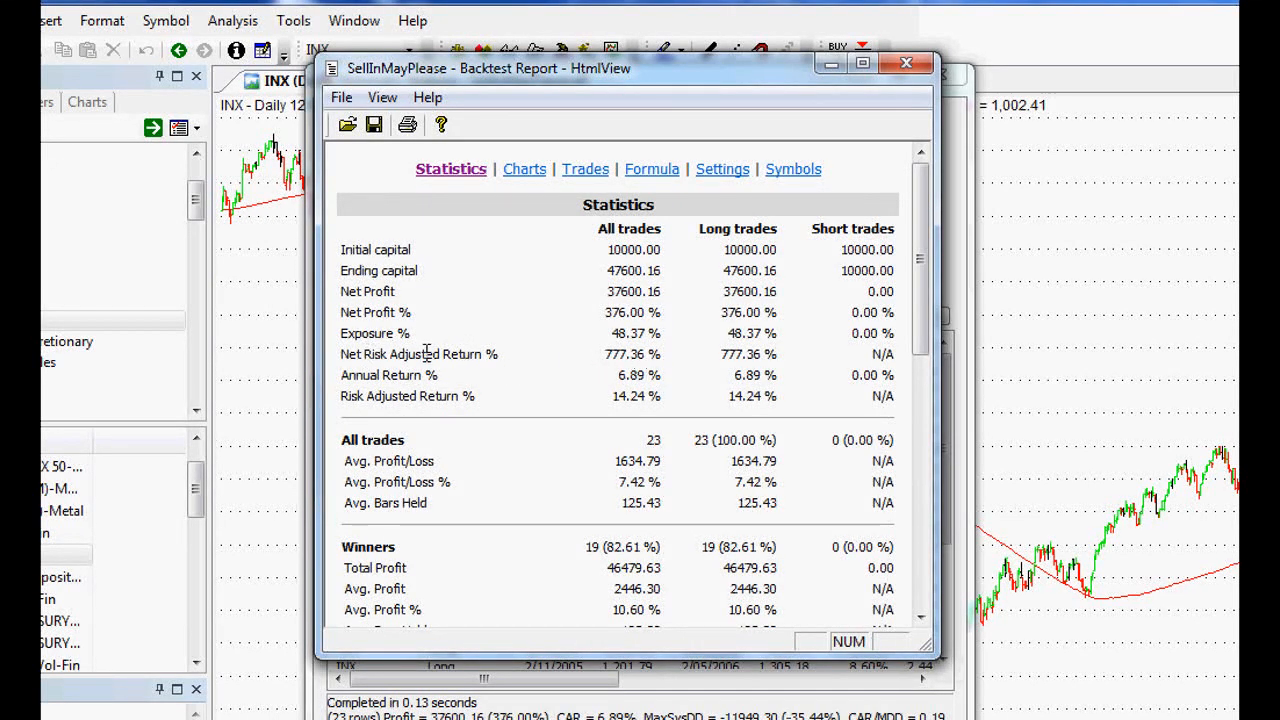
mouse_move(608, 310)
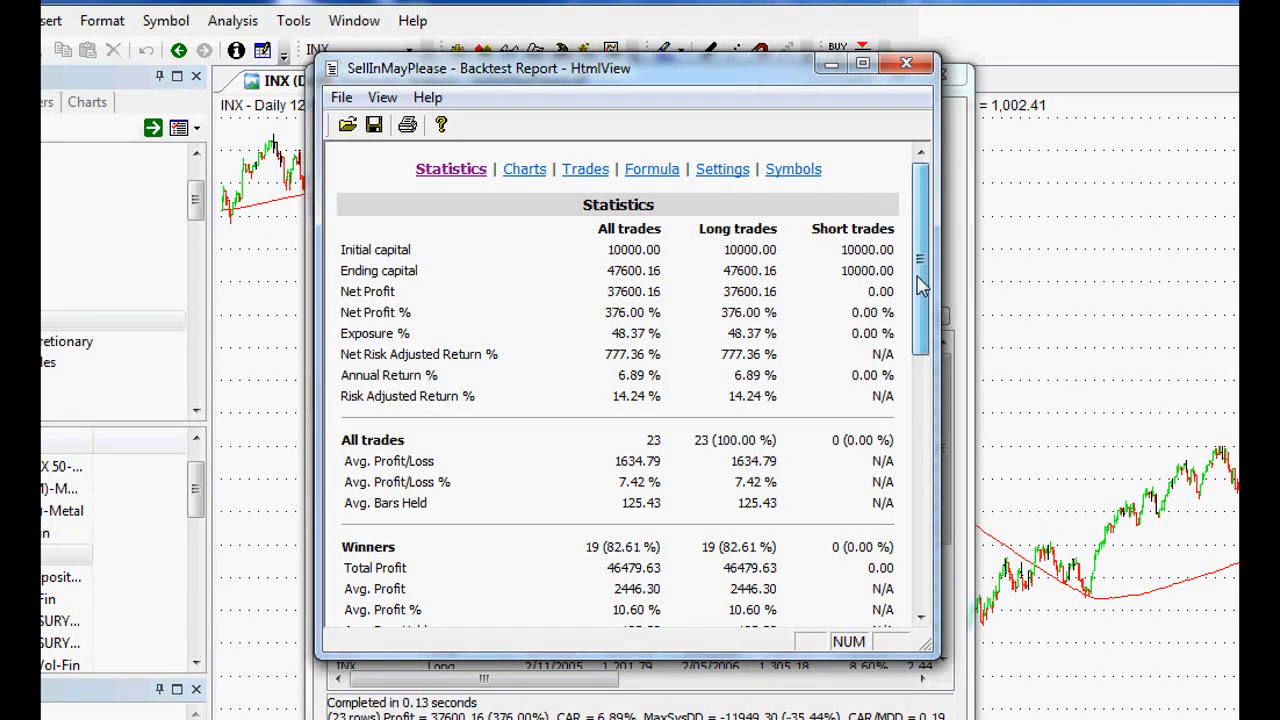
scroll("down", 3)
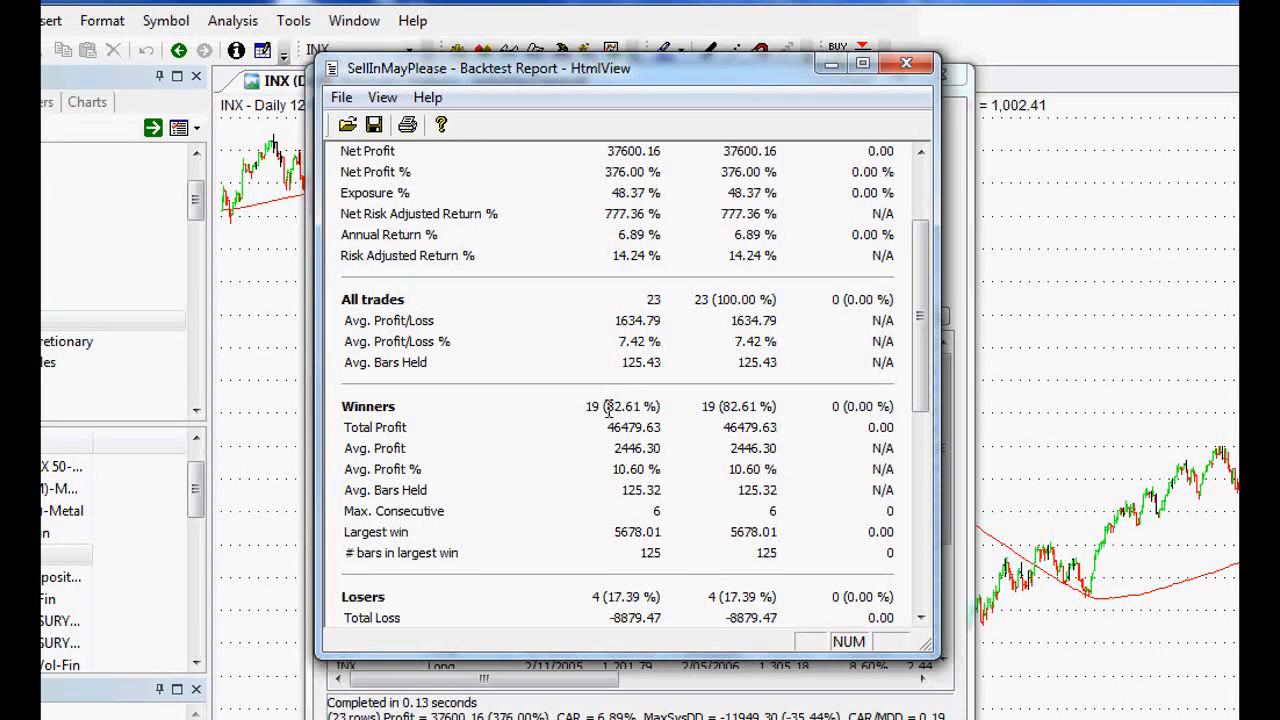
mouse_move(600, 398)
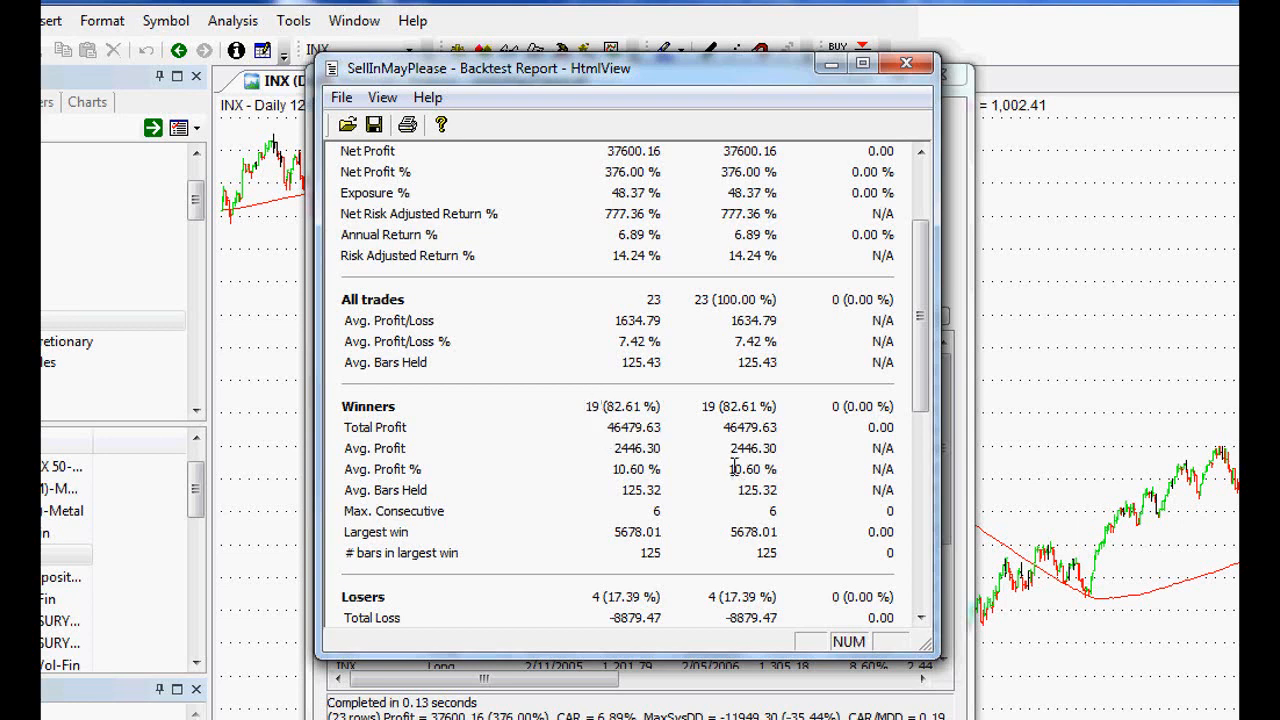
scroll("down", 3)
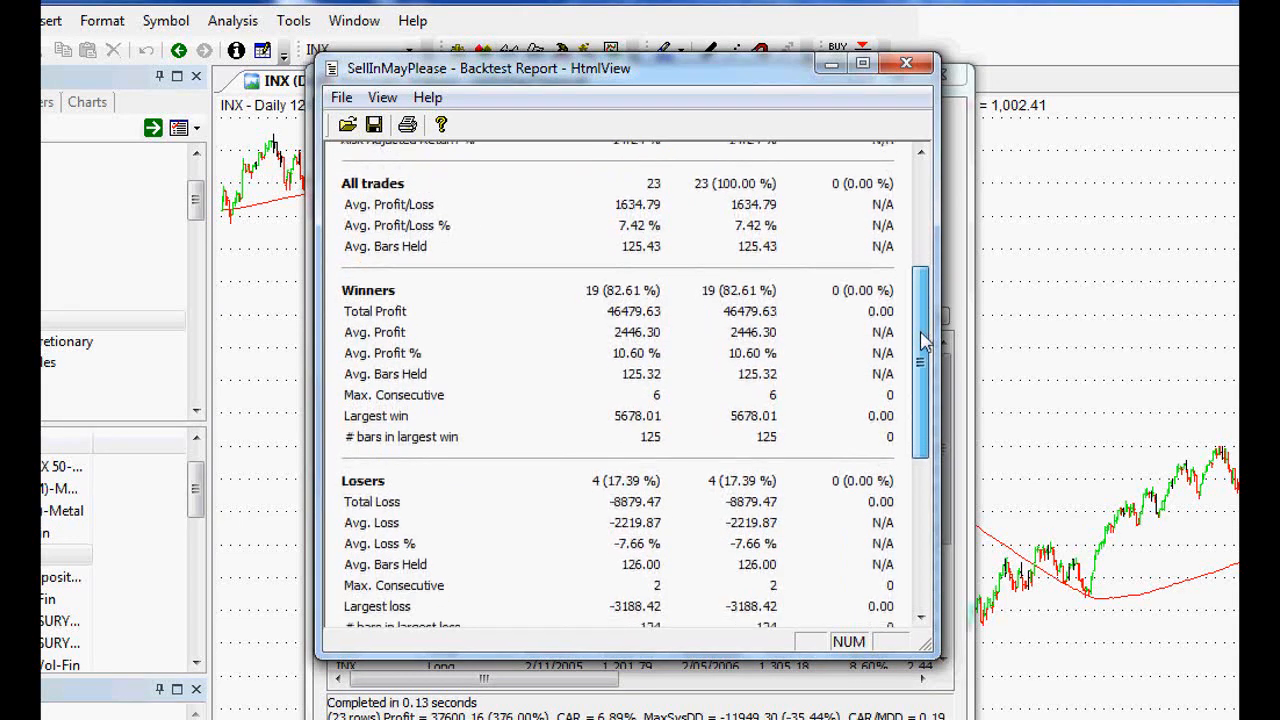
scroll("down", 3)
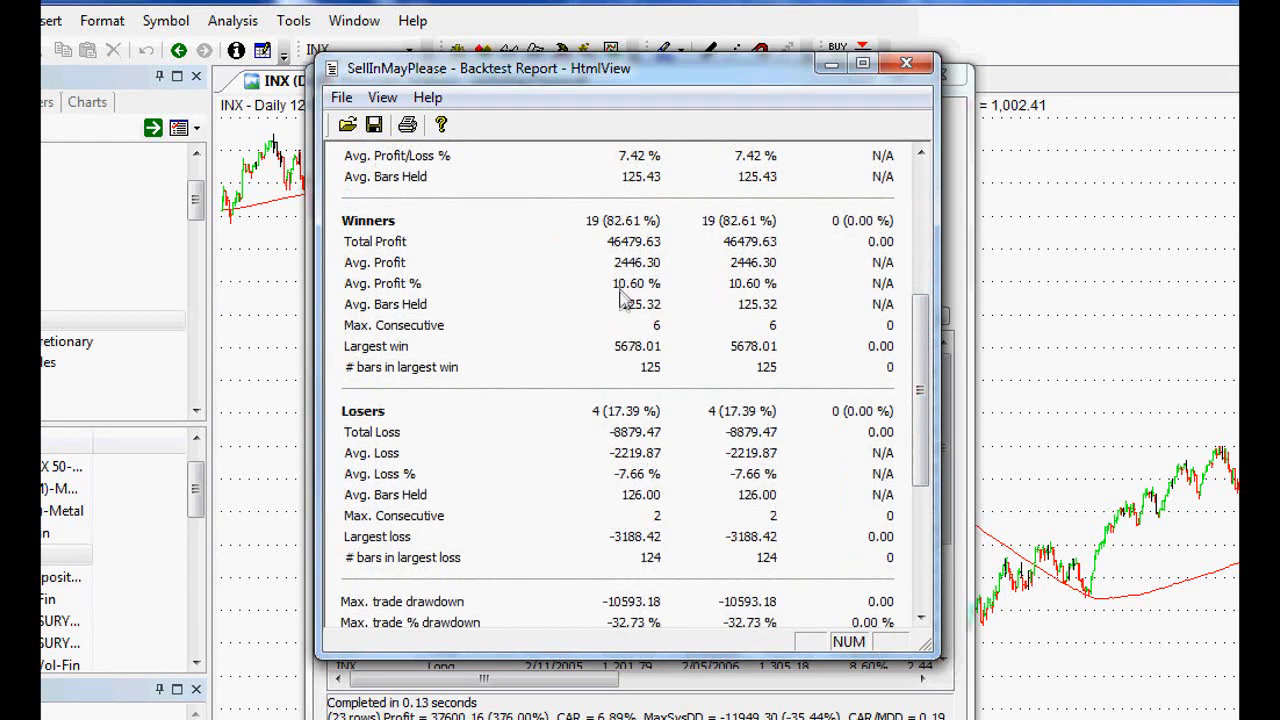
mouse_move(636, 300)
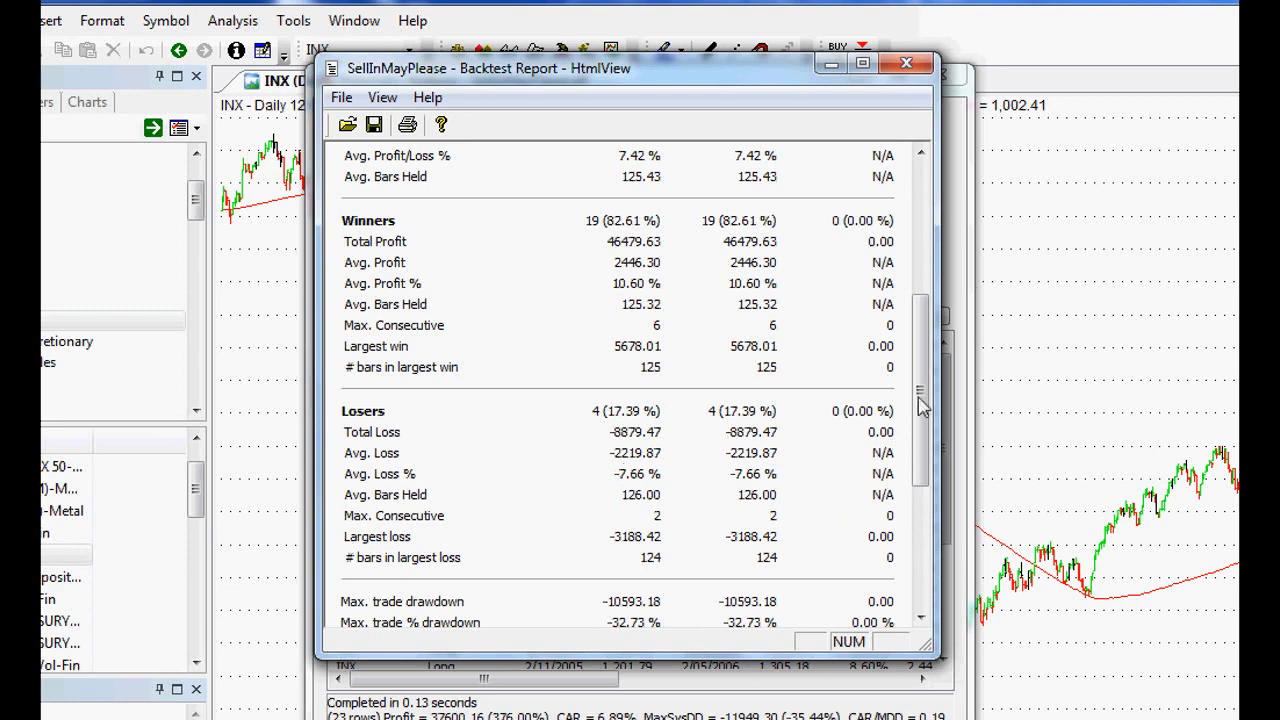
scroll("down", 3)
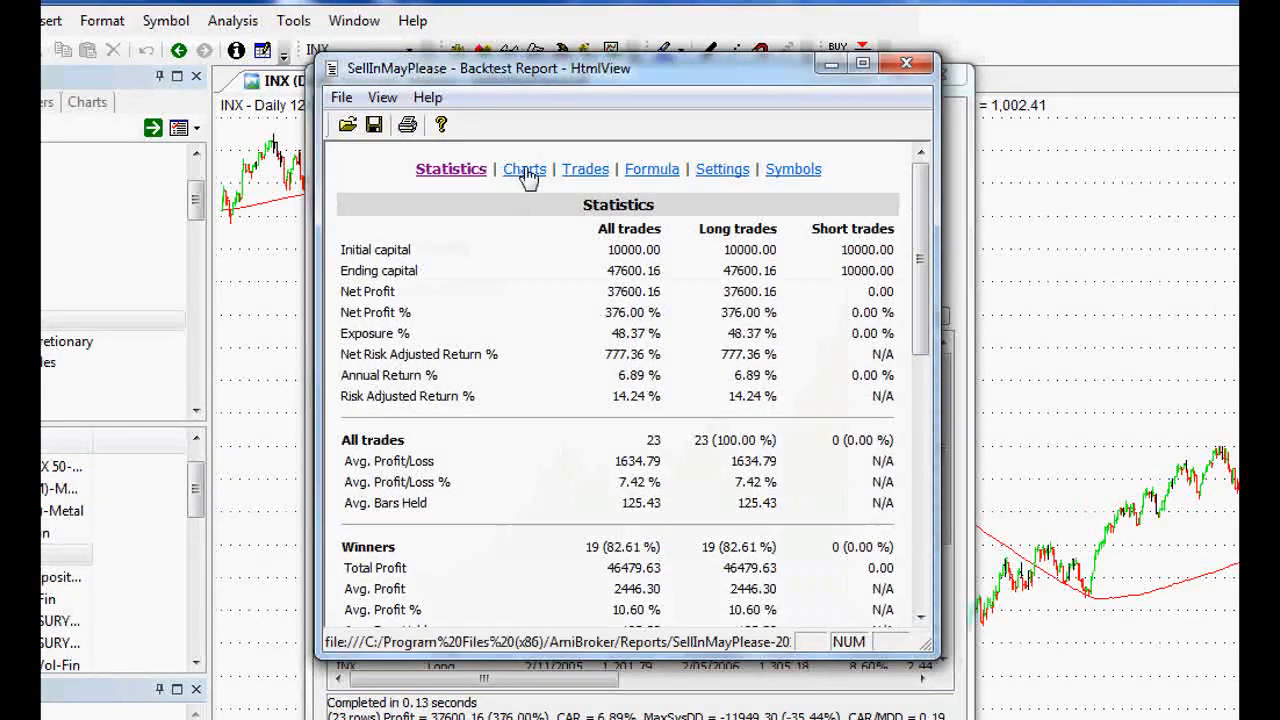
left_click(524, 168)
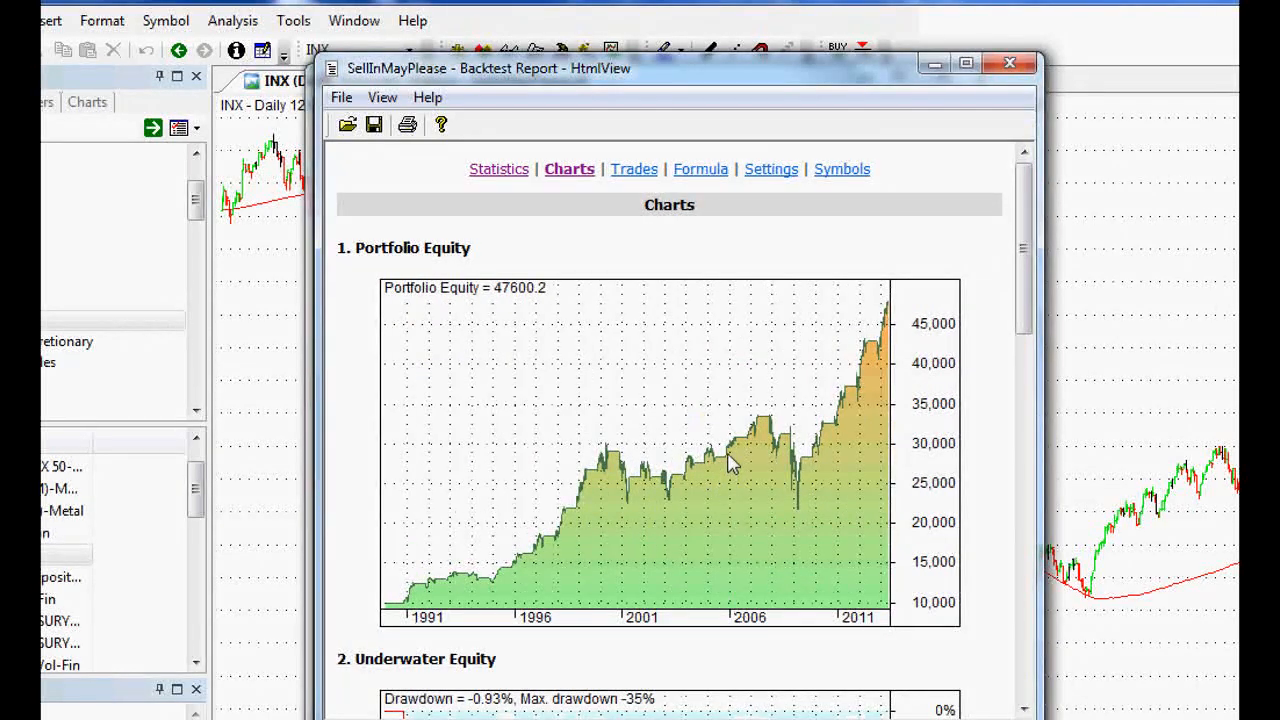
mouse_move(704, 436)
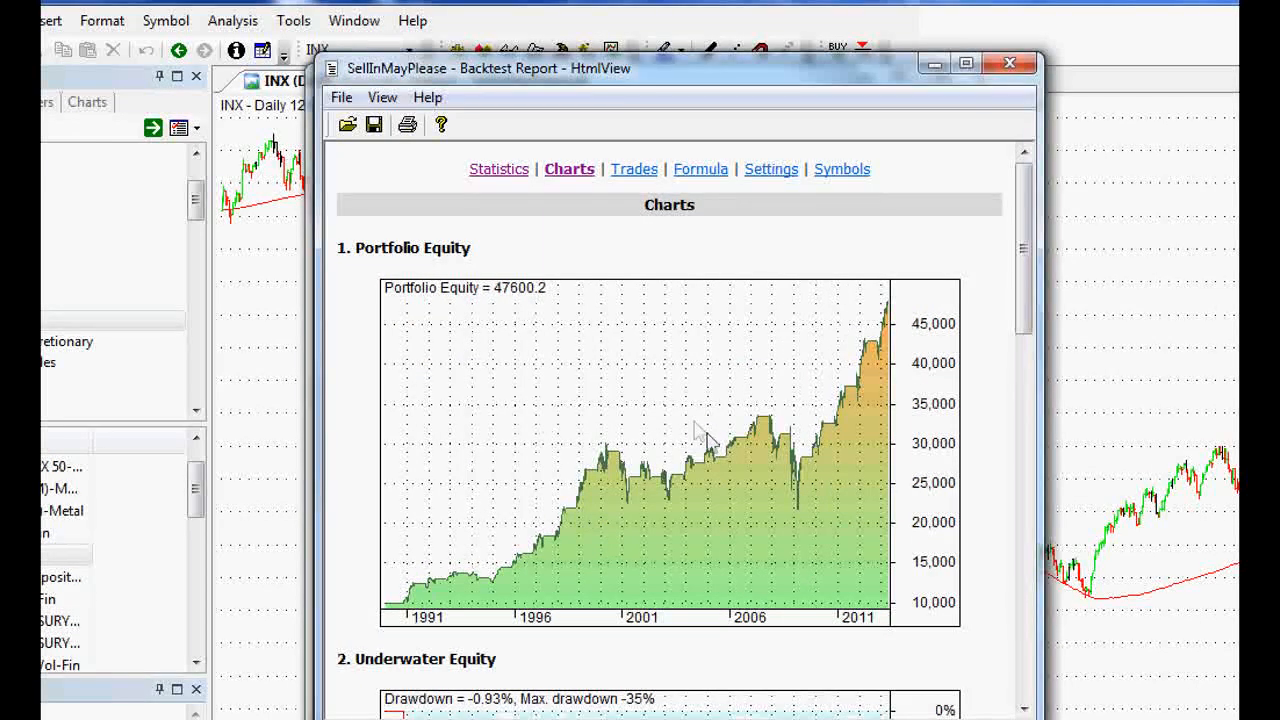
mouse_move(896, 224)
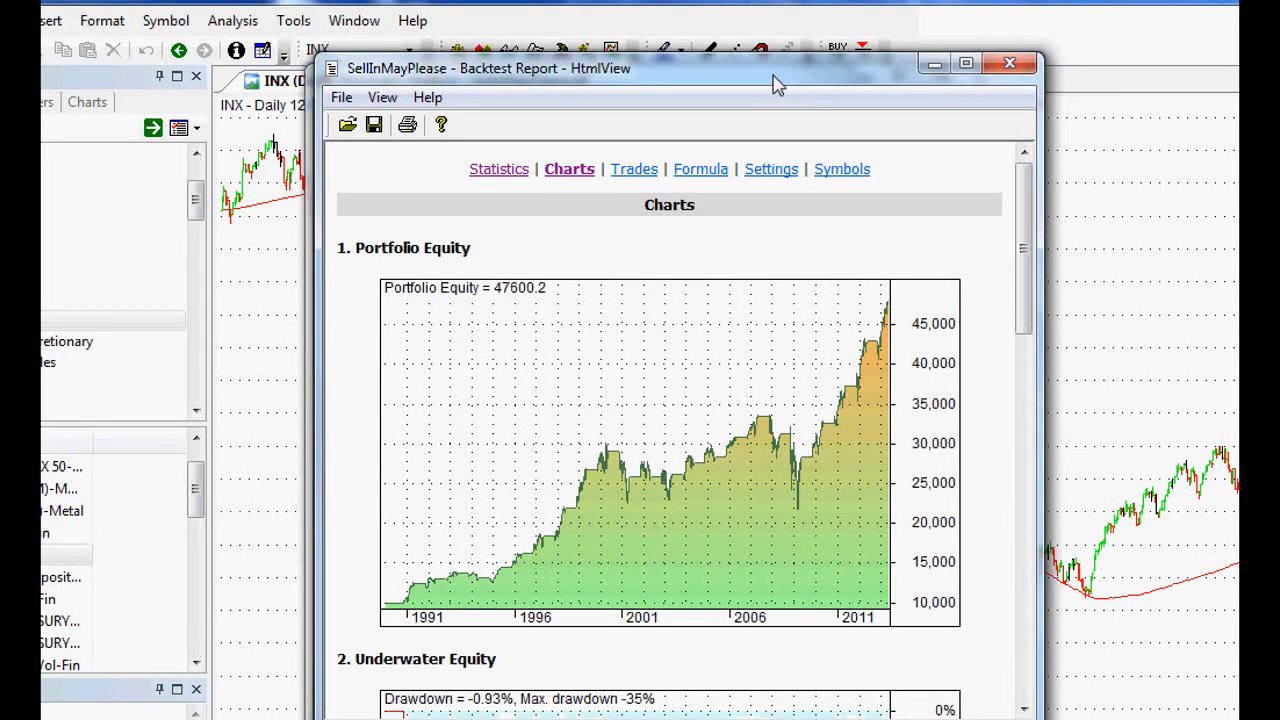
mouse_move(500, 168)
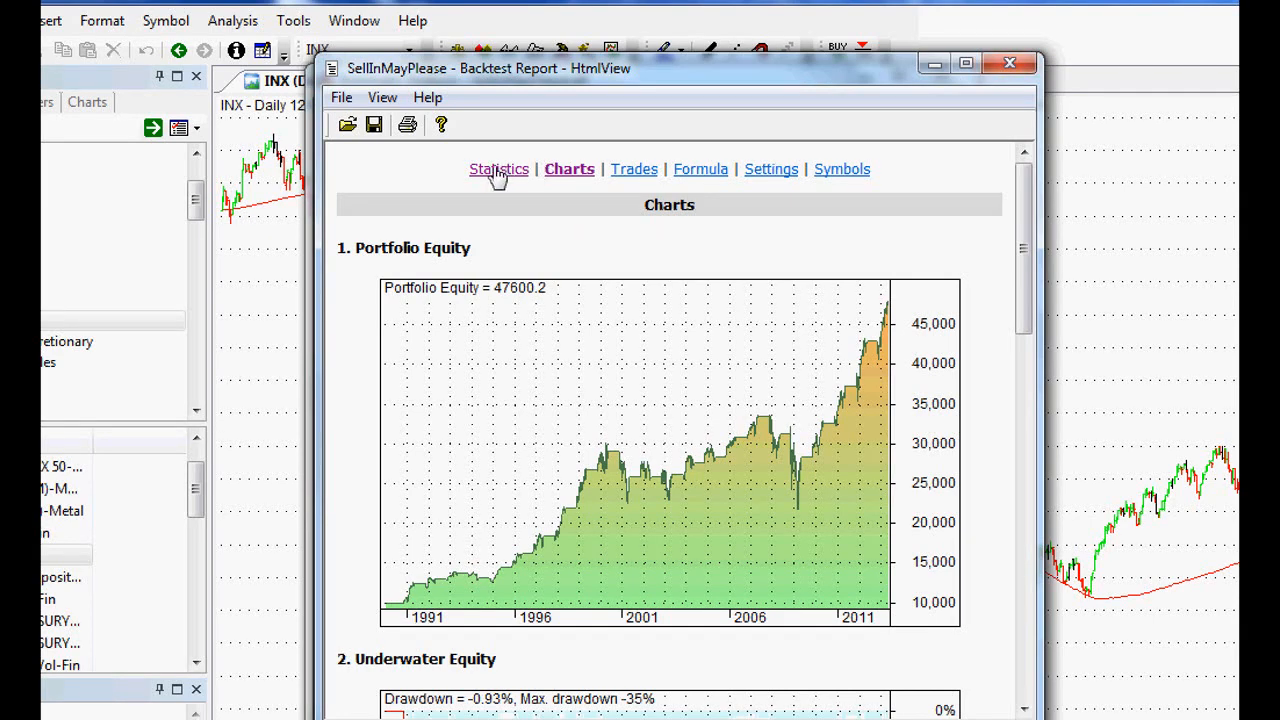
left_click(500, 168)
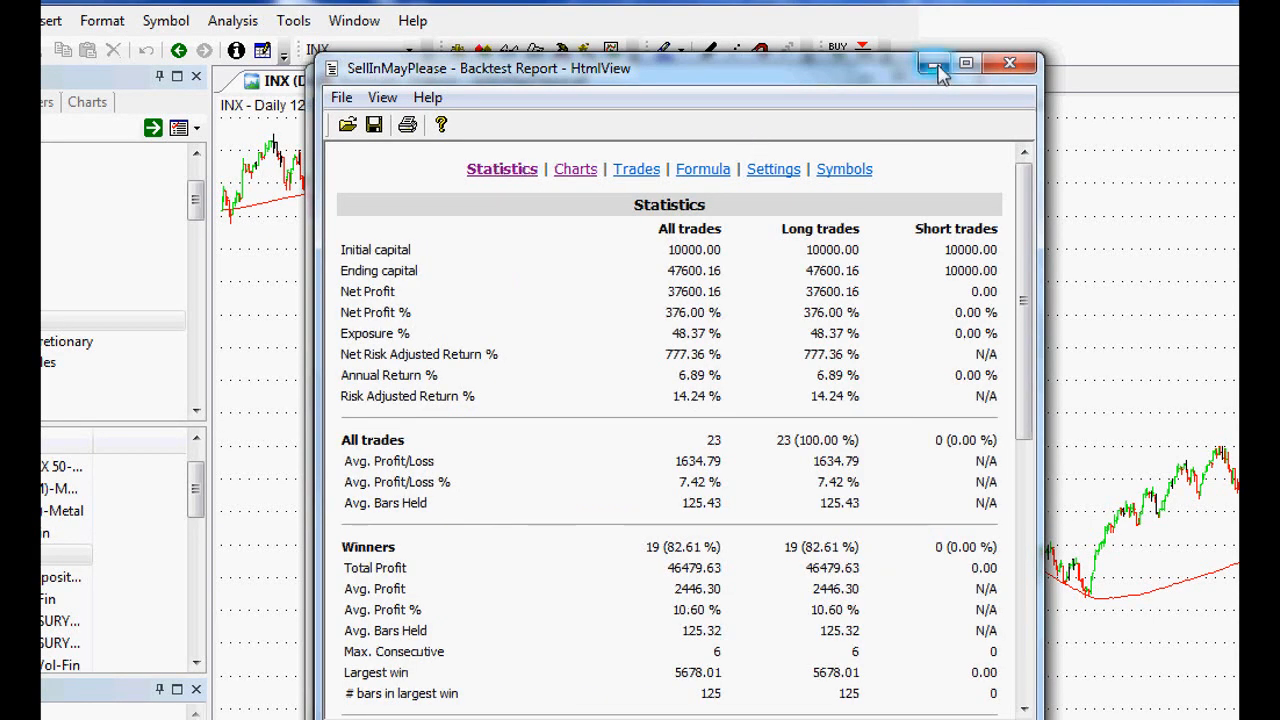
mouse_move(932, 62)
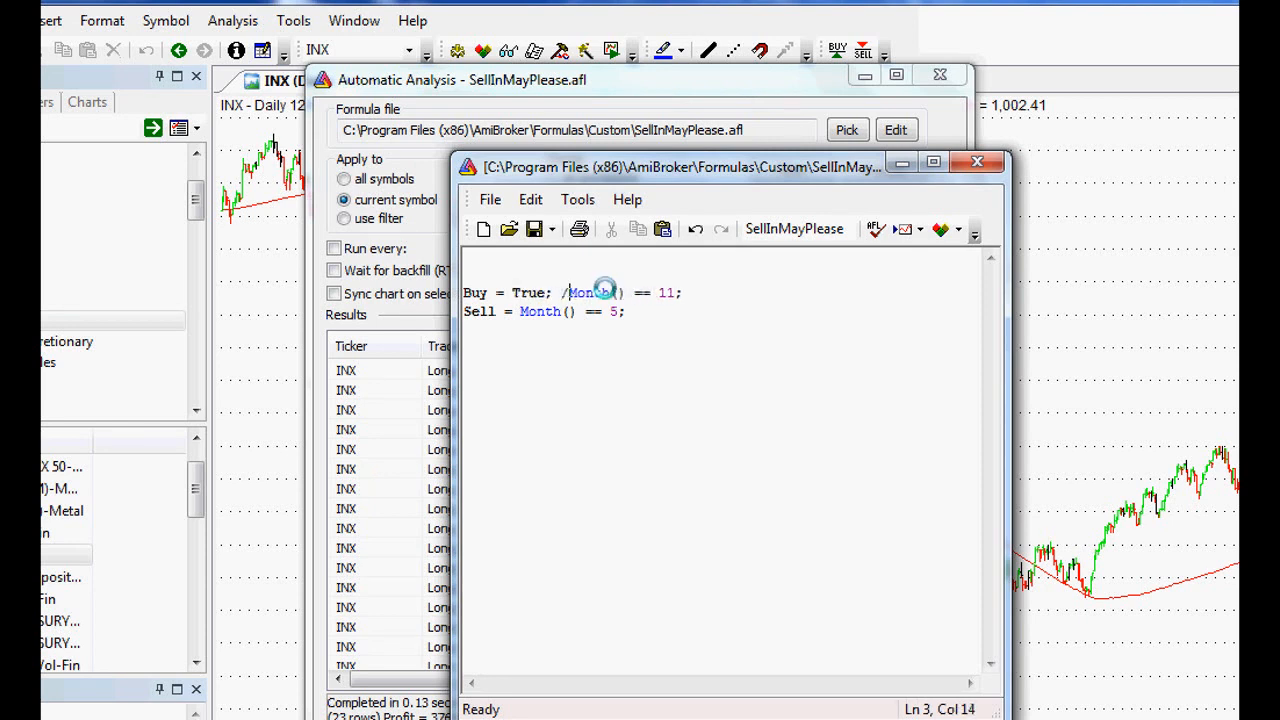
Comment out both month conditions, leaving Buy = True and Sell = False.
type("/")
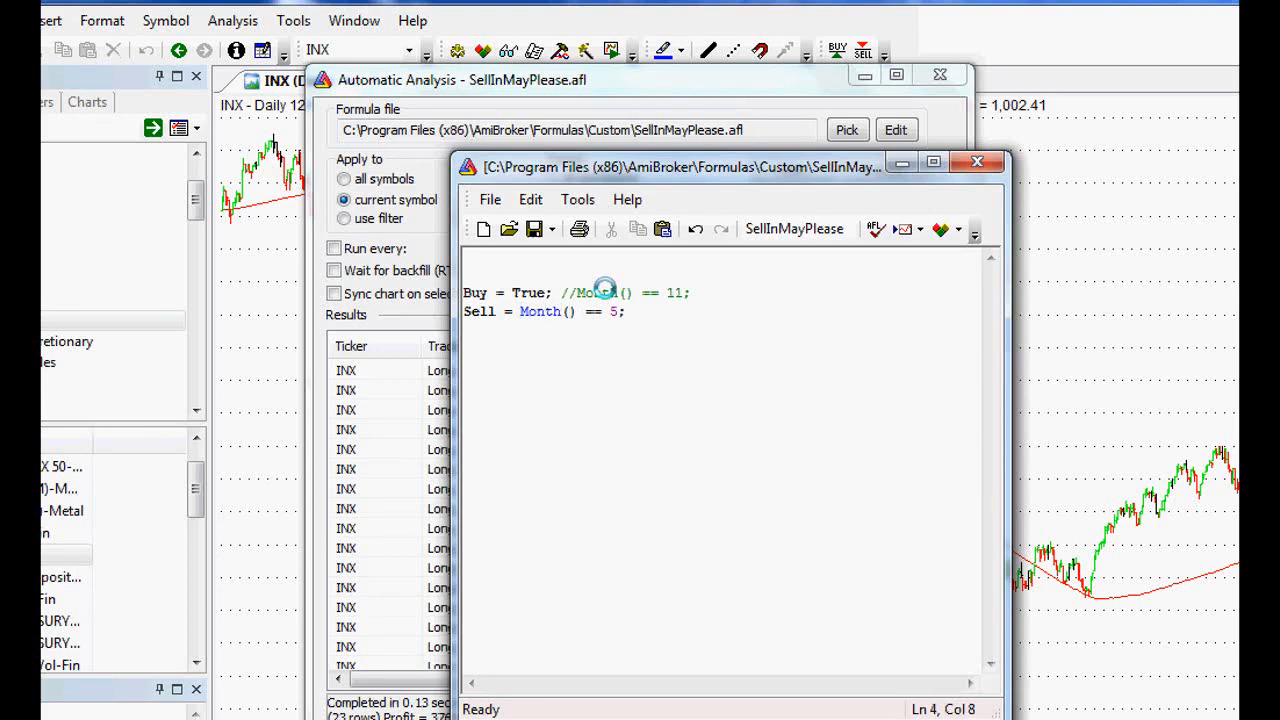
type("false;")
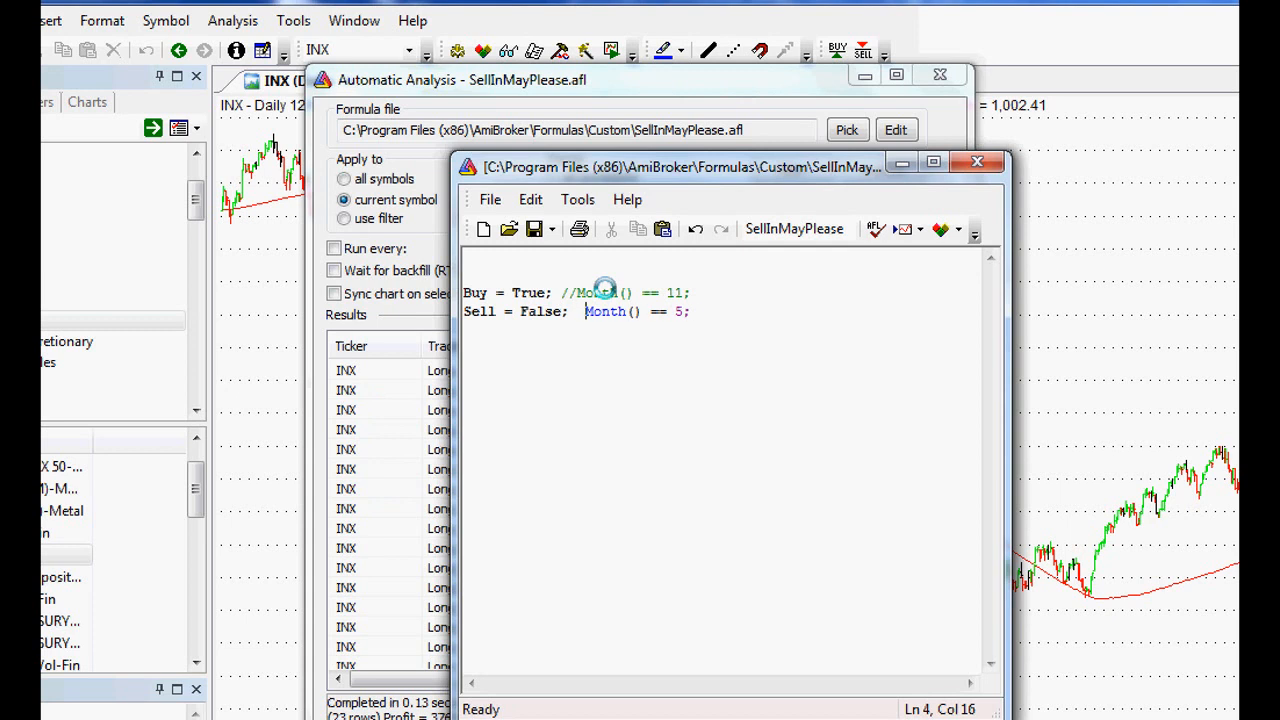
type("//")
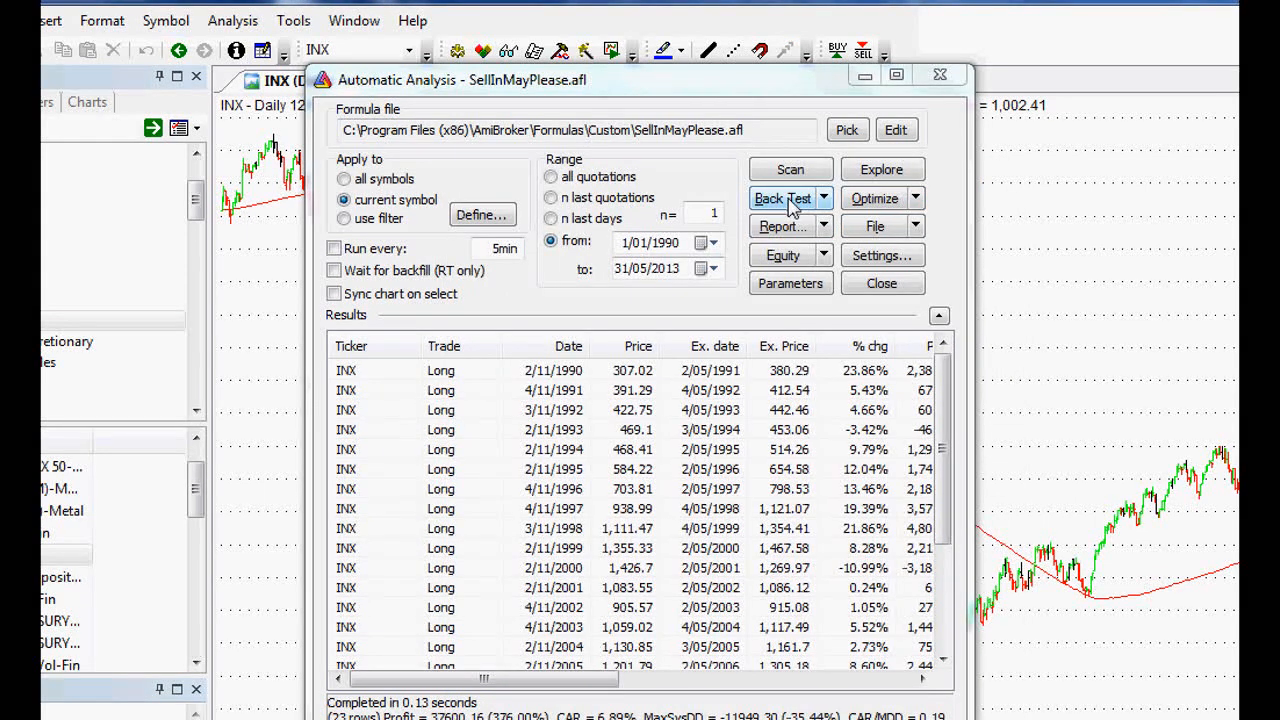
Rerun the backtest and view its report showing 368.15% net profit.
left_click(782, 198)
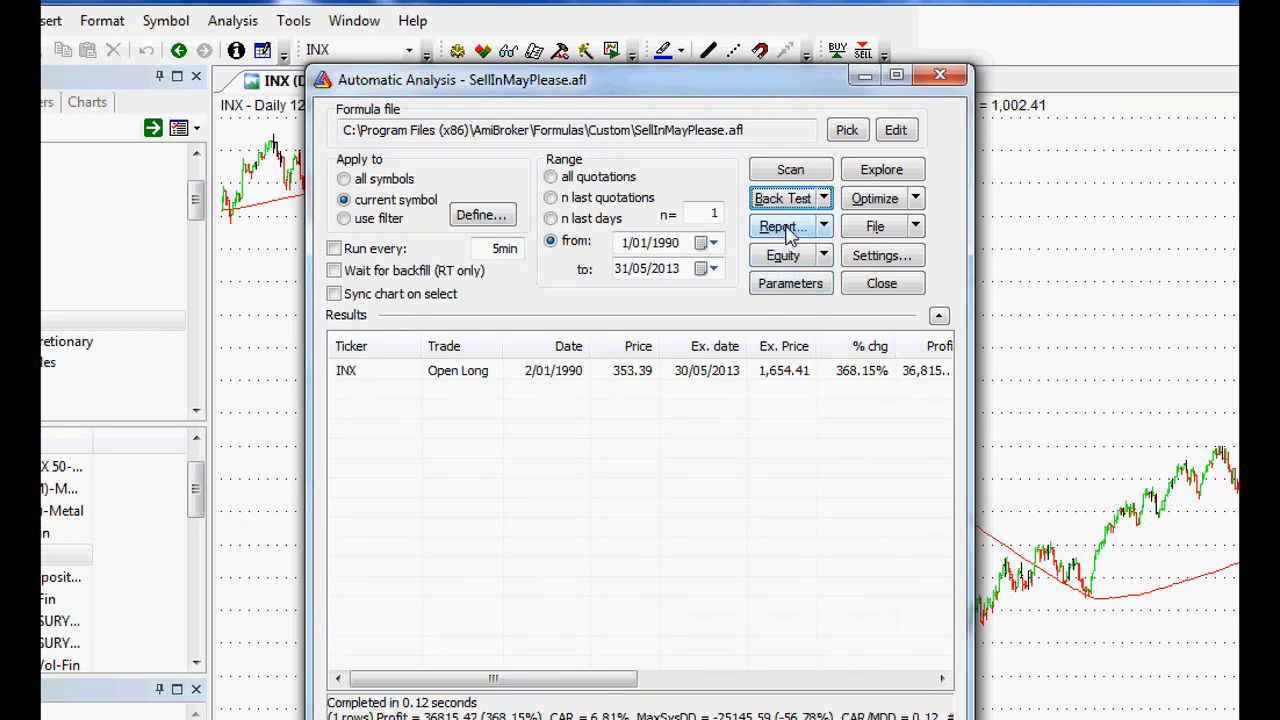
left_click(784, 226)
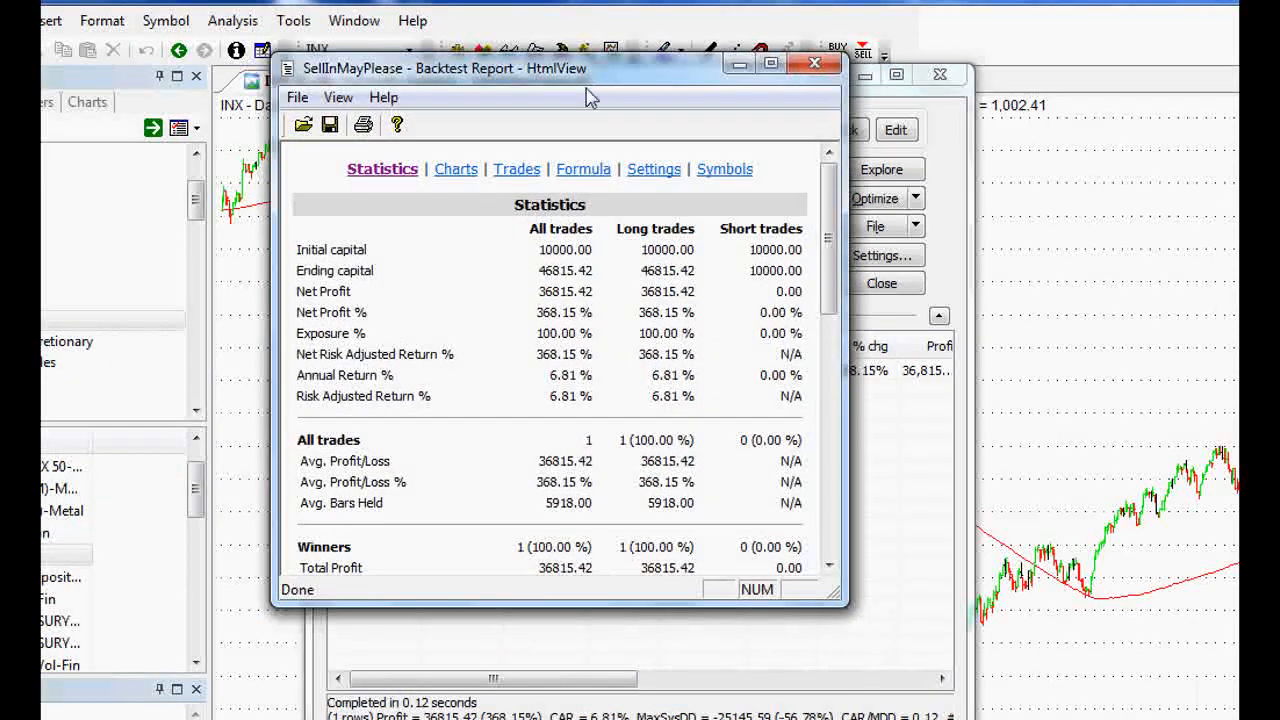
mouse_move(400, 392)
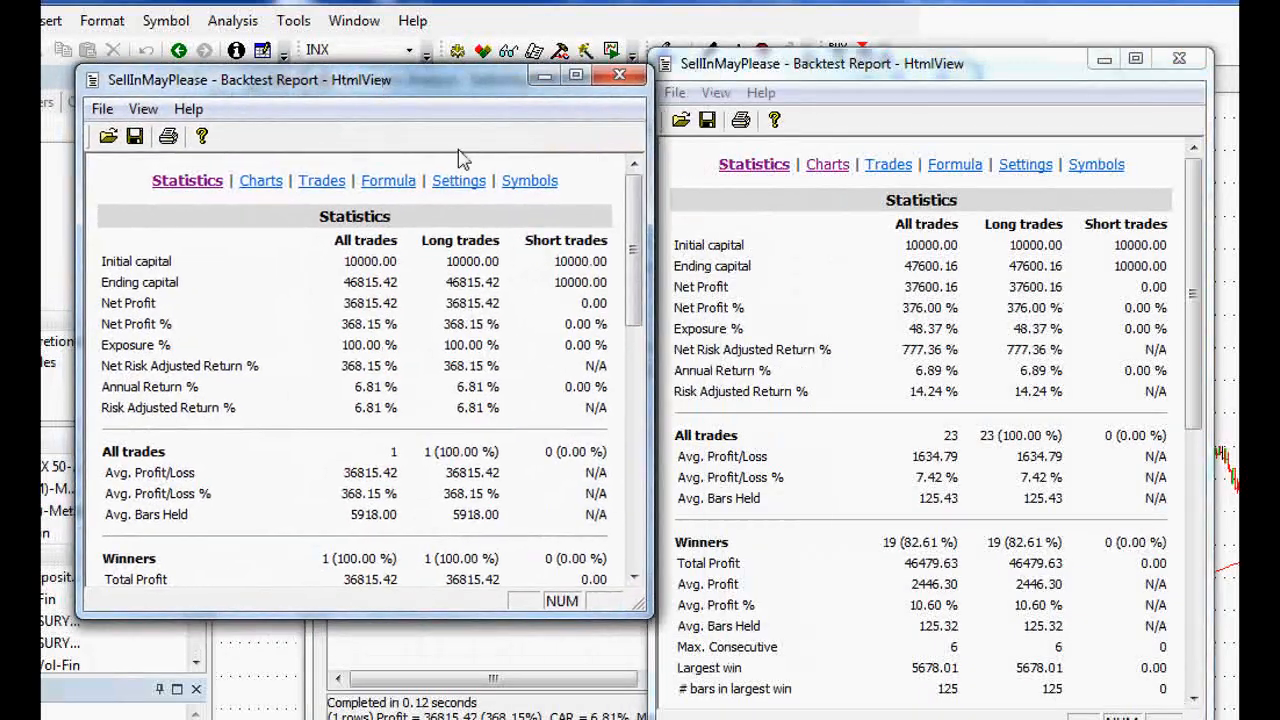
mouse_move(924, 390)
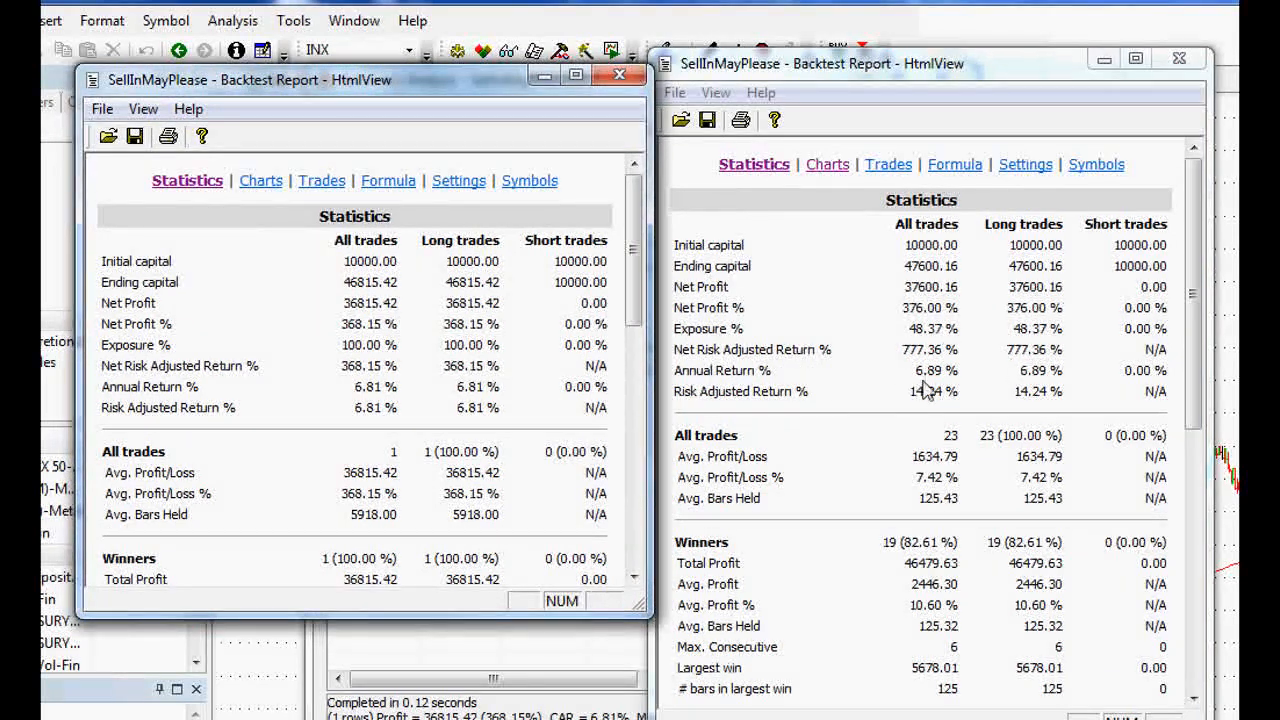
Show the portfolio equity charts in both reports, ending near 46,815 and 47,600.
double_click(936, 370)
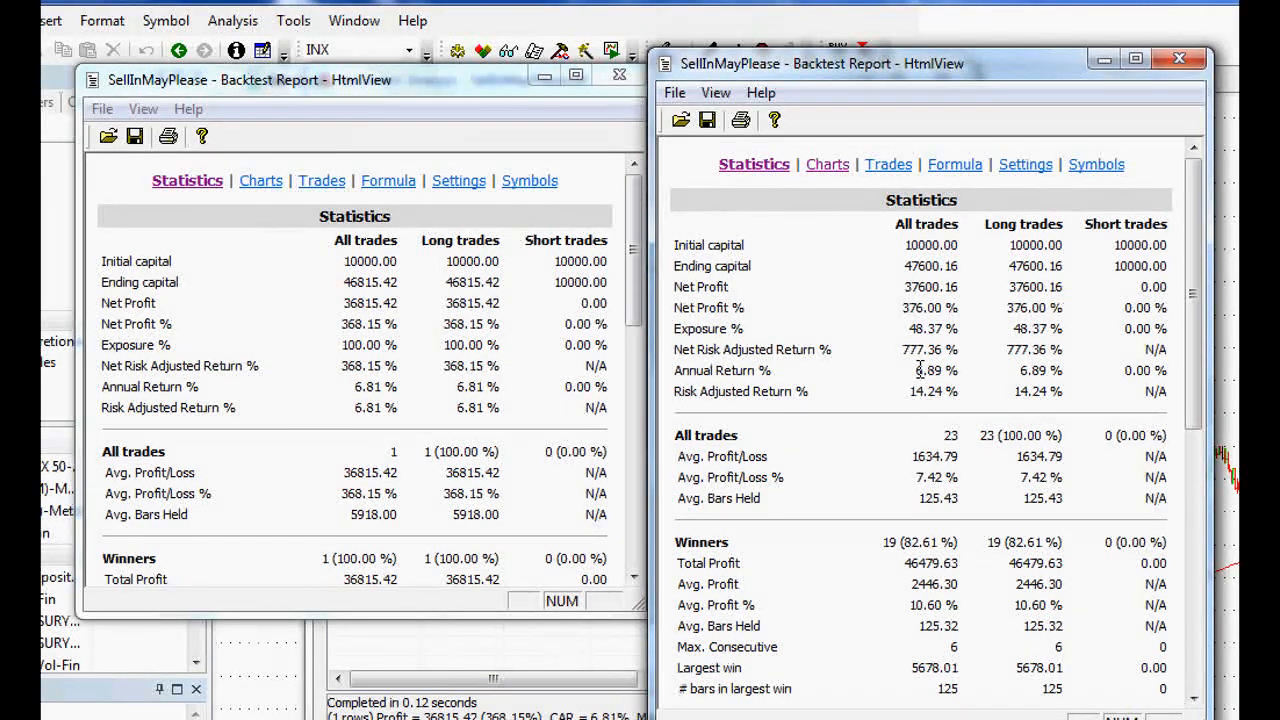
mouse_move(784, 372)
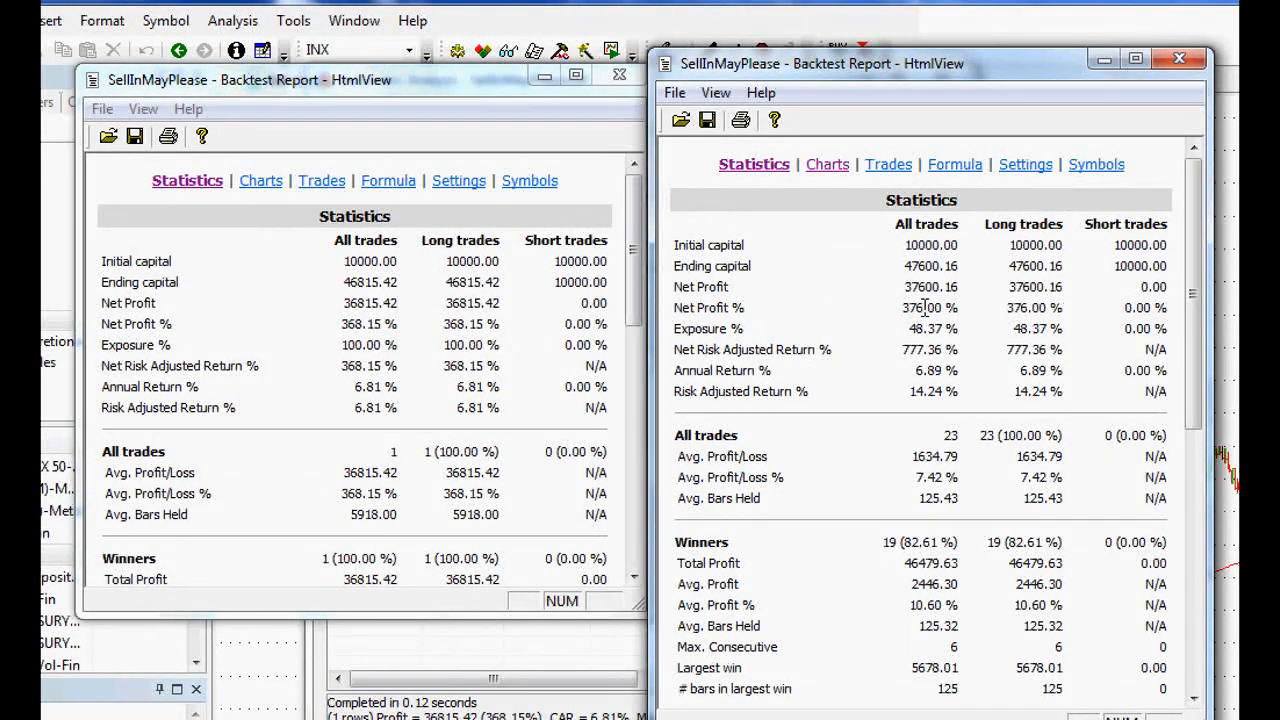
mouse_move(908, 308)
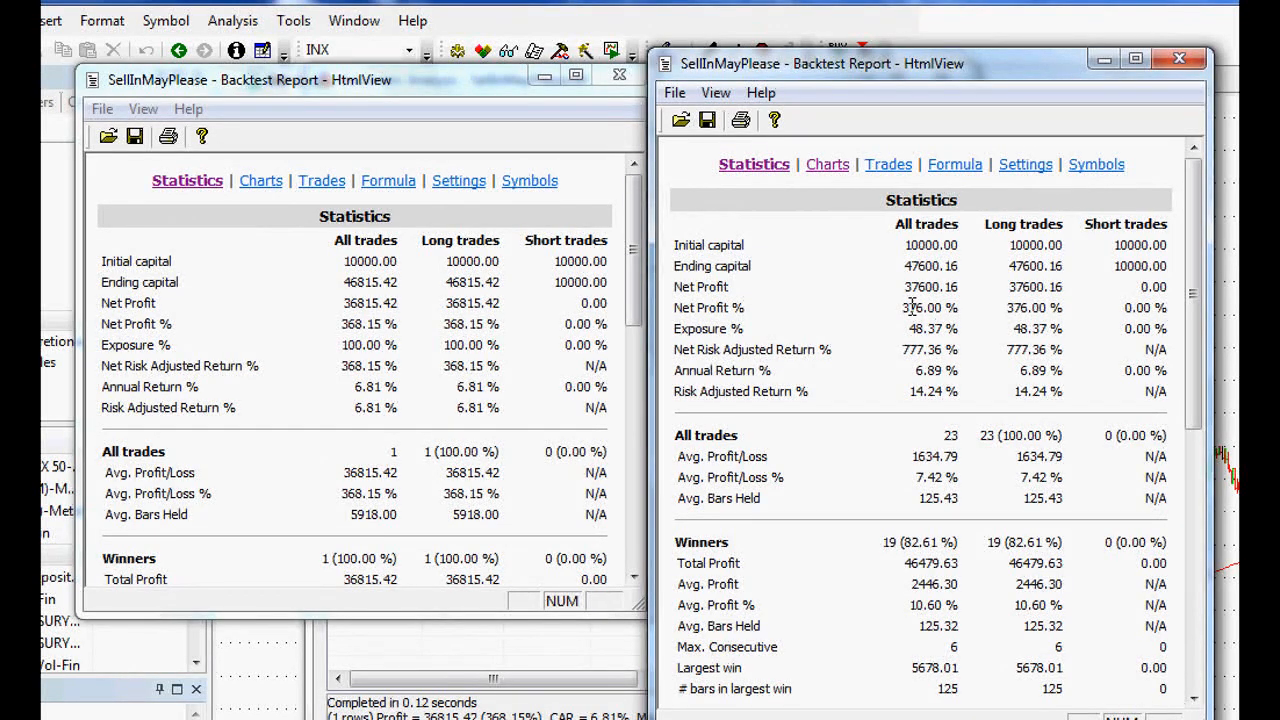
left_click(820, 164)
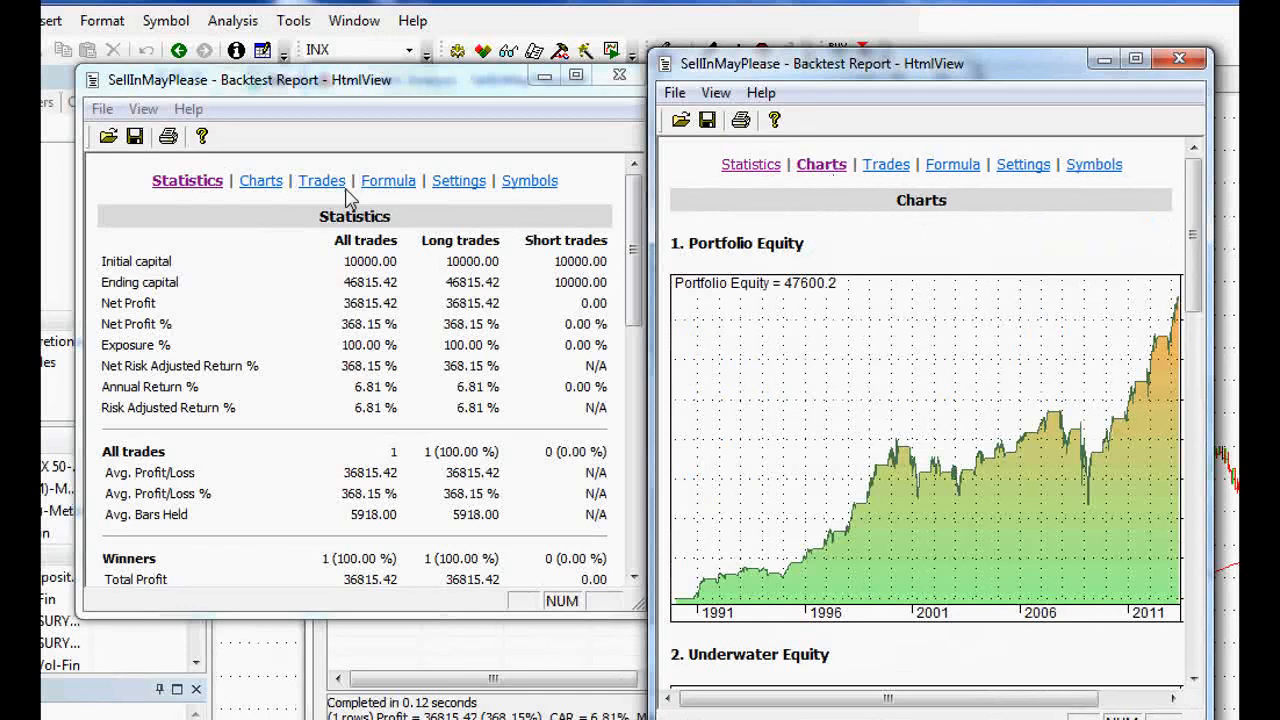
mouse_move(232, 198)
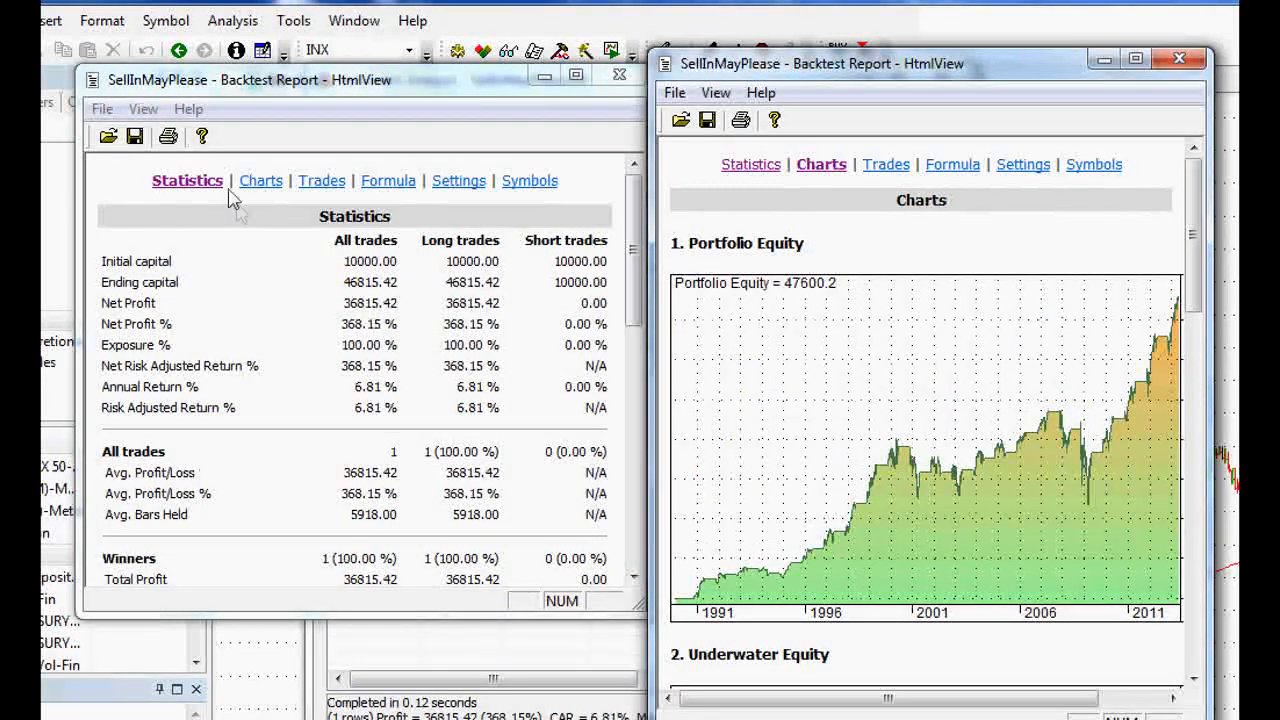
left_click(254, 180)
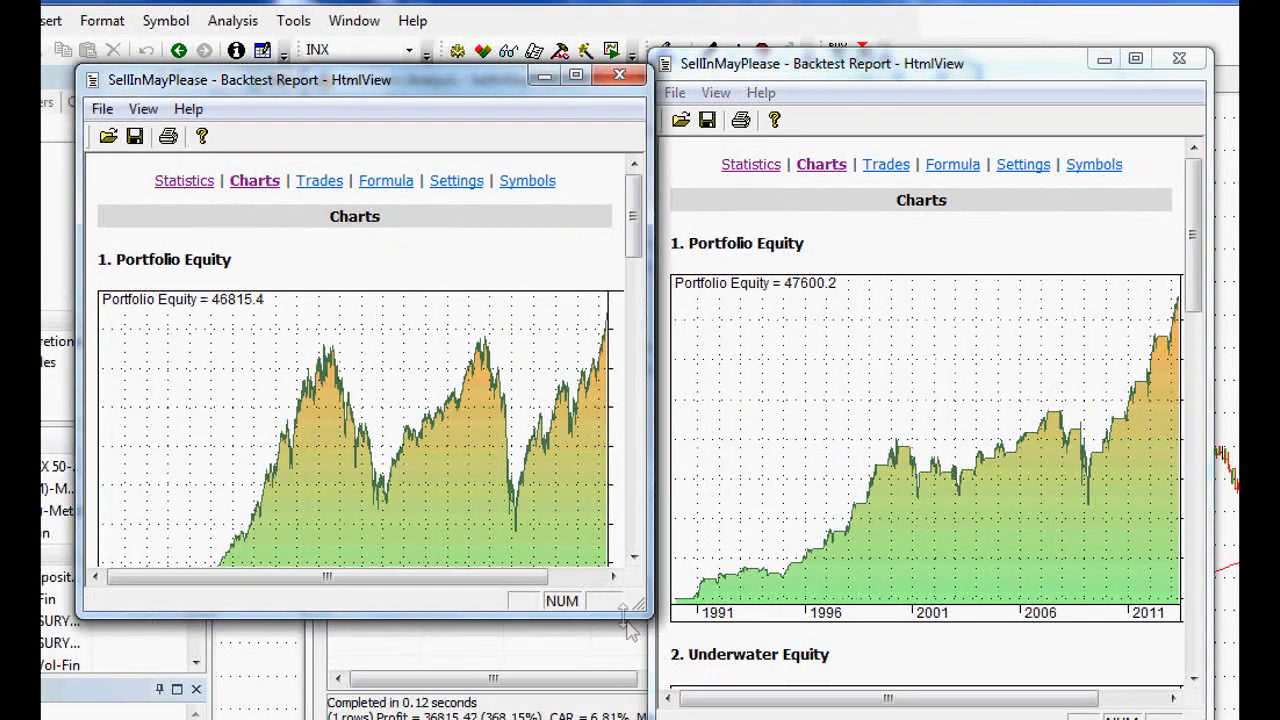
scroll("down", 3)
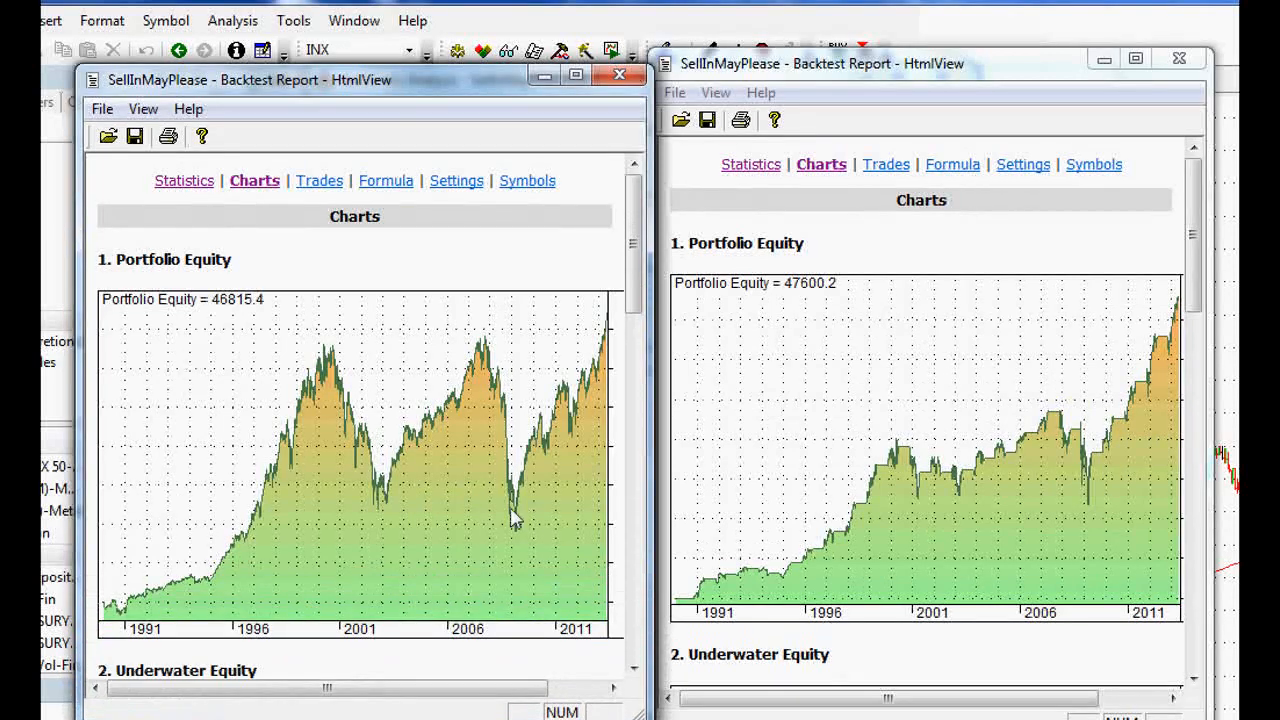
mouse_move(344, 348)
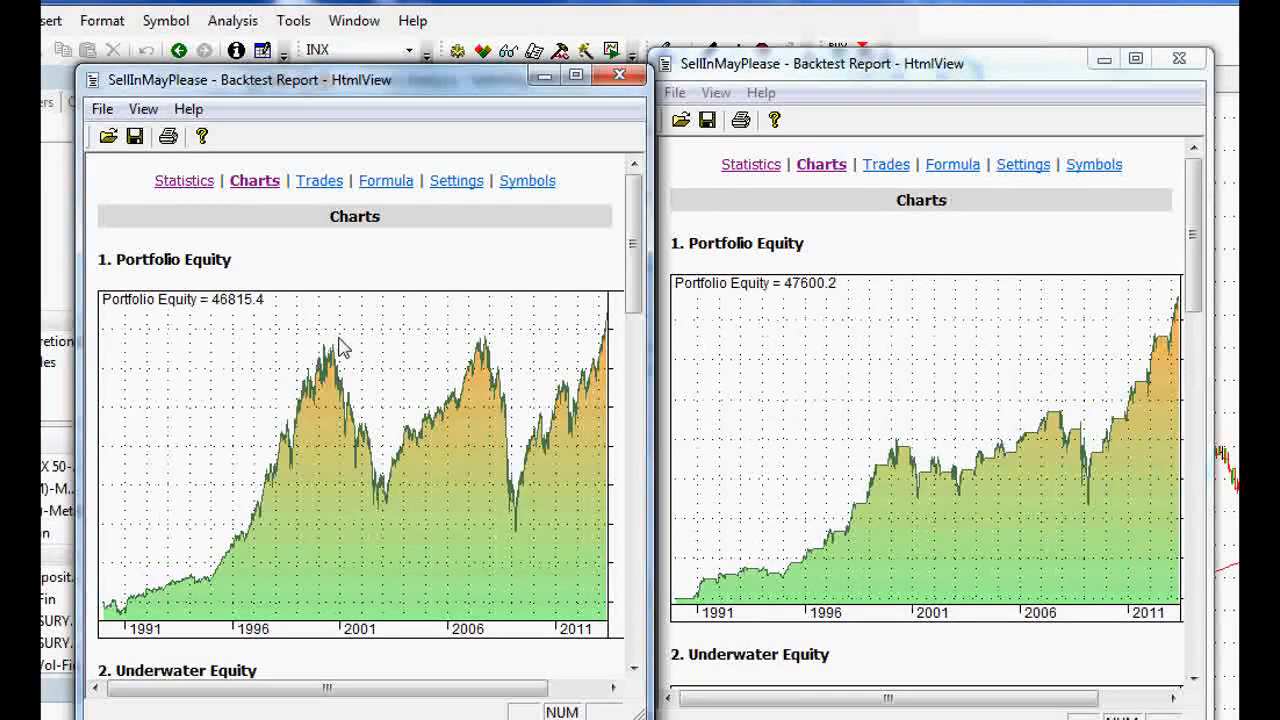
mouse_move(564, 492)
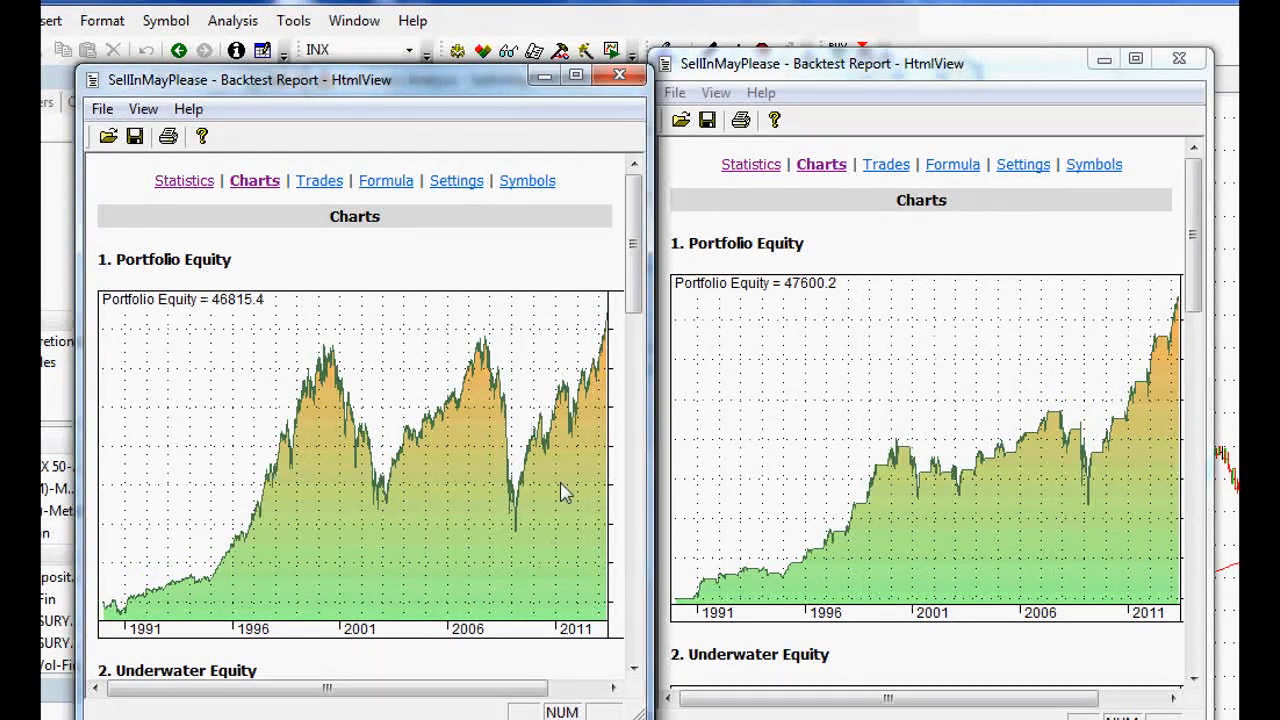
mouse_move(616, 580)
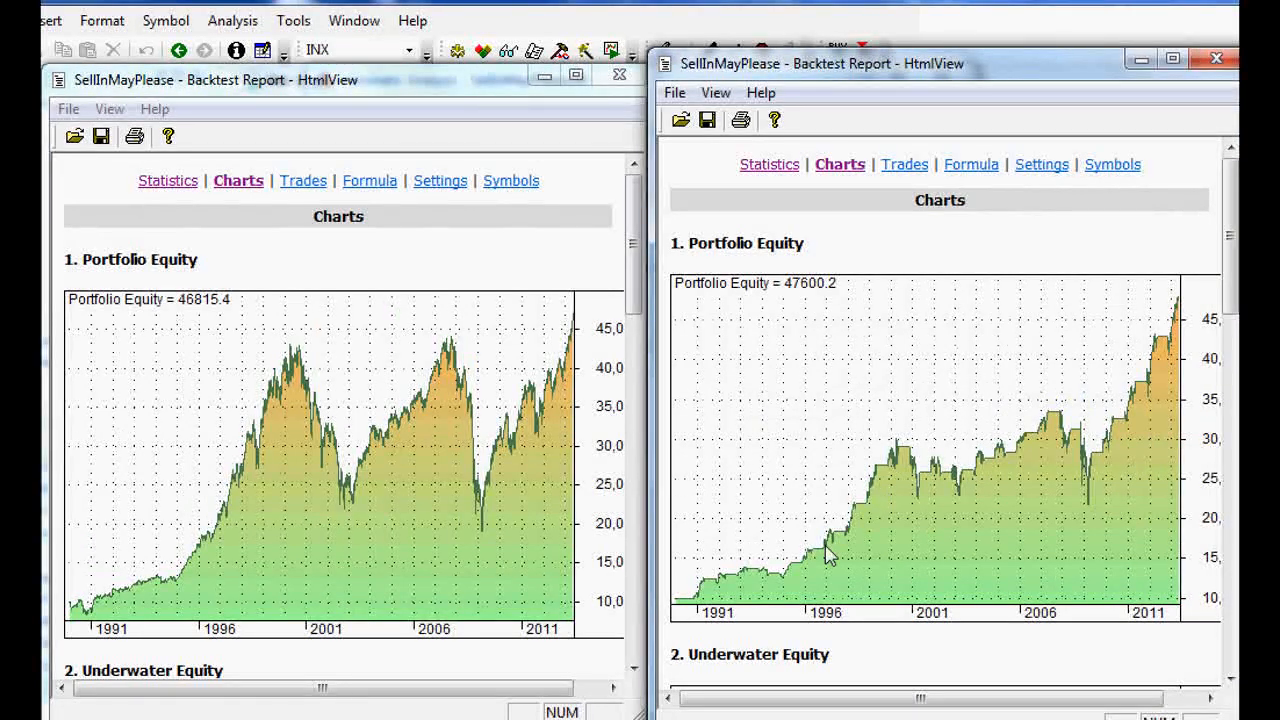
mouse_move(1096, 464)
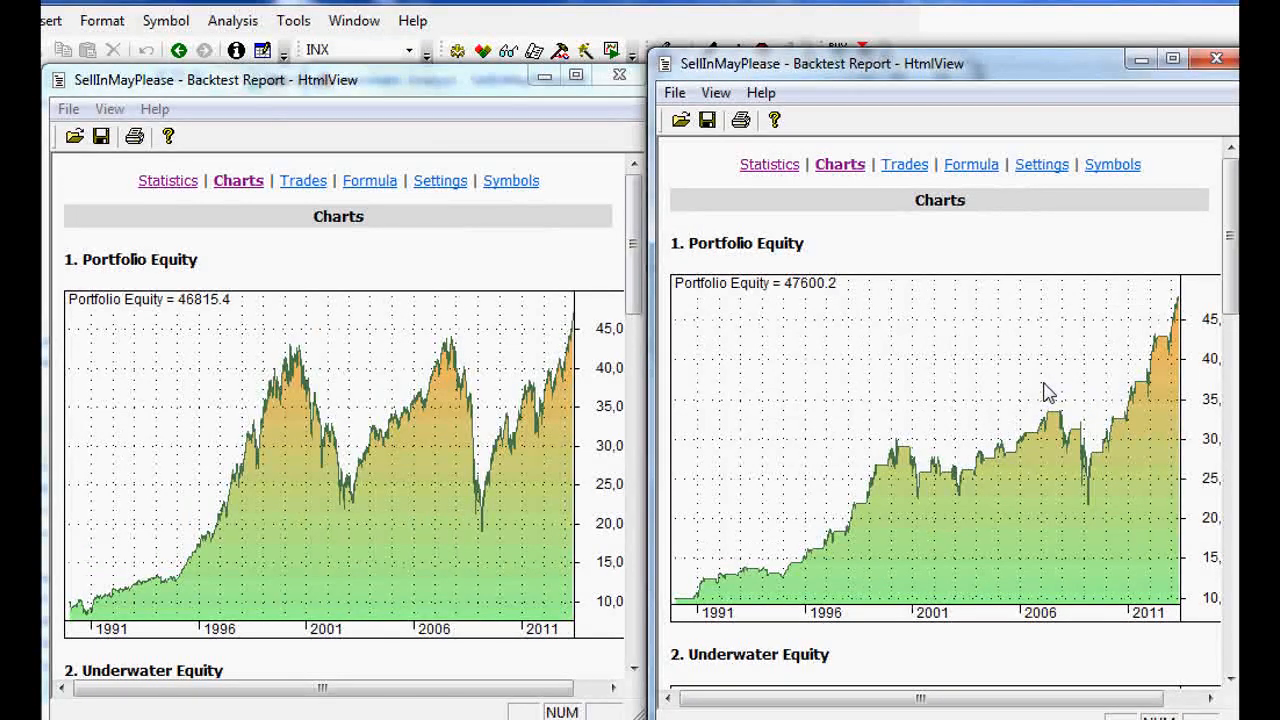
mouse_move(918, 296)
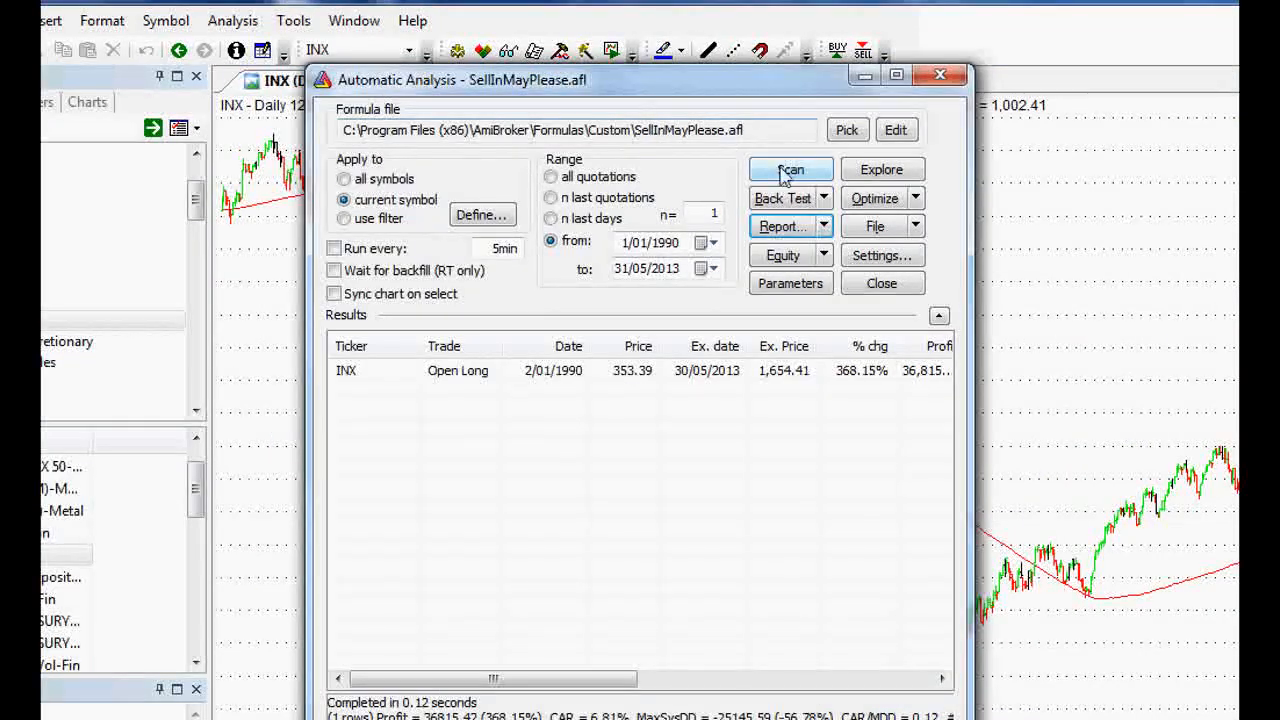
Append 'AND C >= MA(C, 200);' to the SellInMayPlease Buy rule in the formula editor.
left_click(896, 128)
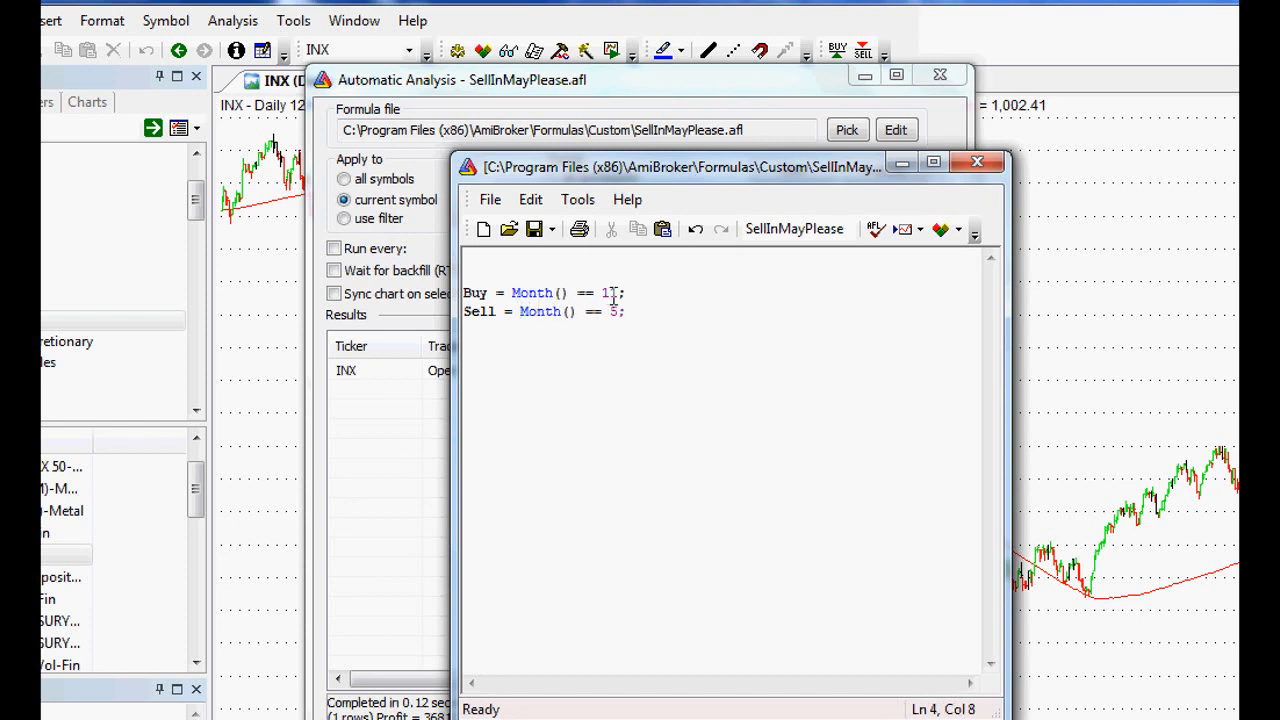
type("1")
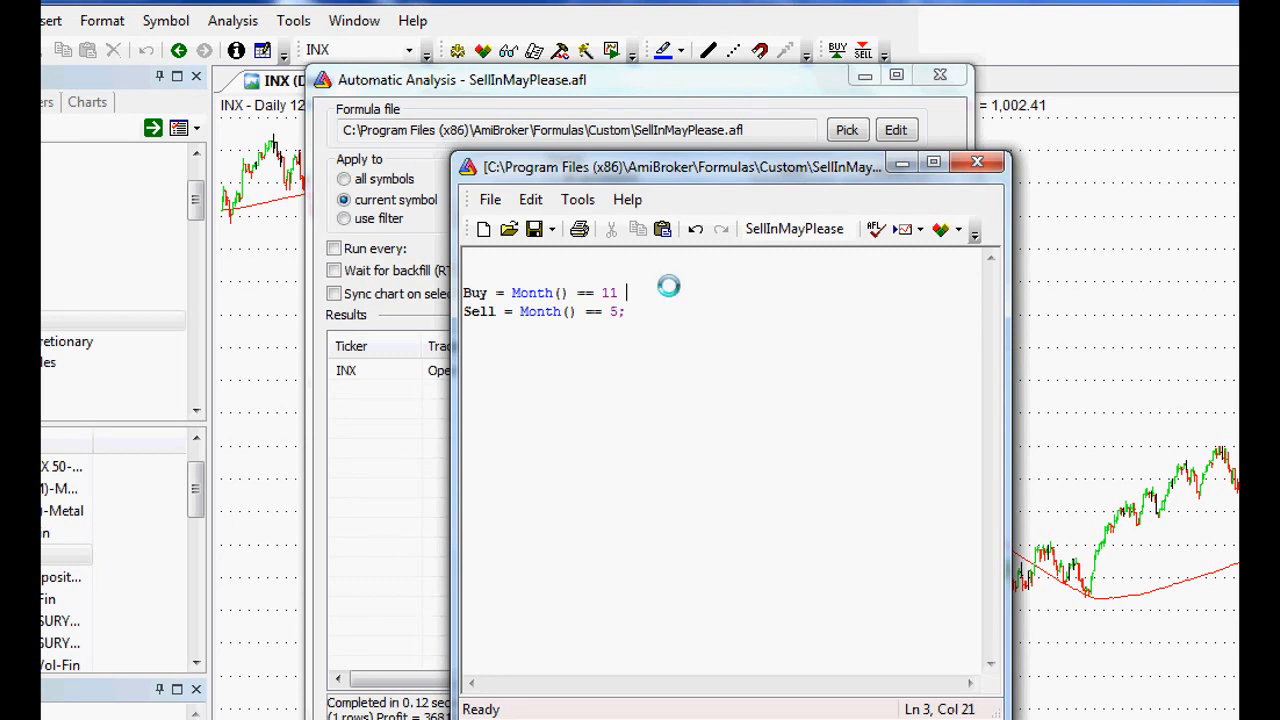
type("AND")
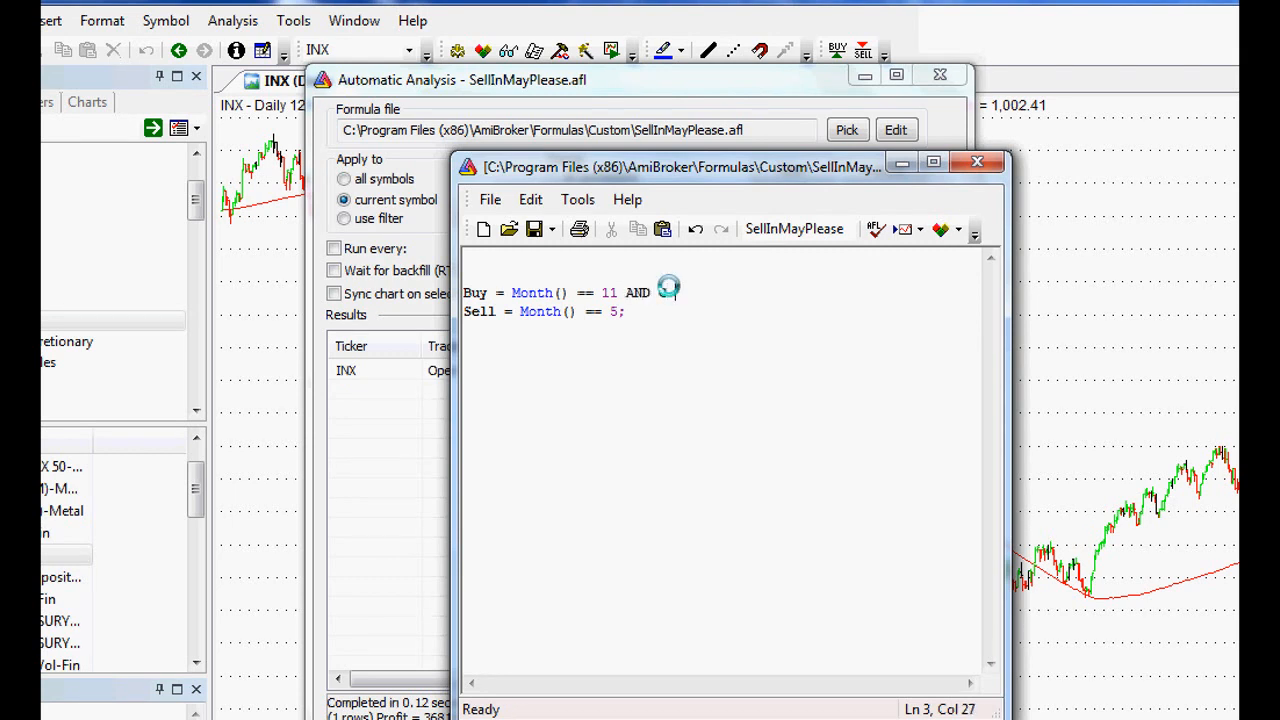
type("C")
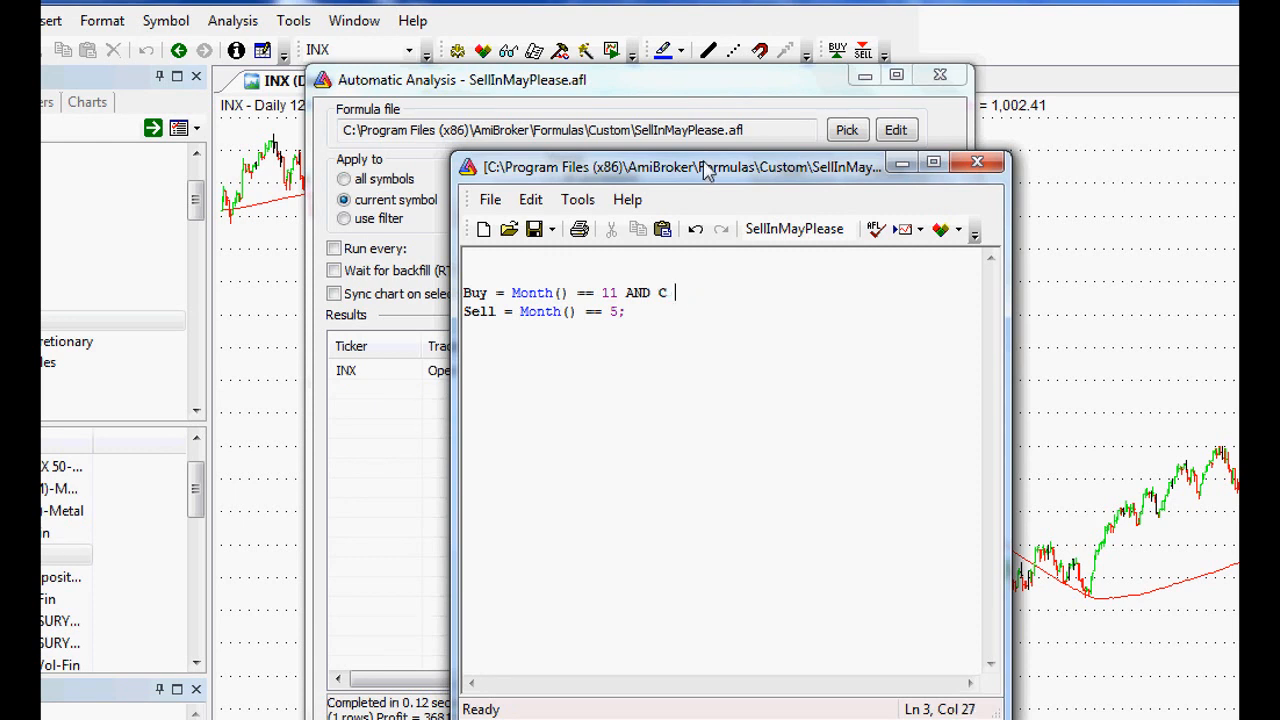
type(">")
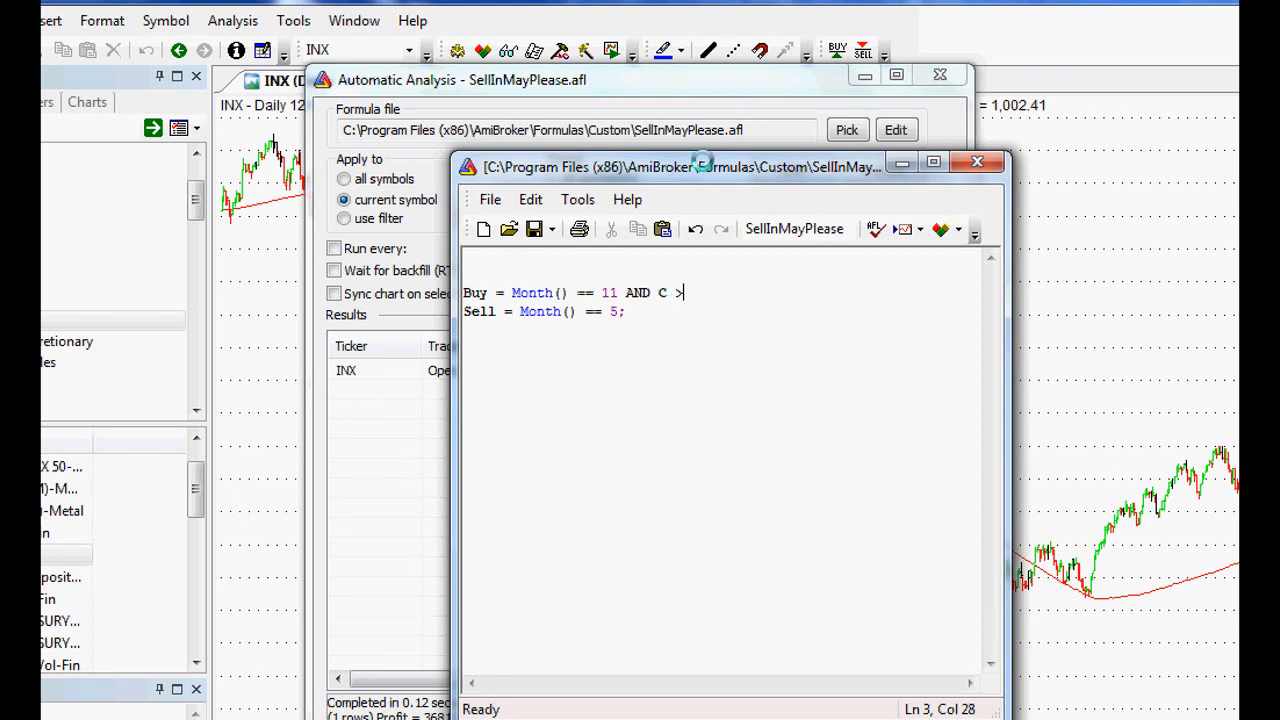
type("= MA(C,")
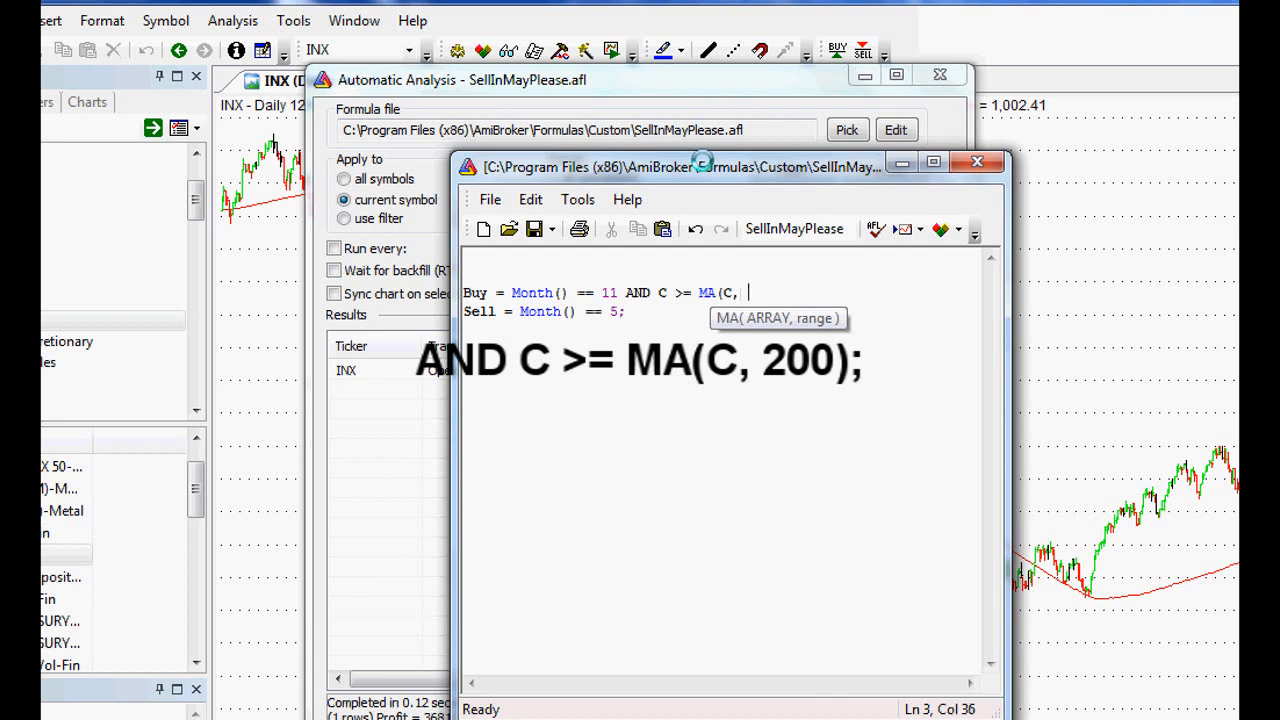
type("200)")
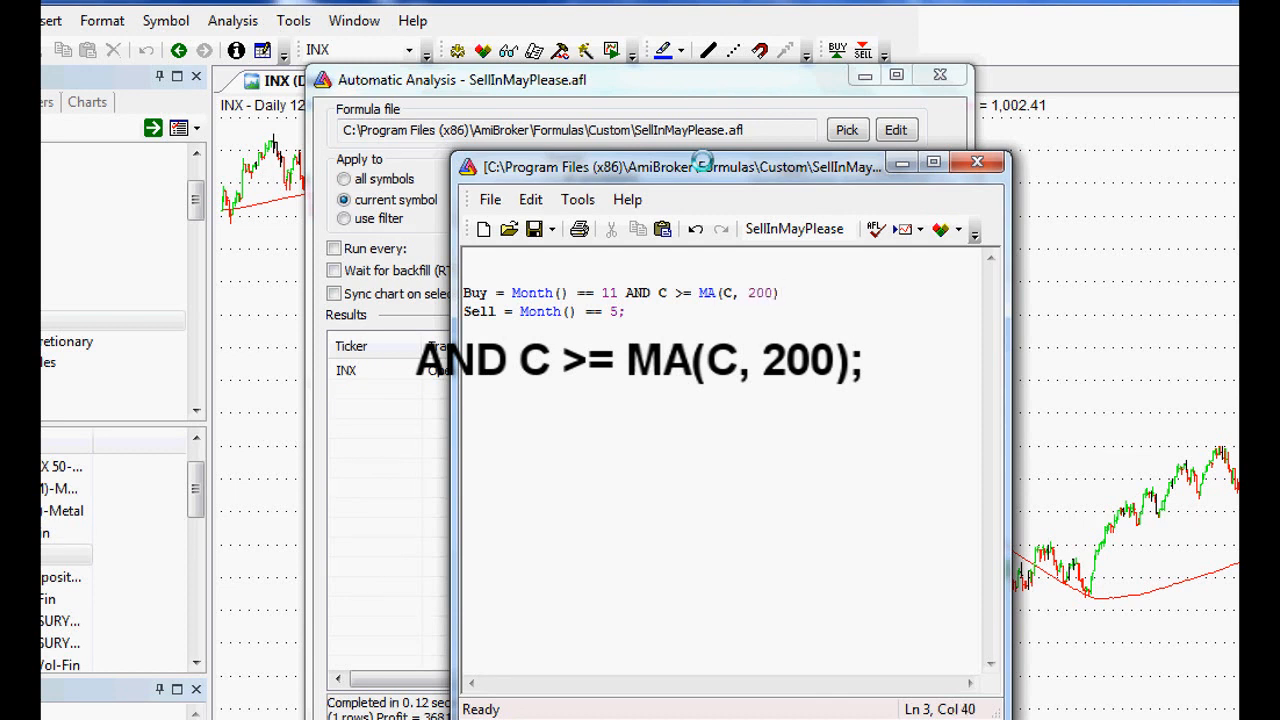
type(";")
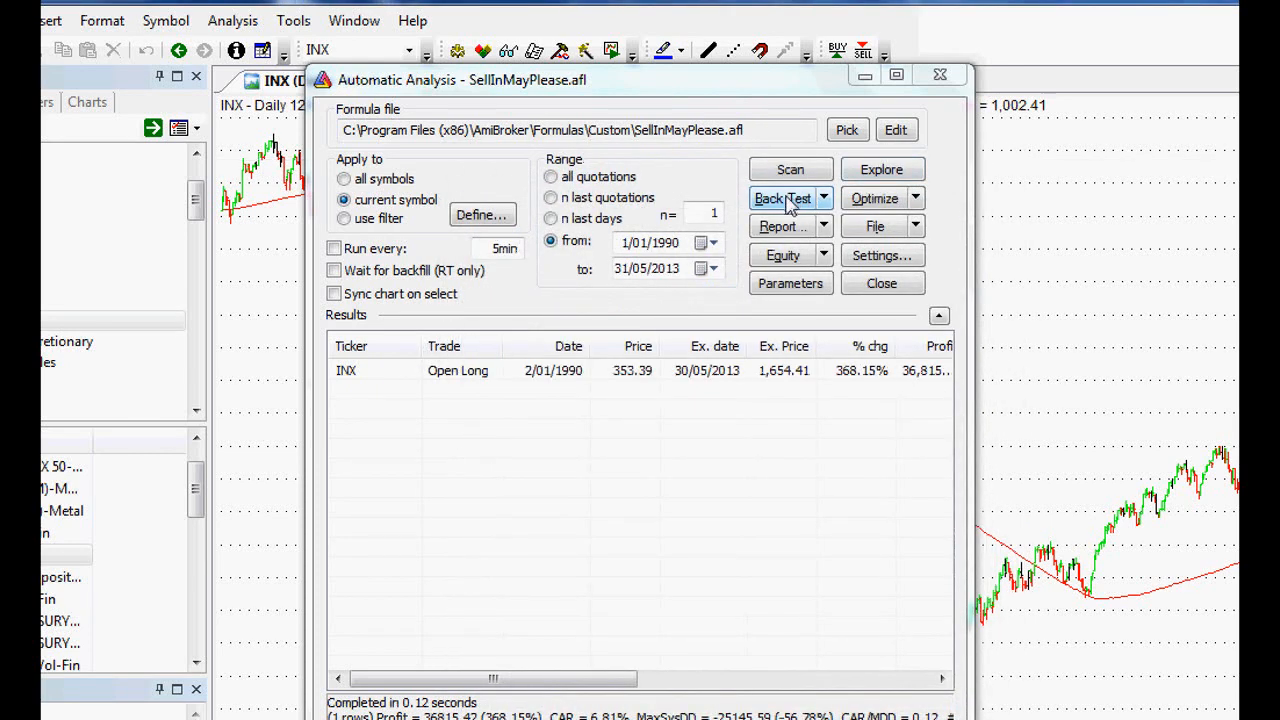
Backtest the filtered strategy and view its report (18 trades, 350.35% net profit) beside the earlier one.
left_click(784, 198)
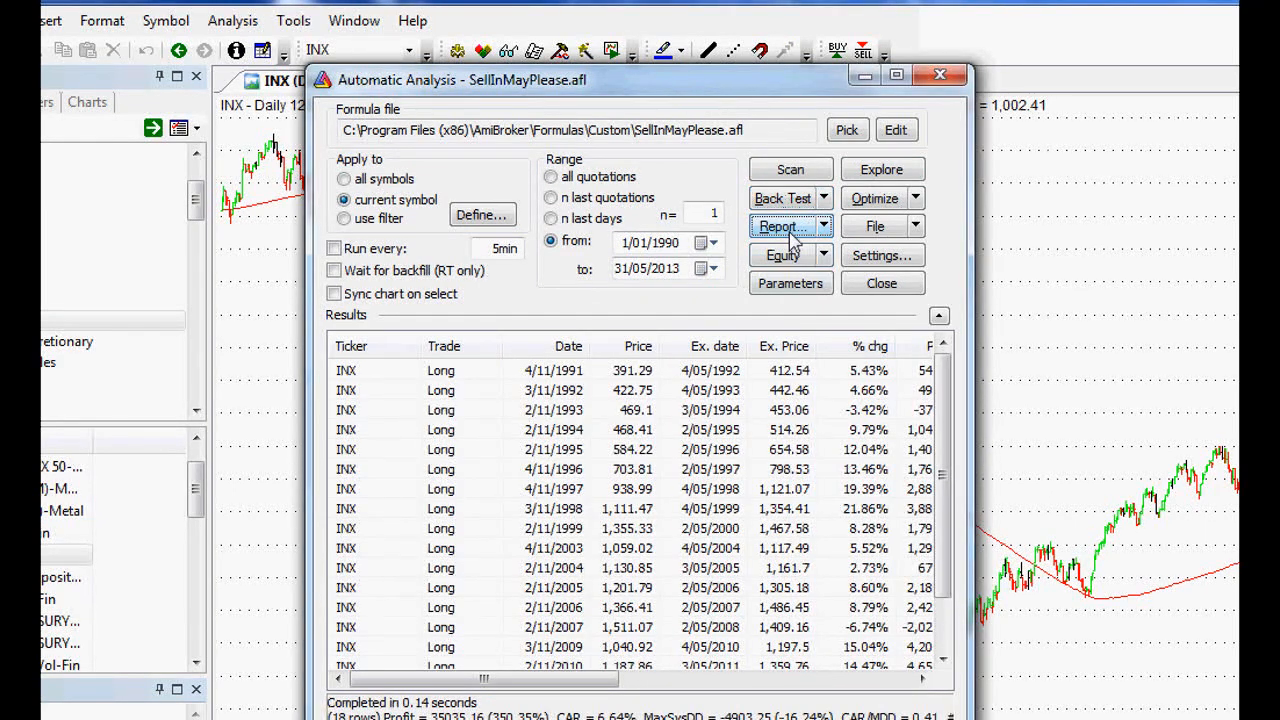
left_click(784, 226)
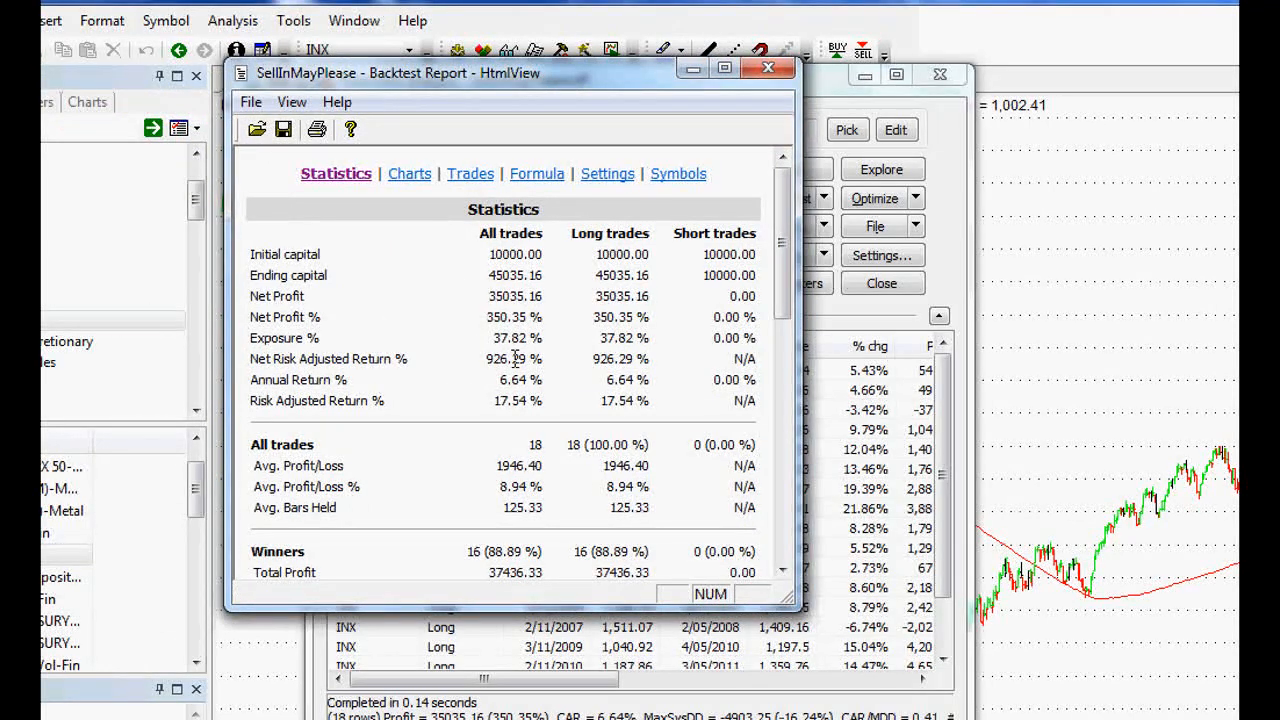
double_click(506, 358)
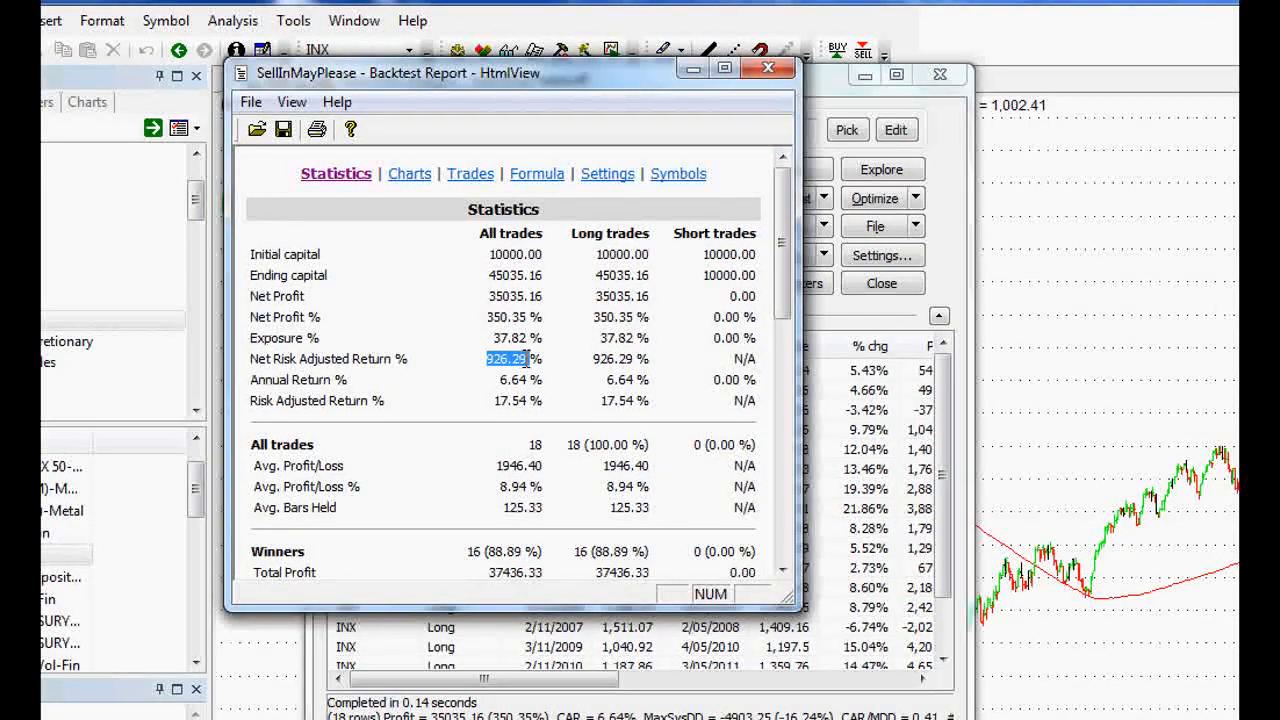
left_click(512, 316)
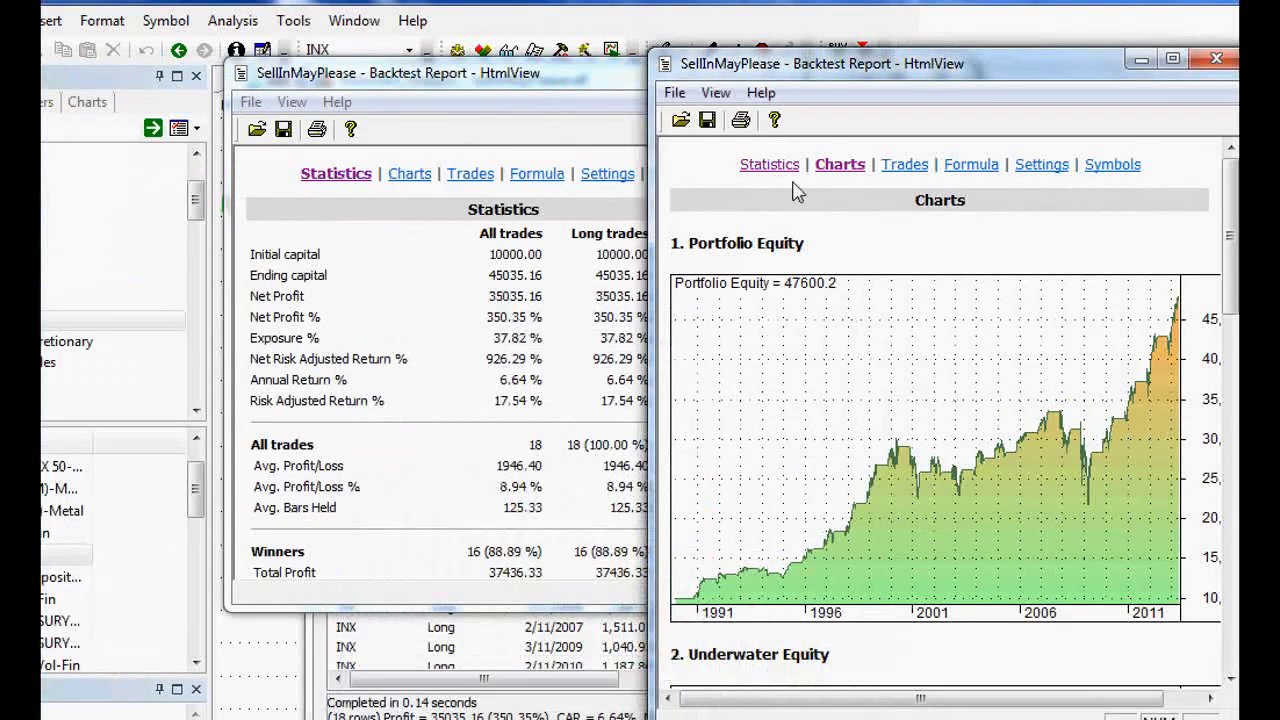
Show the earlier report's statistics and the new report's equity chart ending near 45,035, checking its formula.
left_click(768, 164)
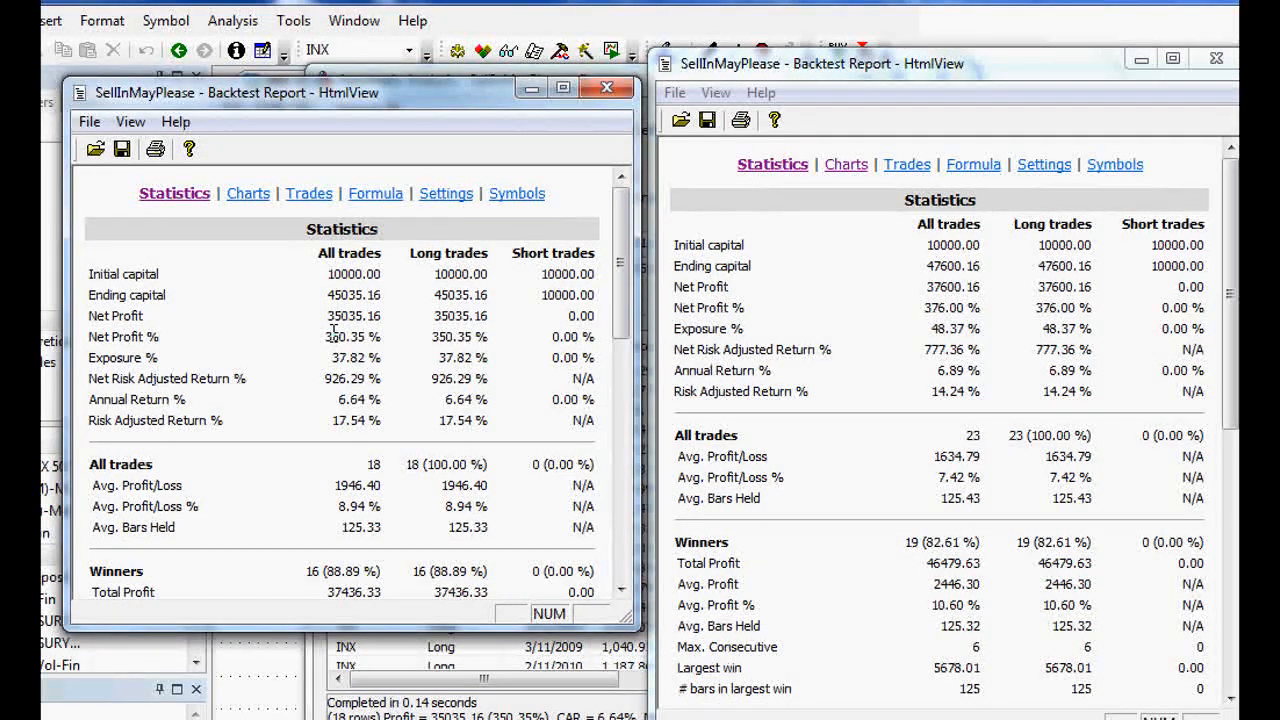
double_click(352, 336)
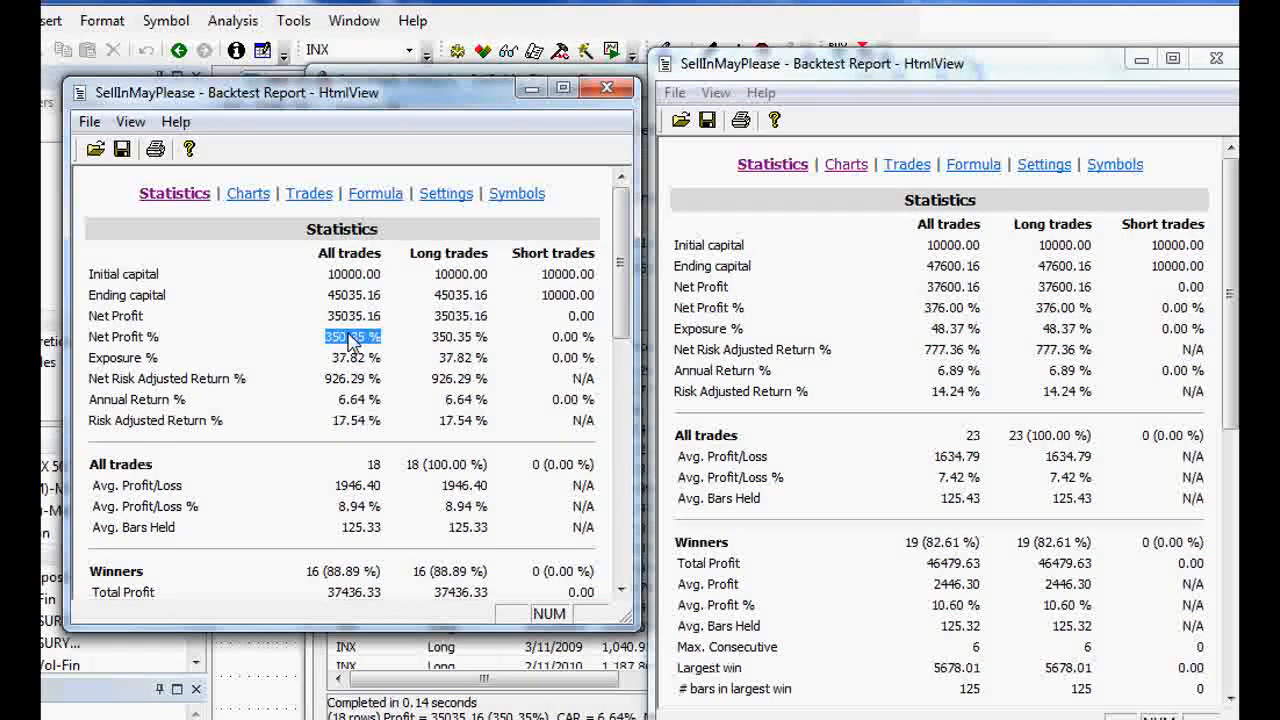
left_click(240, 192)
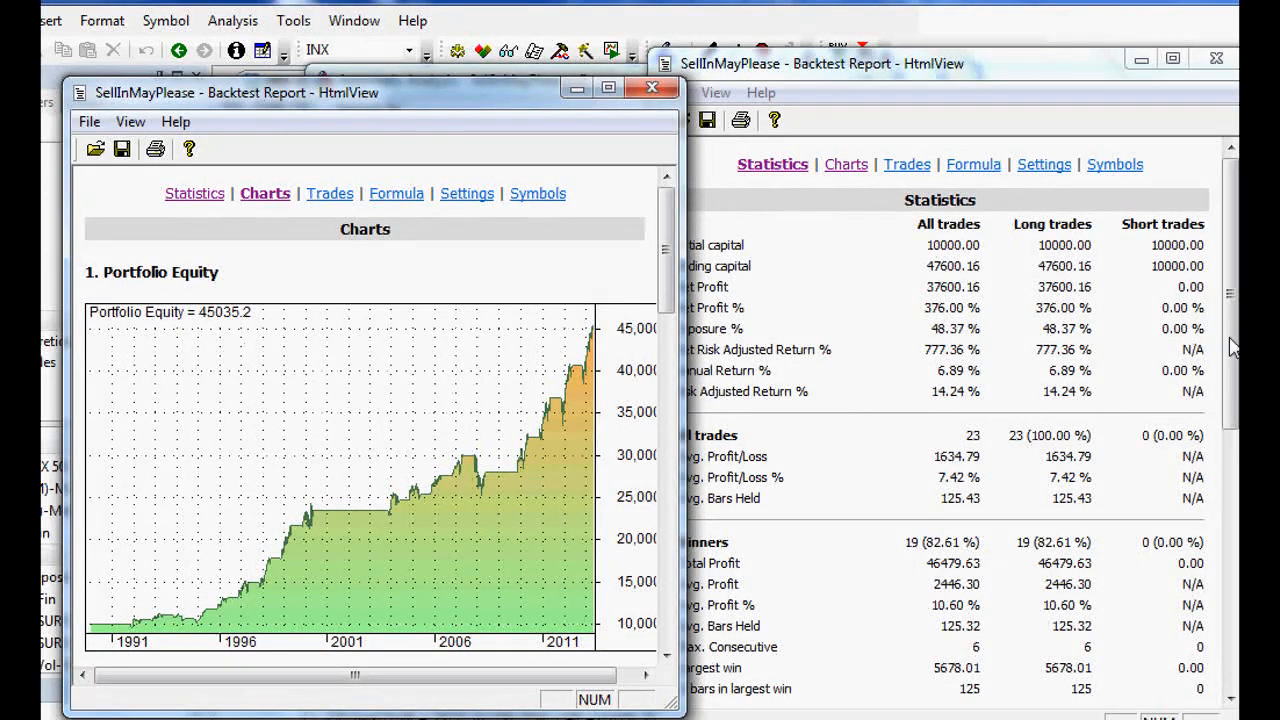
mouse_move(218, 596)
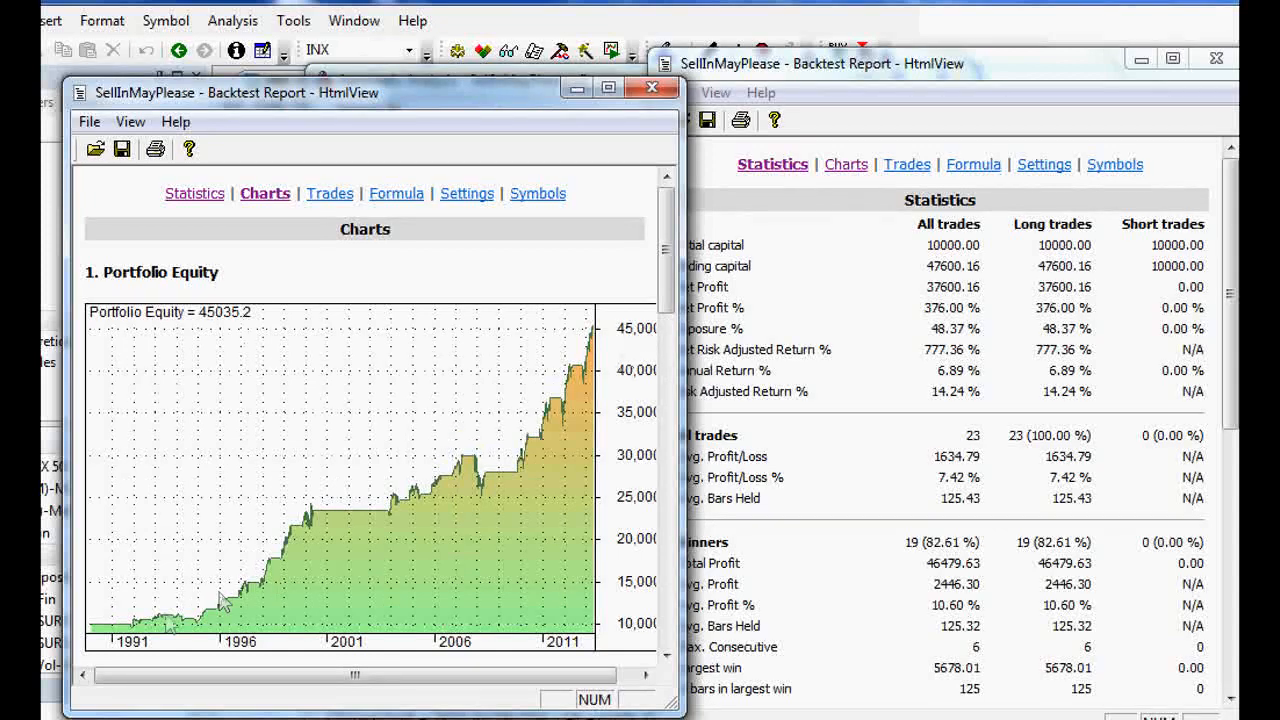
mouse_move(470, 508)
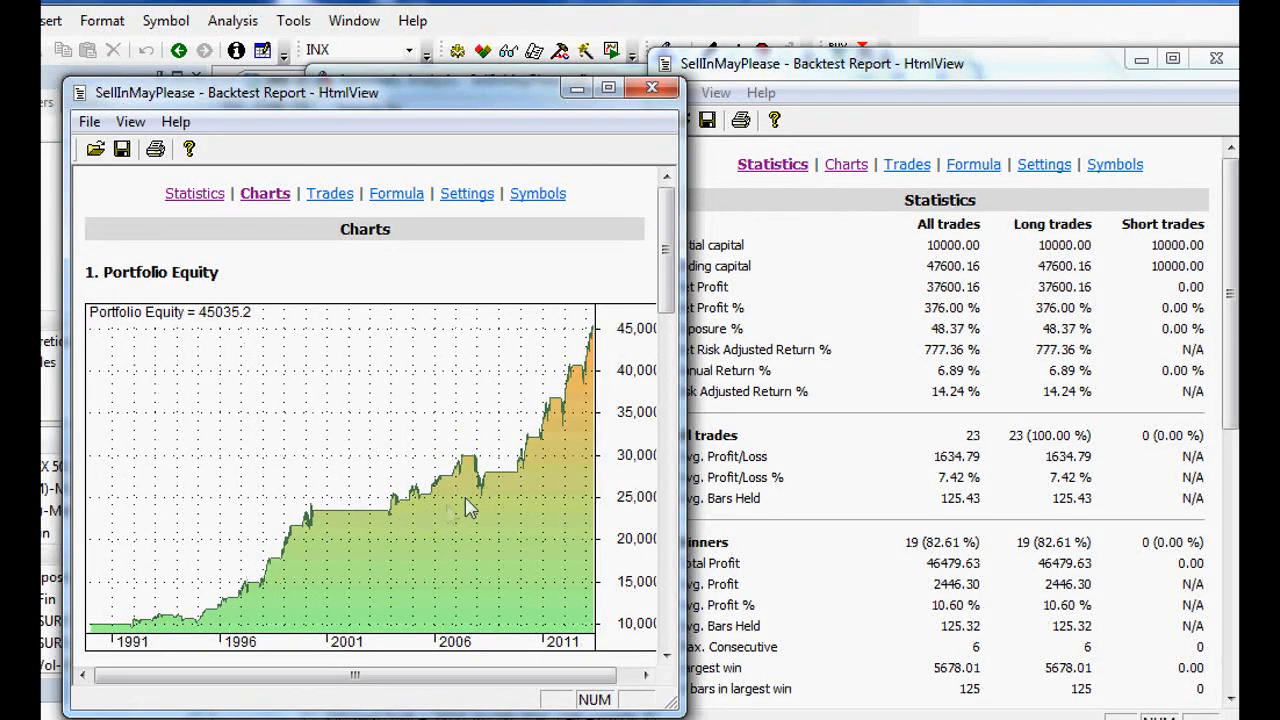
mouse_move(262, 504)
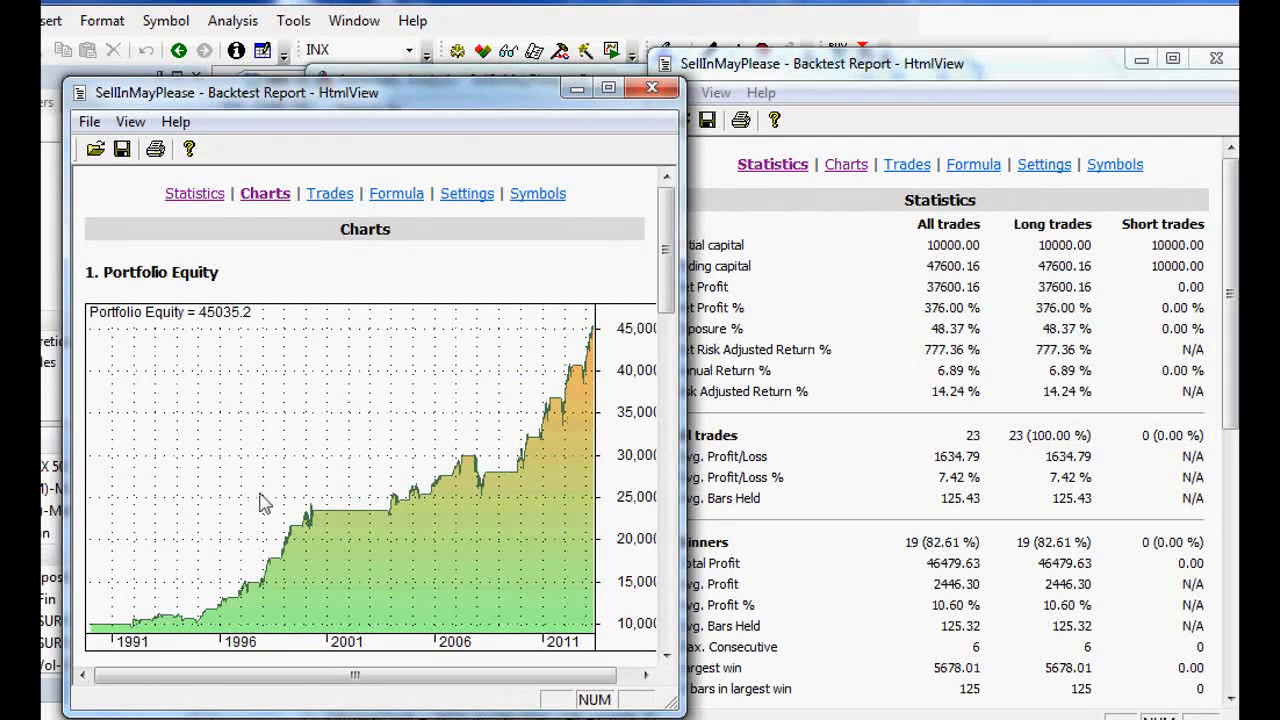
mouse_move(252, 464)
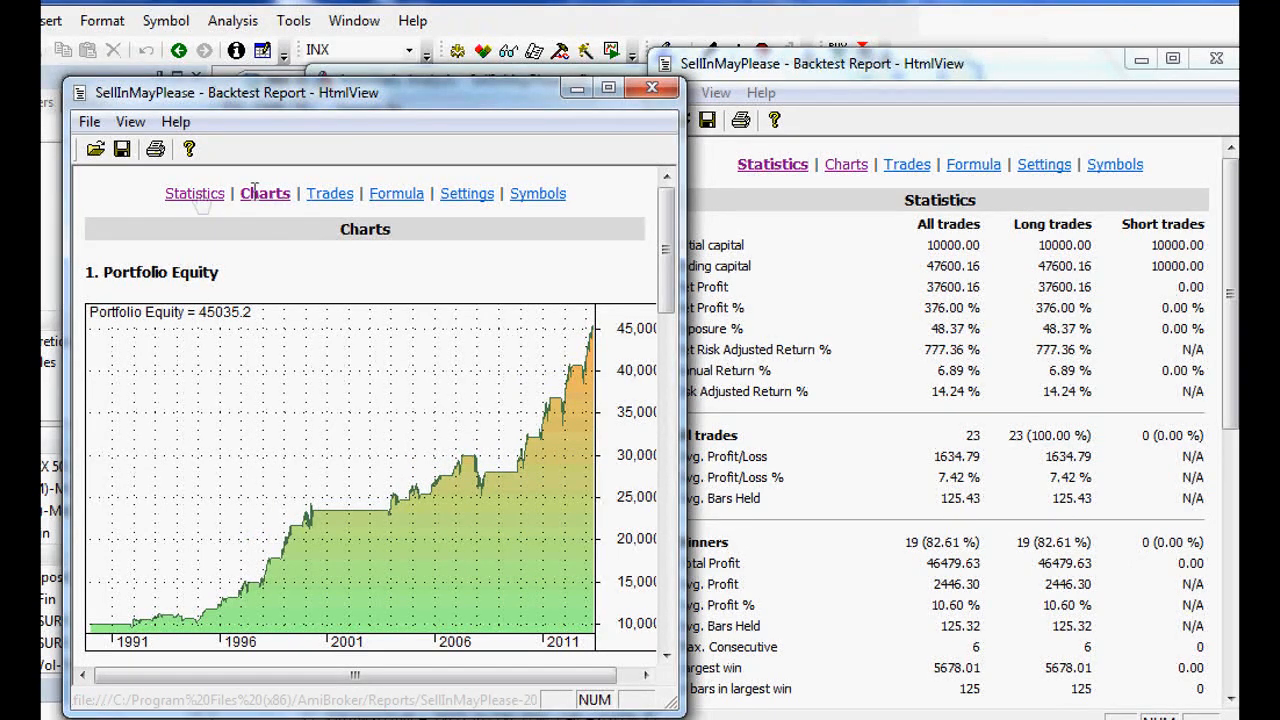
left_click(396, 192)
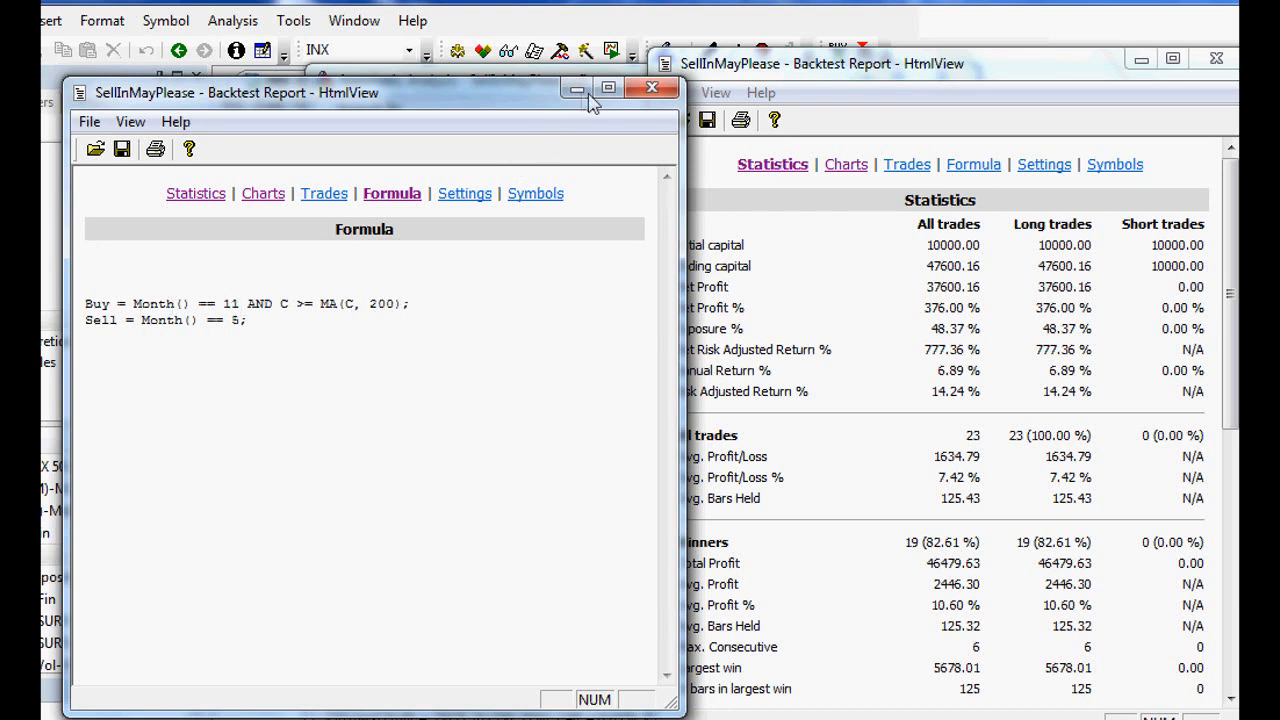
left_click(264, 192)
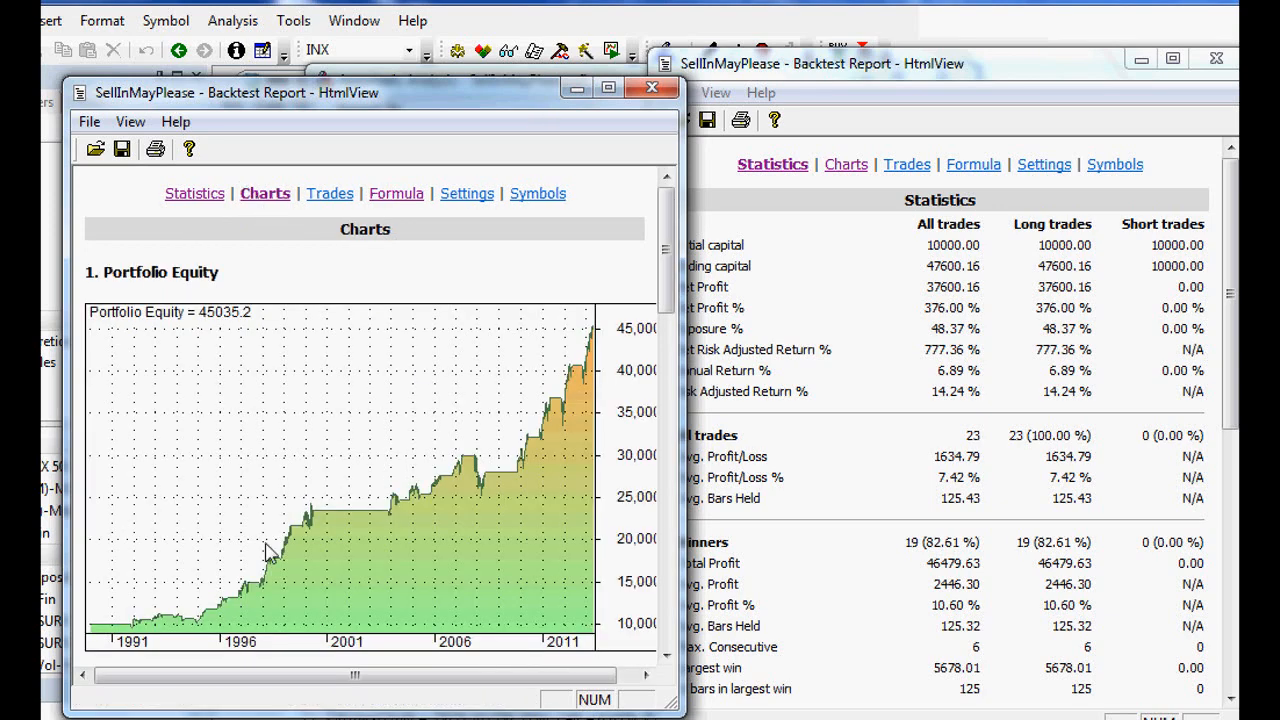
mouse_move(228, 588)
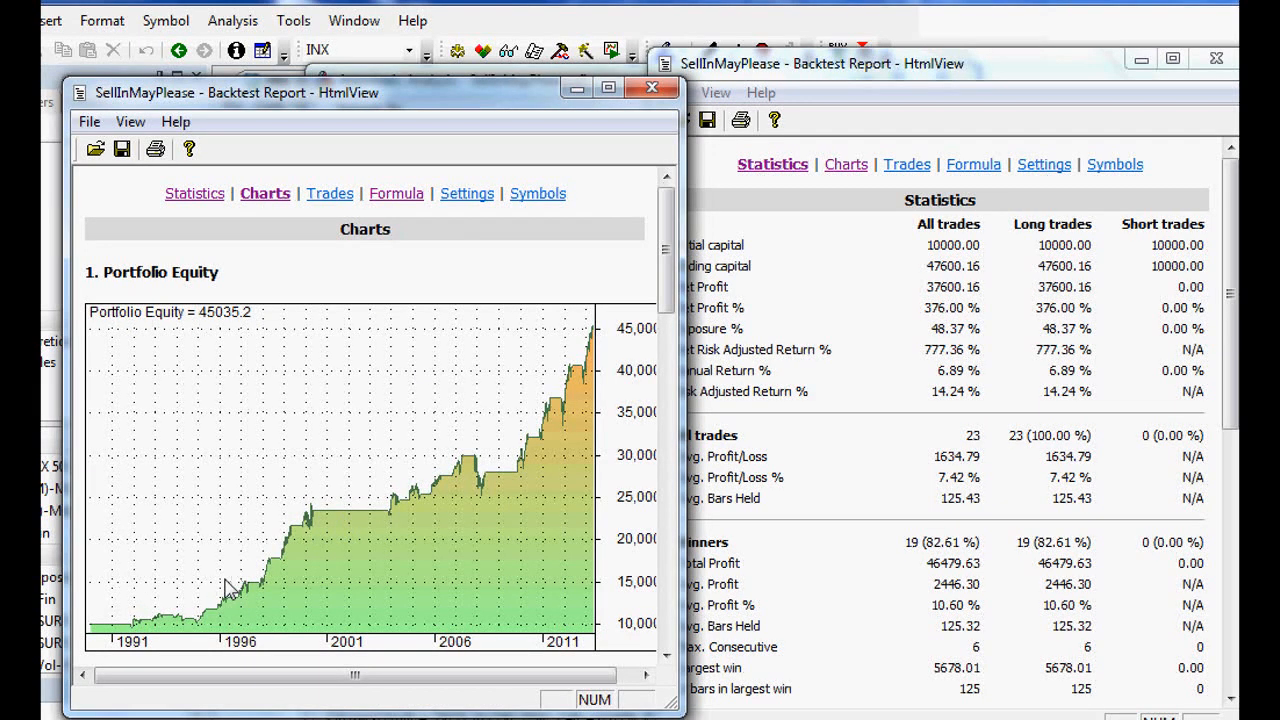
mouse_move(600, 330)
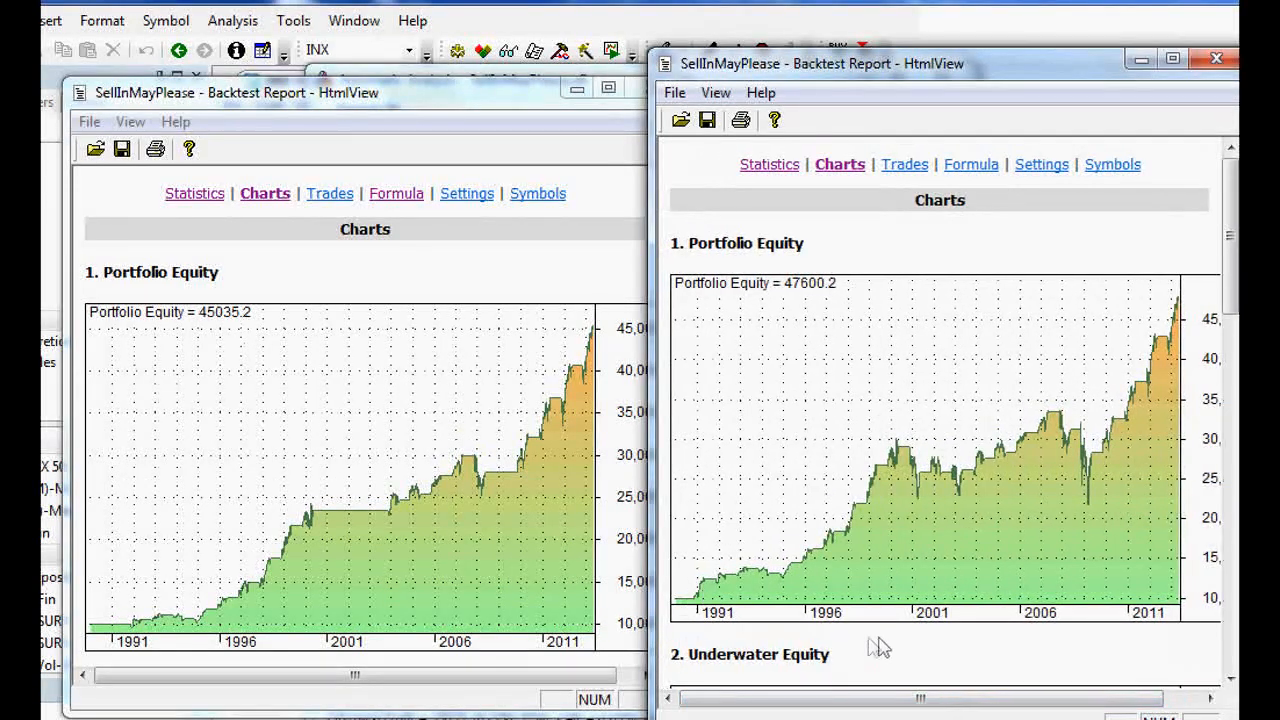
mouse_move(884, 538)
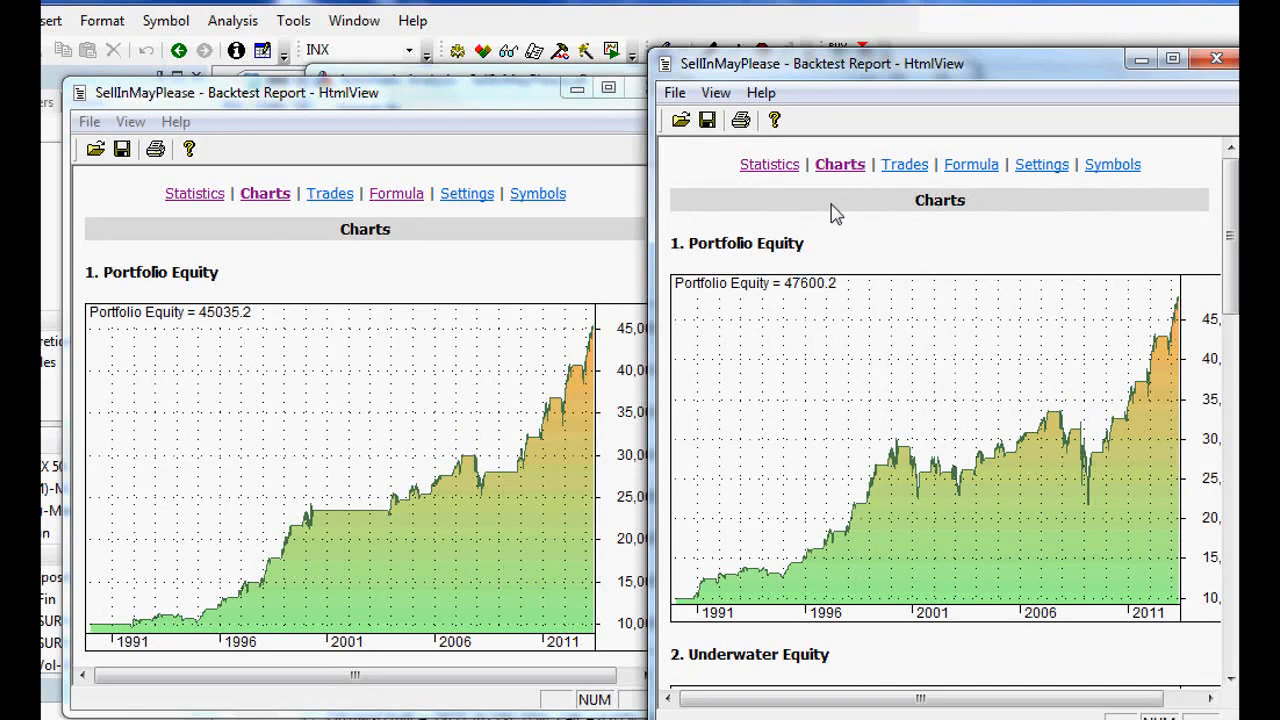
mouse_move(856, 222)
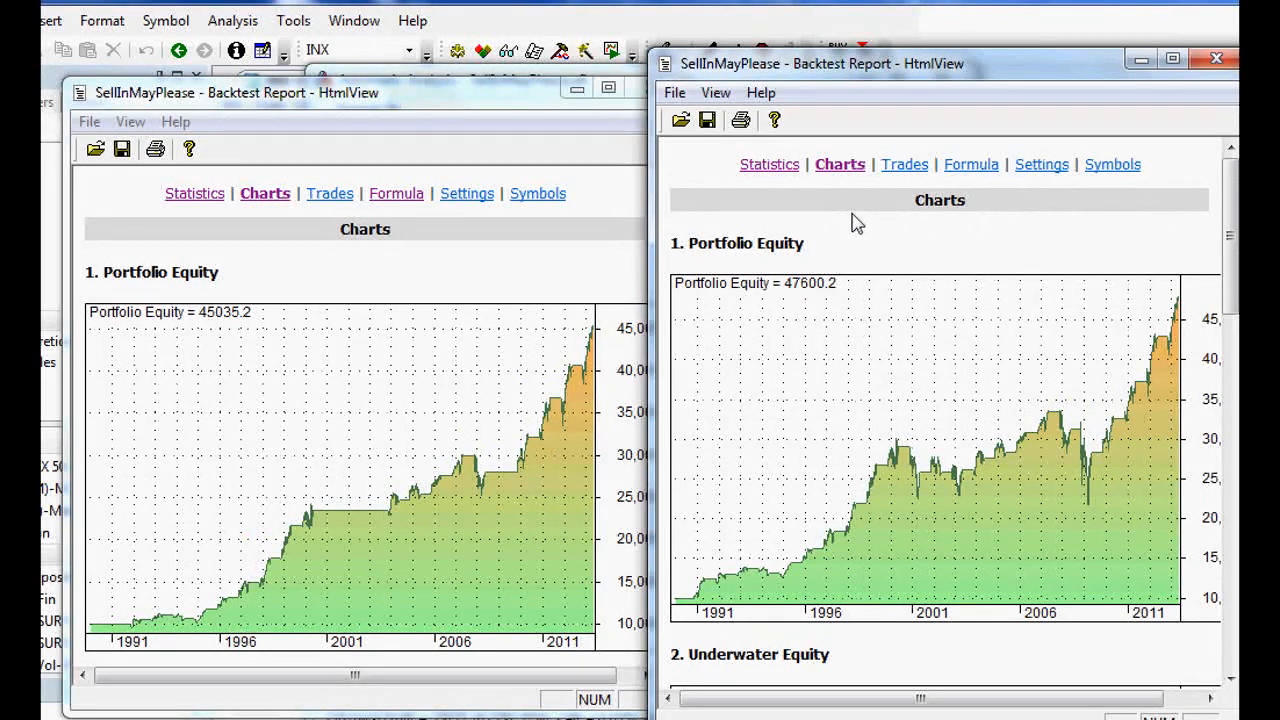
mouse_move(864, 232)
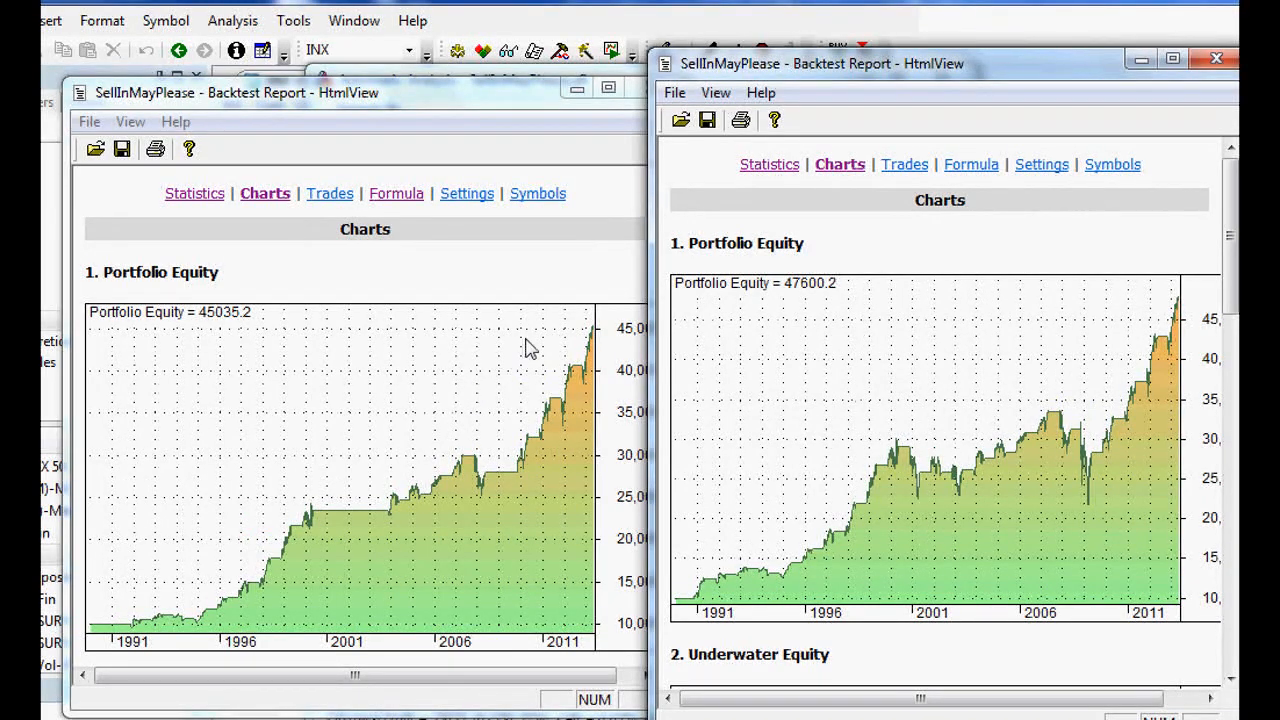
mouse_move(510, 292)
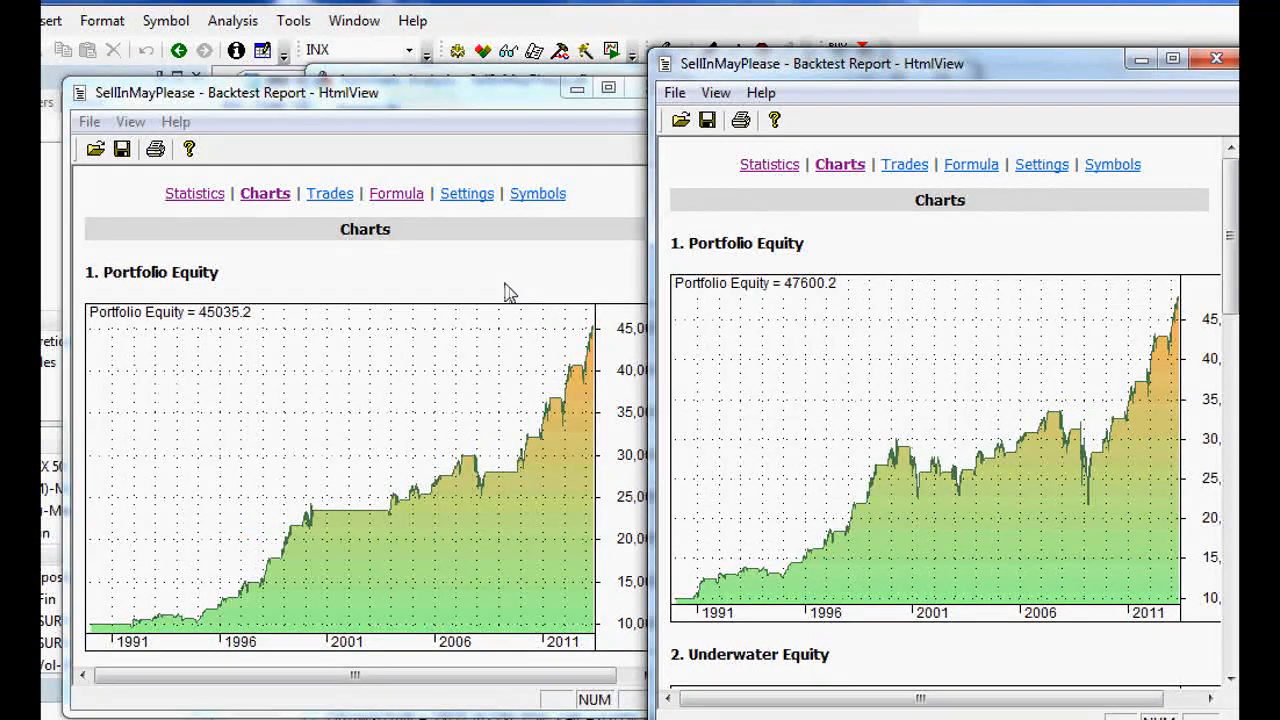